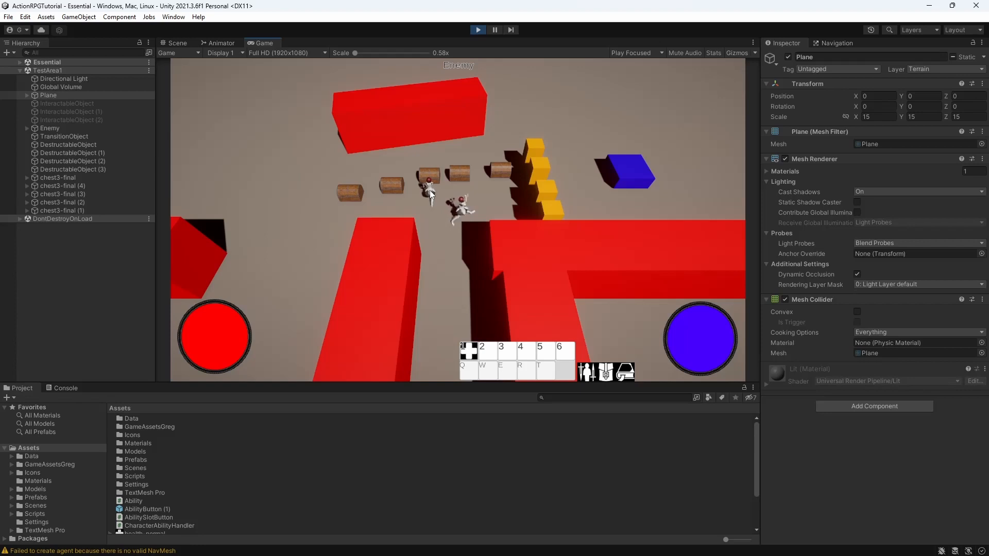
- Stop play mode, select PlayerCharacter and bring its AttackHandler script up for editing
left_click(177, 43)
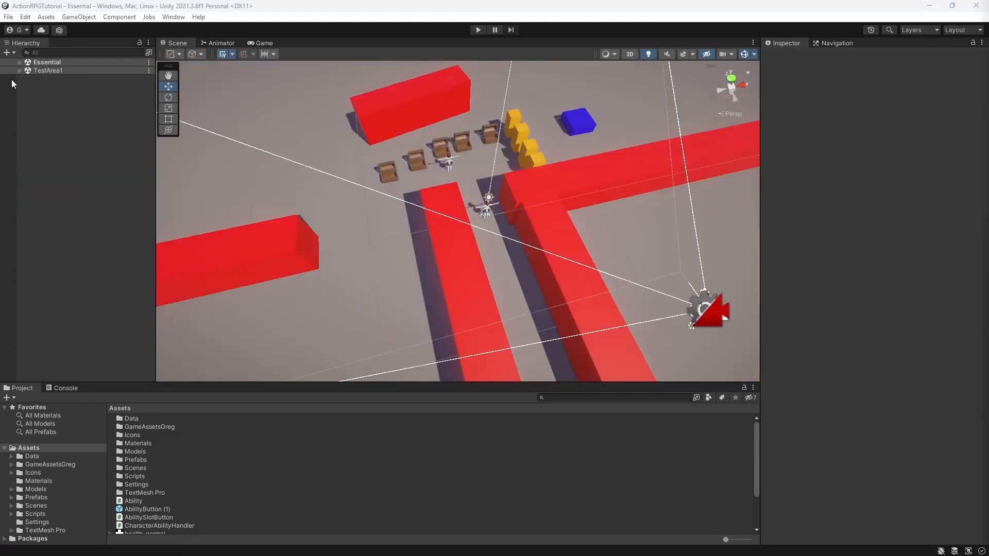
left_click(62, 80)
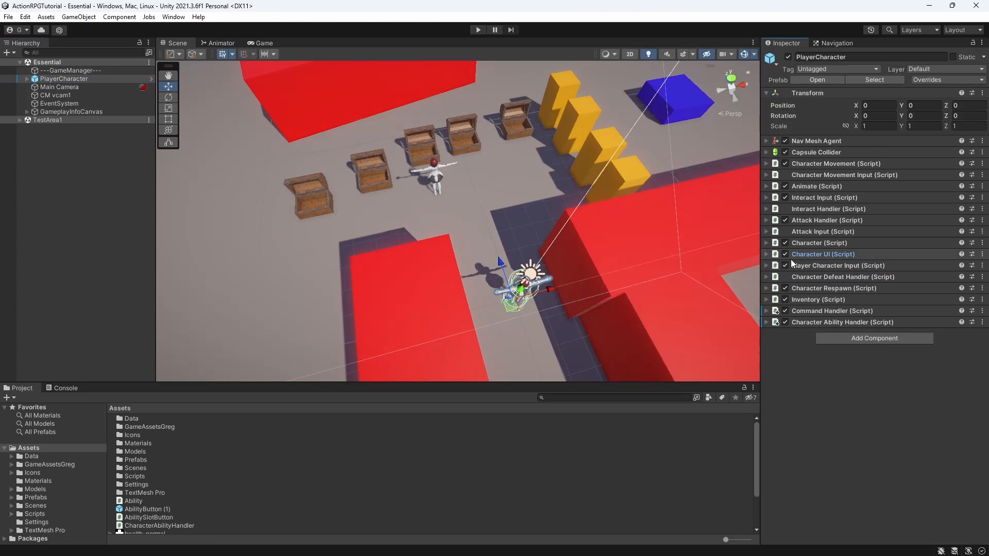
left_click(766, 220)
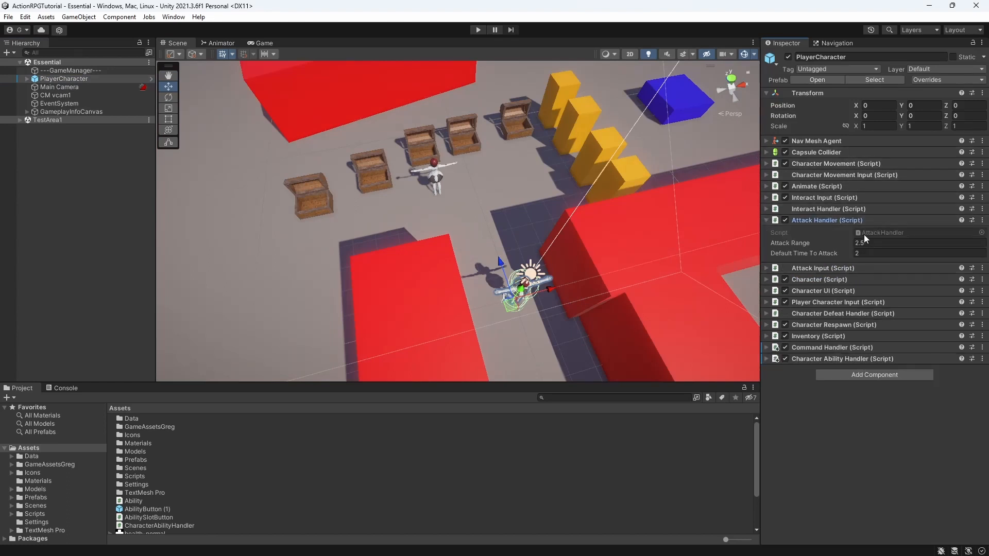
double_click(145, 419)
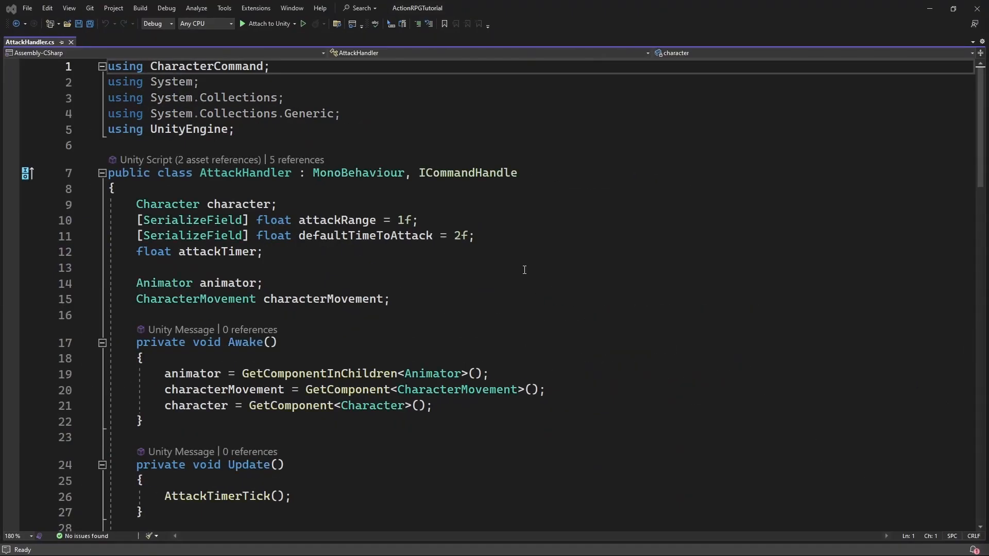
- Extract the attackTimer reset in ProcessCommand into a private ResetAttackTimer method
scroll("down", 3)
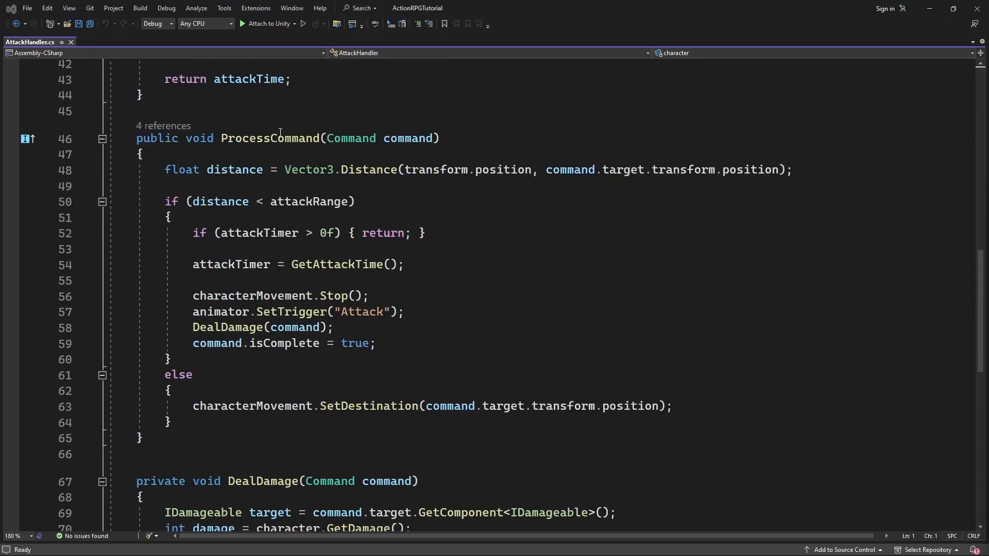
double_click(269, 138)
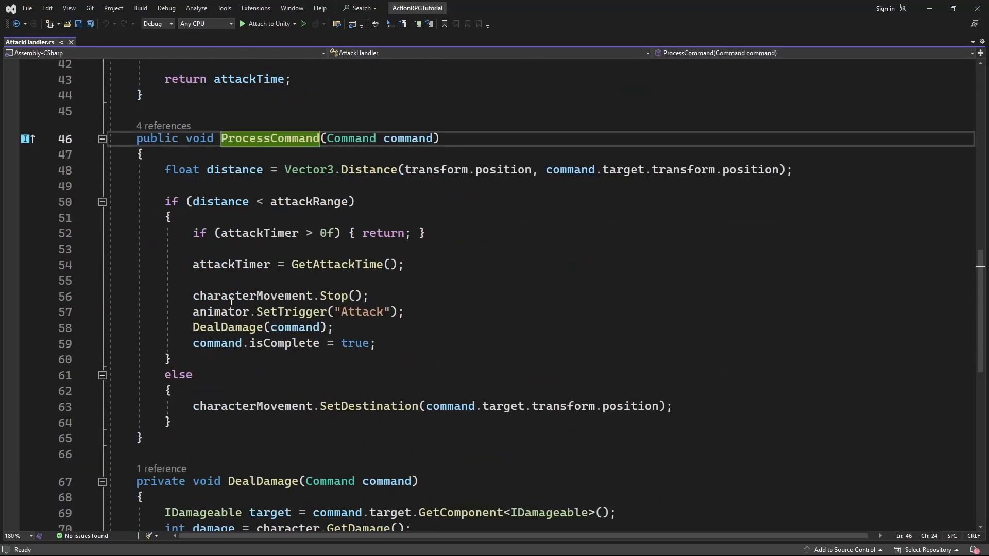
left_click_drag(193, 296, 375, 343)
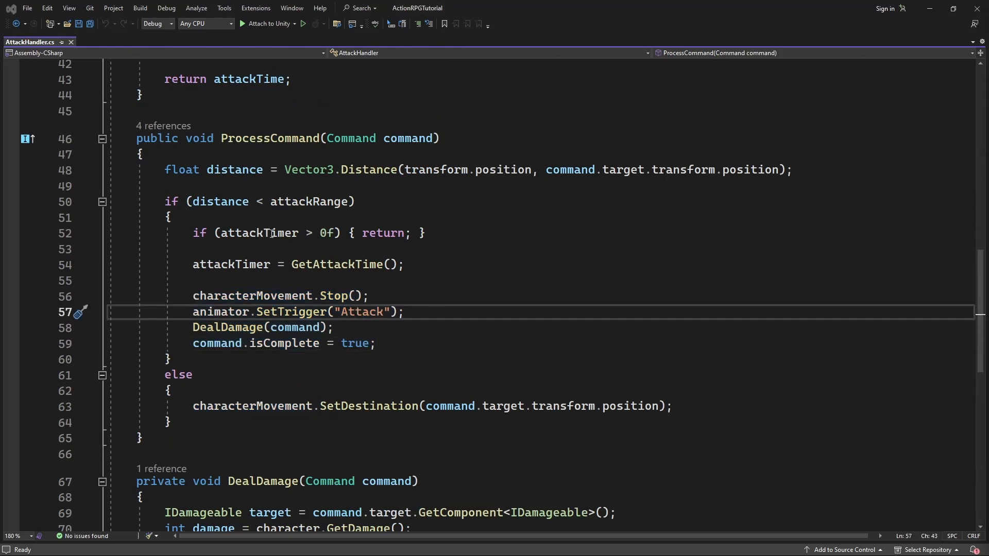
right_click(232, 265)
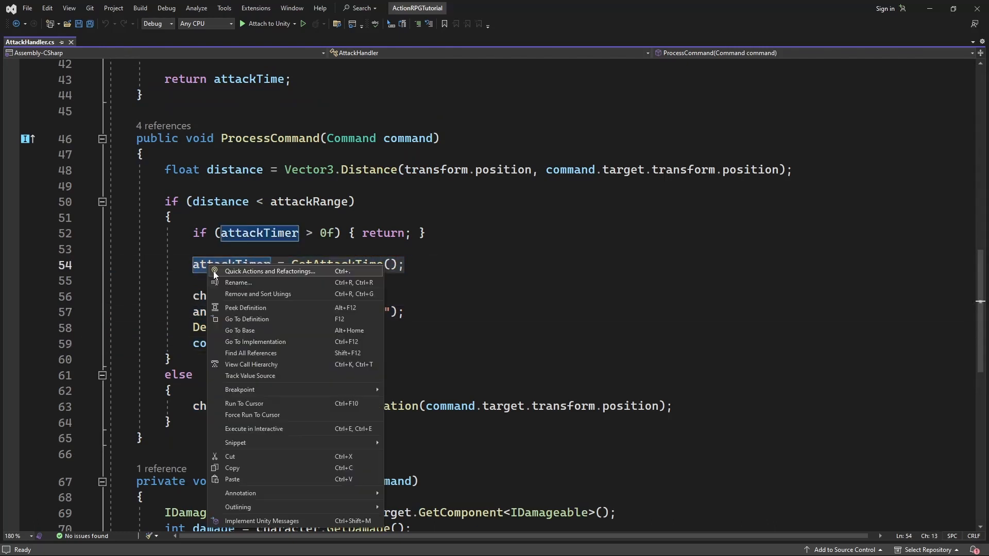
key("Escape")
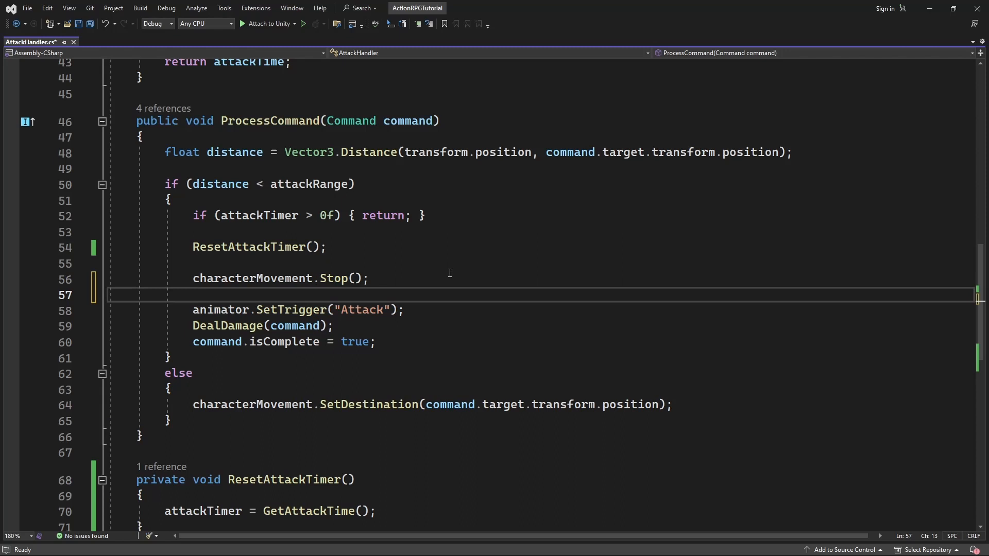
- Call FaceTarget(command.target.transform) in ProcessCommand and generate an empty FaceTarget(Transform target) method
type("Face")
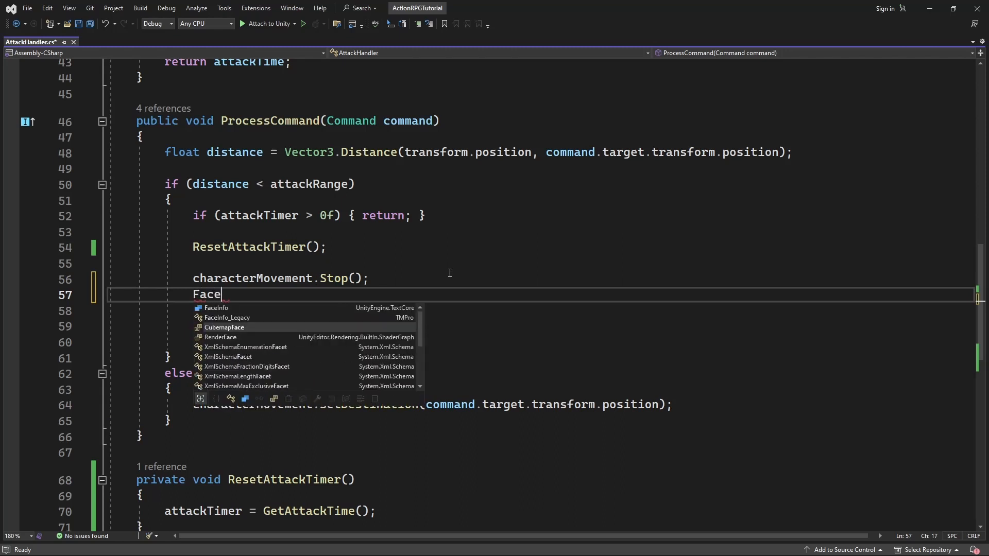
type("Target();")
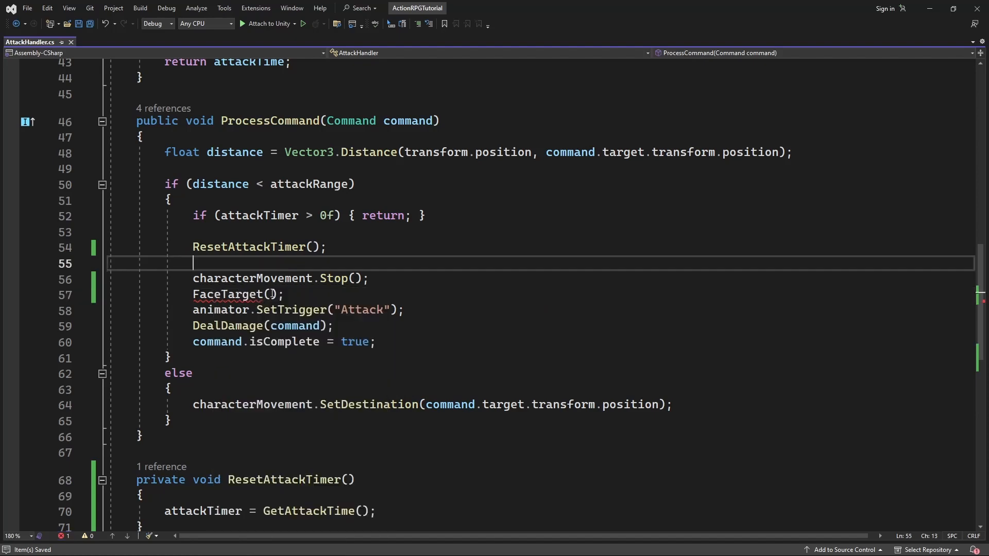
type("command")
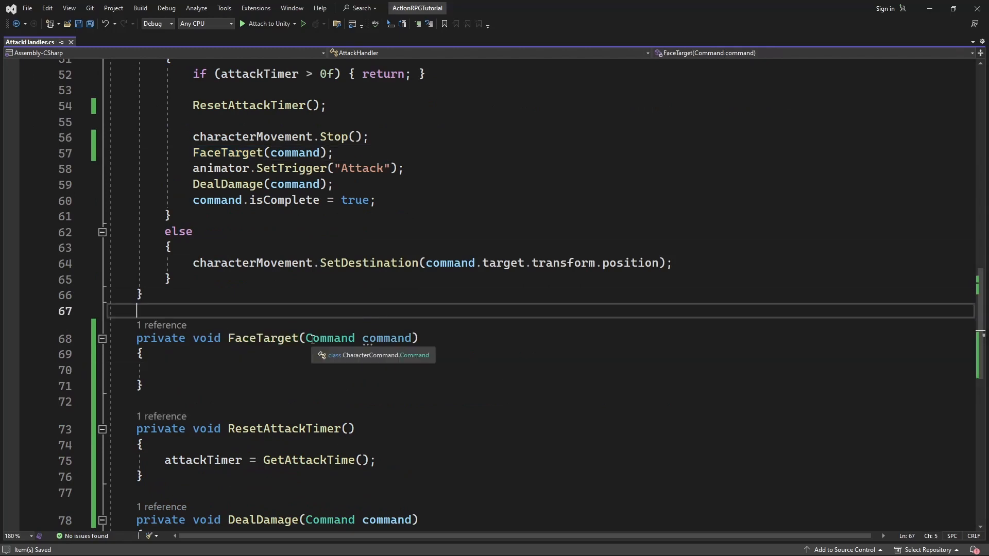
type("Transform")
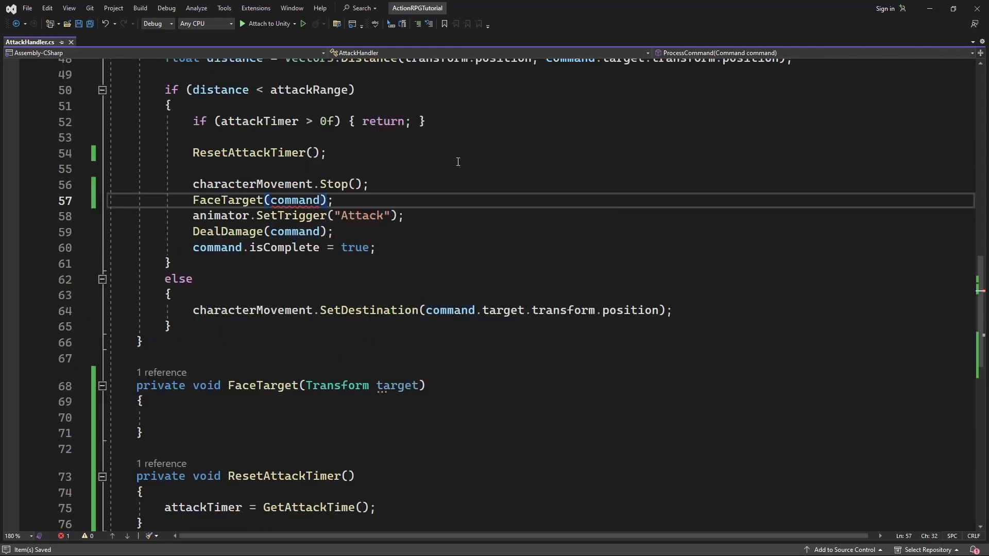
type(".target.transform")
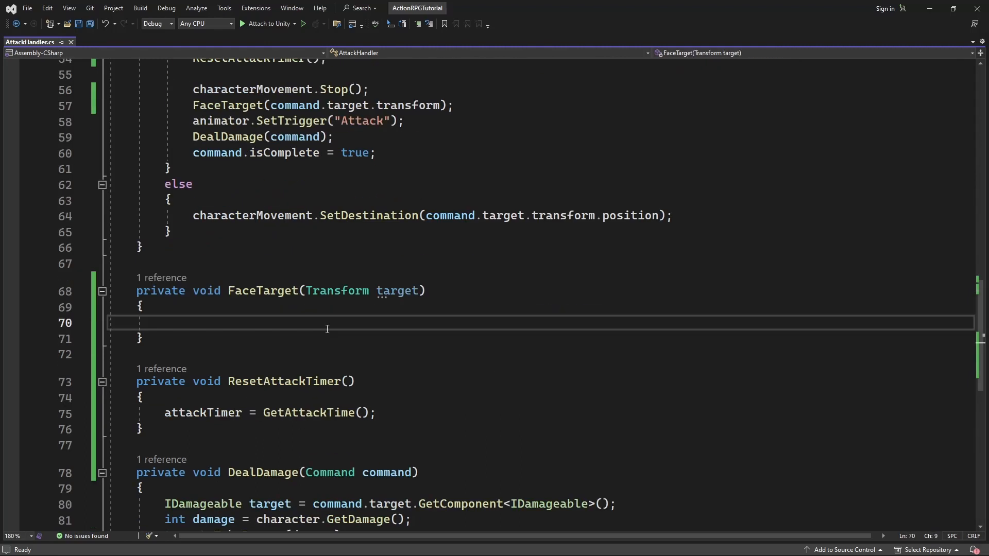
- Compute lookVector = target.position - transform.position inside FaceTarget
type("Vector3")
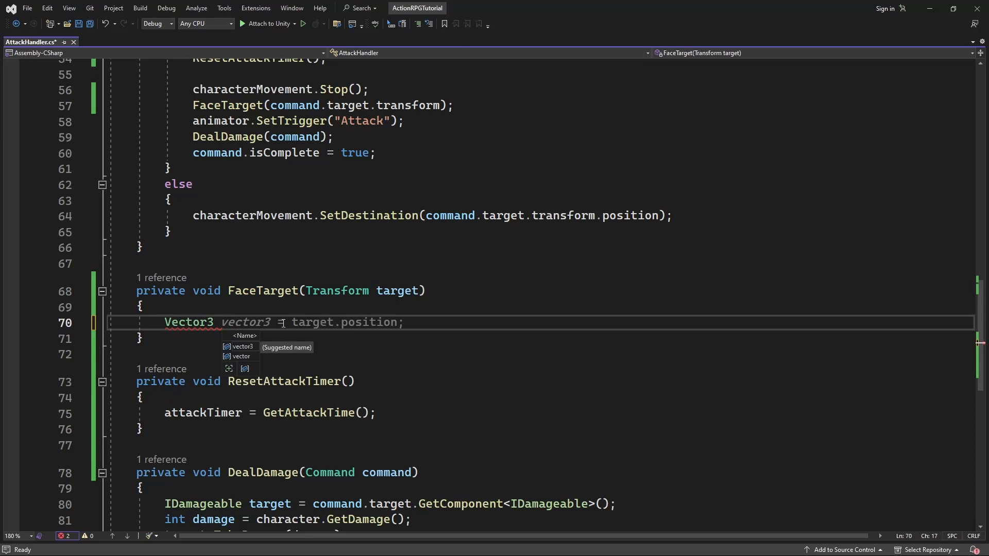
type("lookRot")
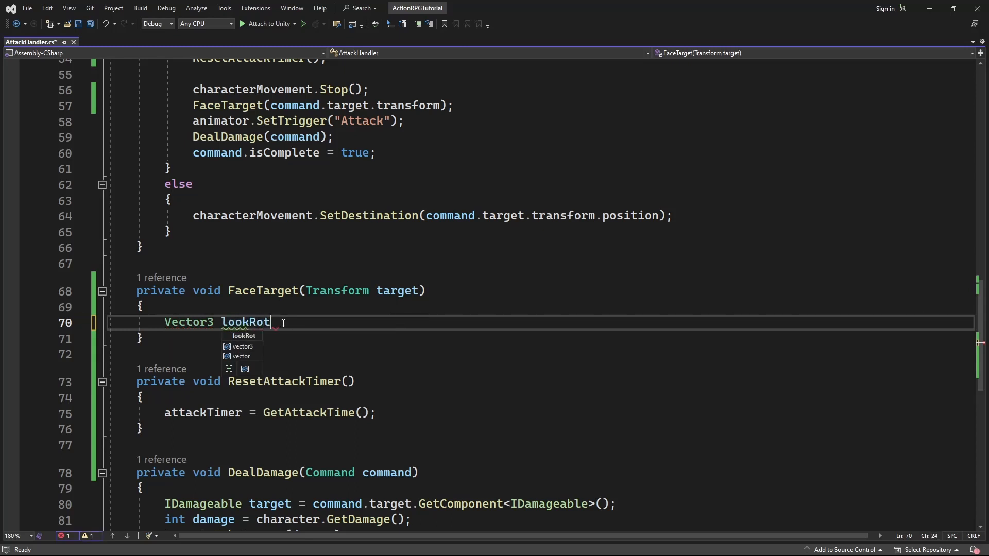
type("Vecto")
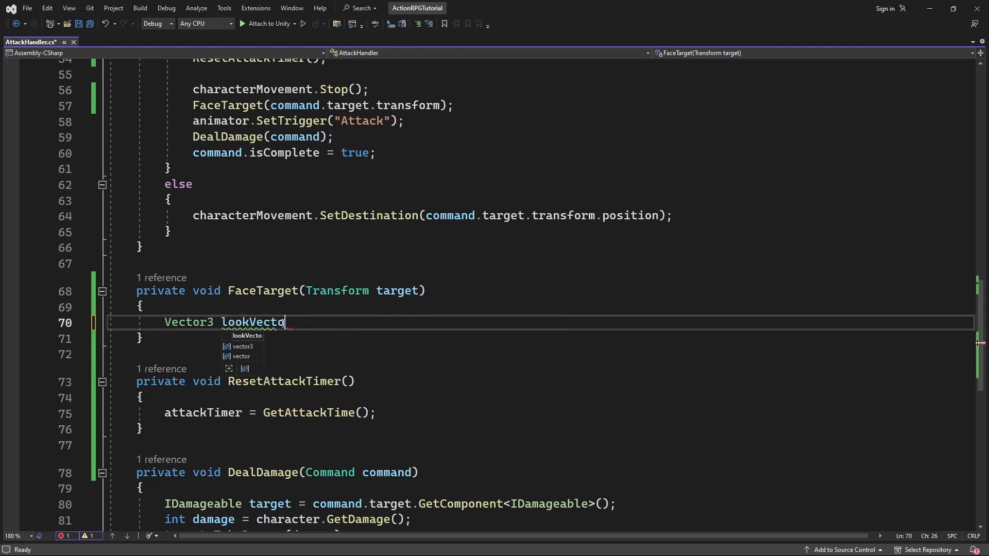
type("r = target.position - transform.position;")
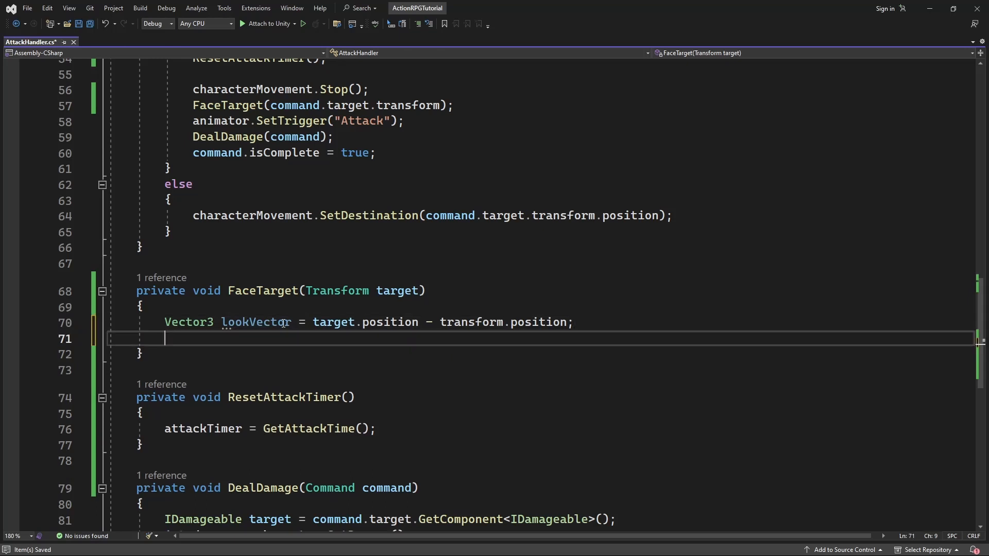
- Build Quaternion.LookRotation(lookVector) and assign it to transform.rotation
type("Quaternion quaternion = Quaternion.L")
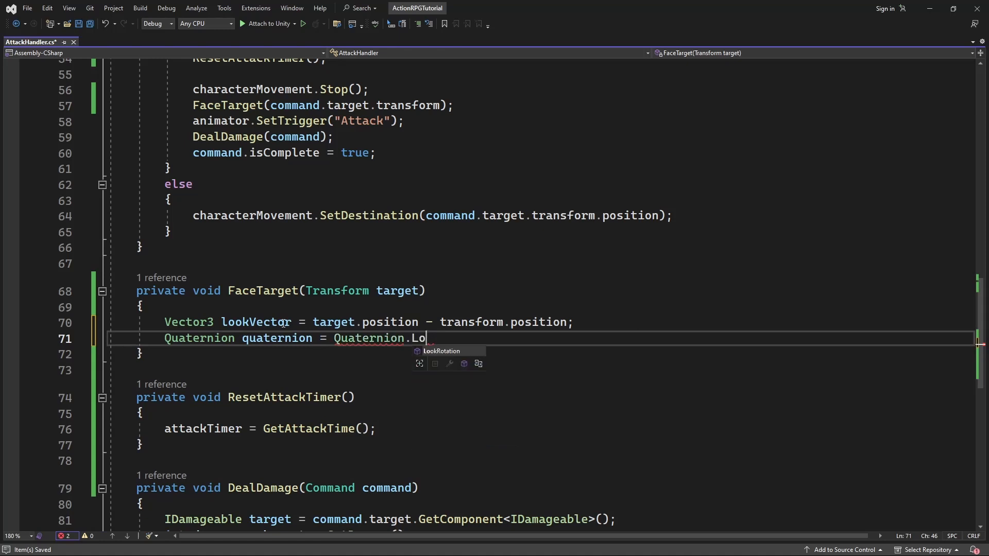
type("okRotation(")
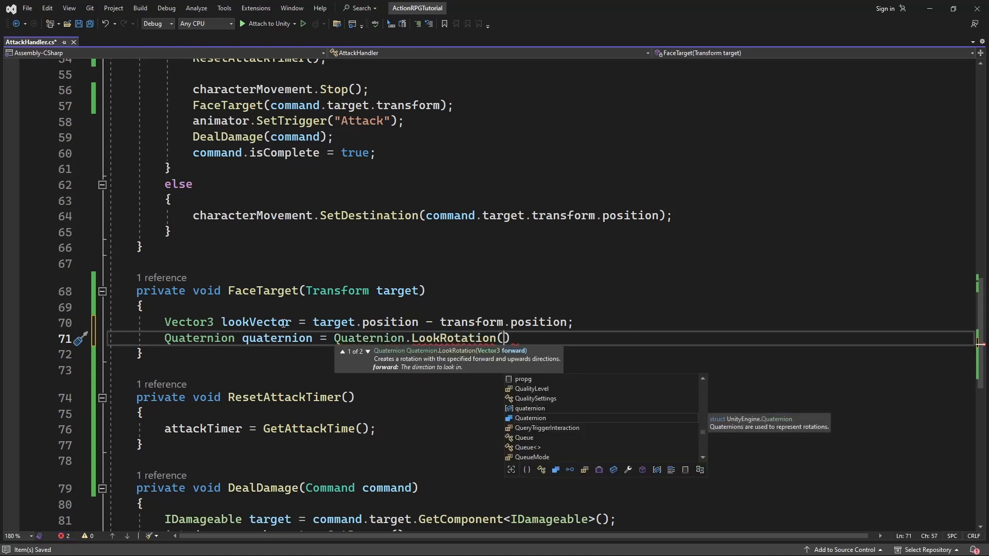
type("lookVector")
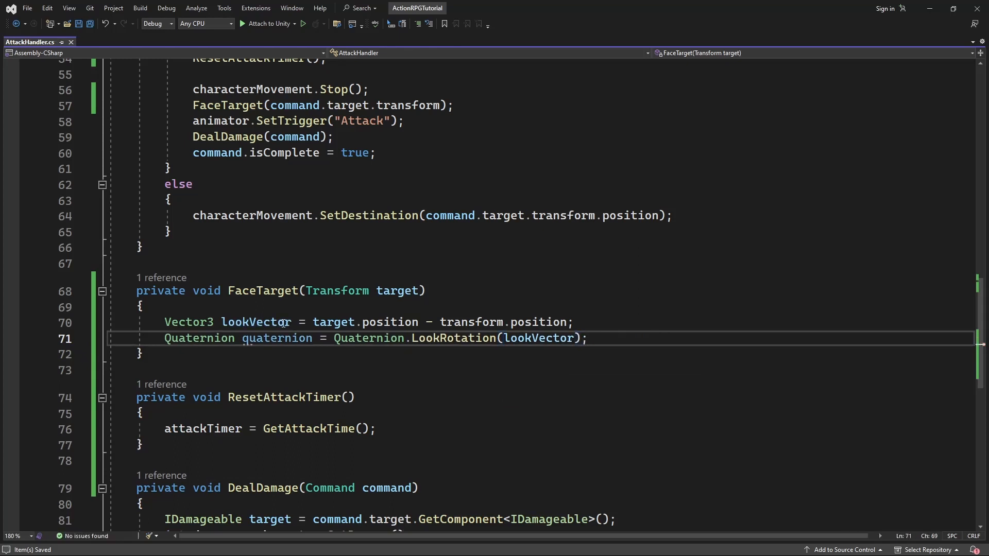
type("transform.")
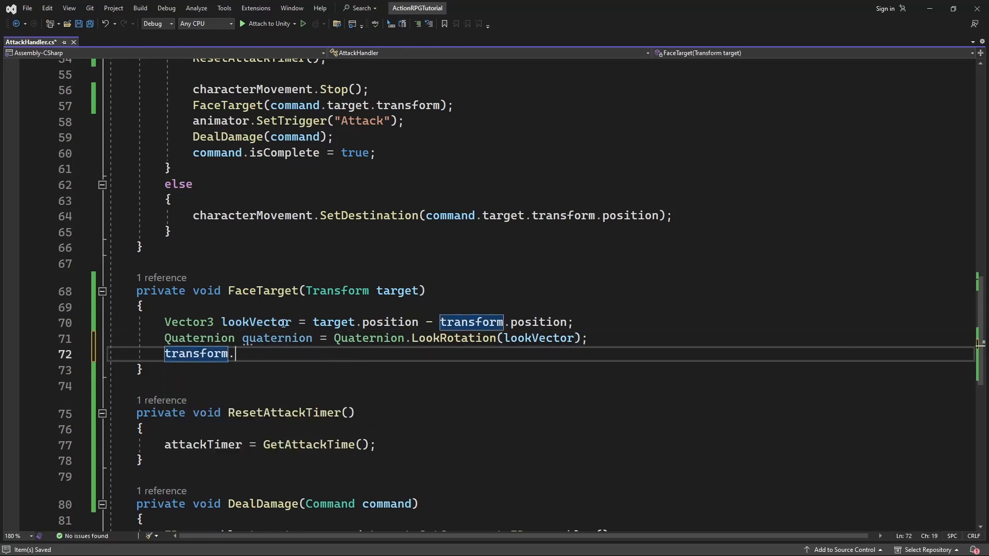
key("Backspace")
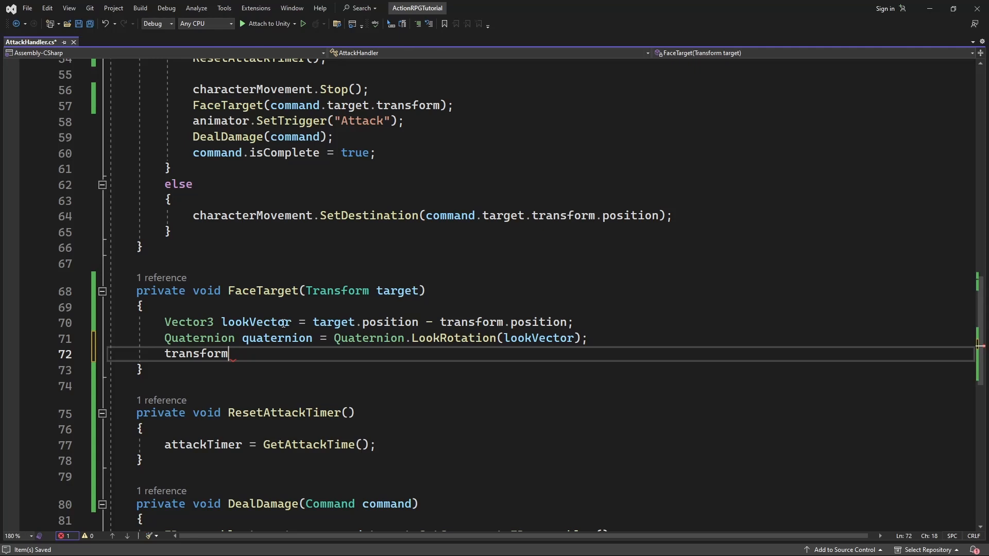
type(".rotation = quaternion;")
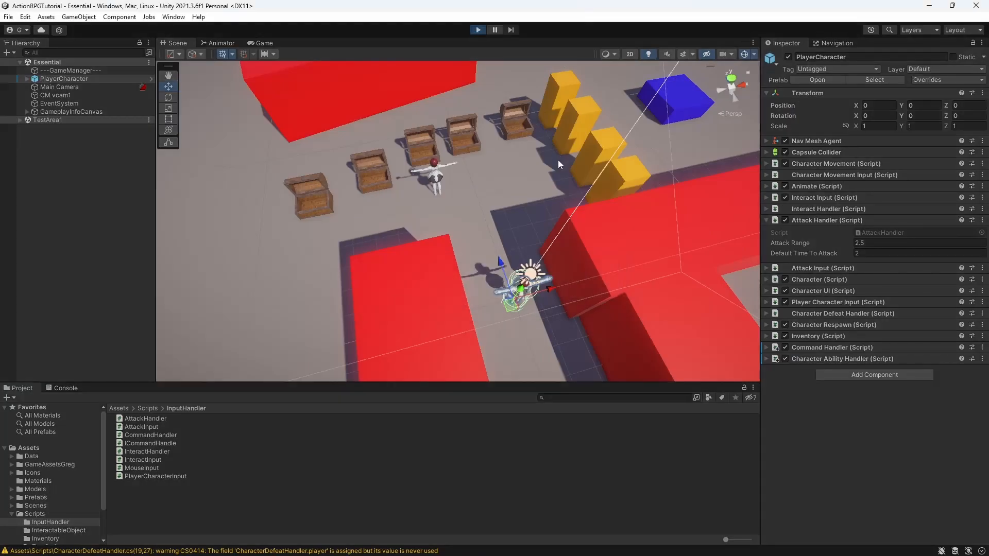
- Run the game and send the character to attack an enemy to check it faces the target
left_click(264, 43)
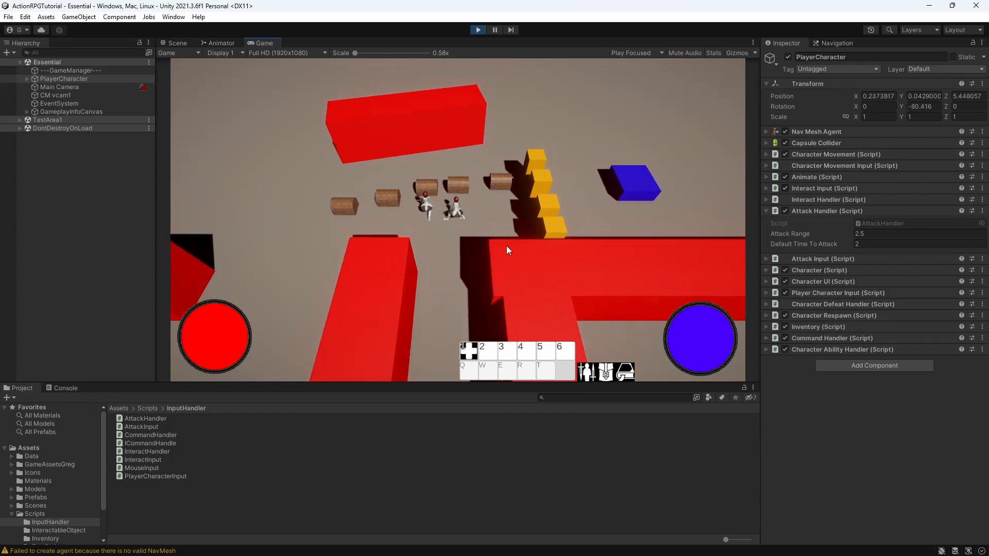
left_click(177, 43)
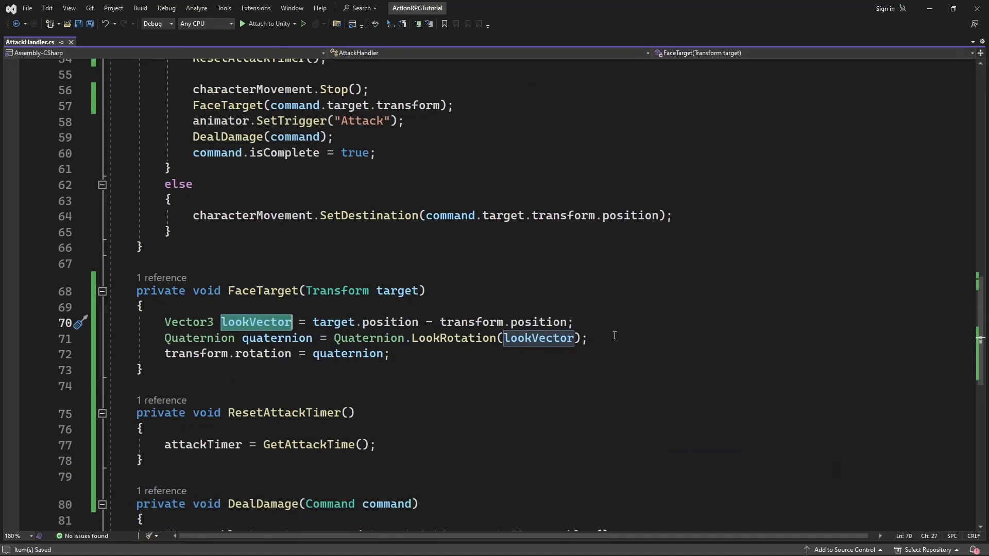
- Add lookVector.y = 0f; before the rotation is computed in FaceTarget
type("lookVector.y")
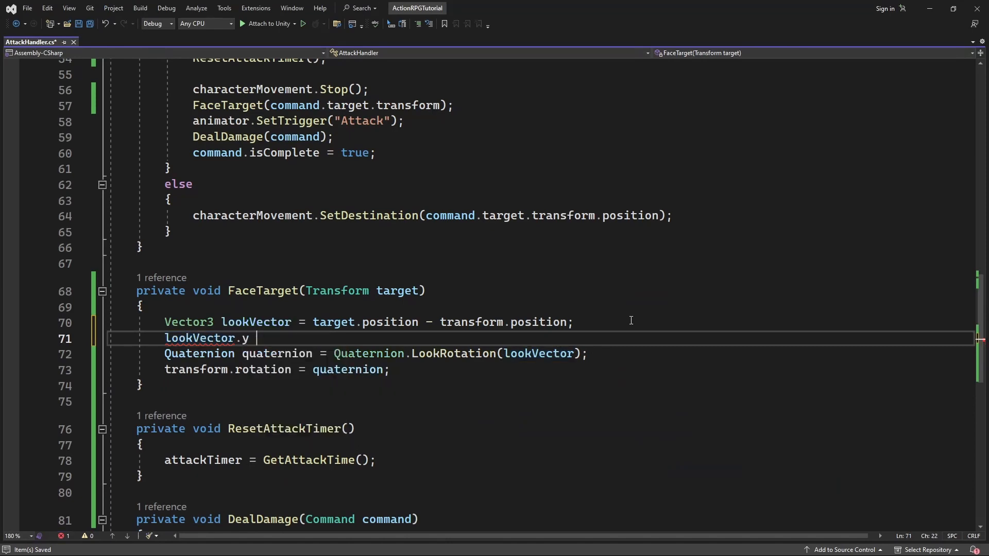
type("= 0f;")
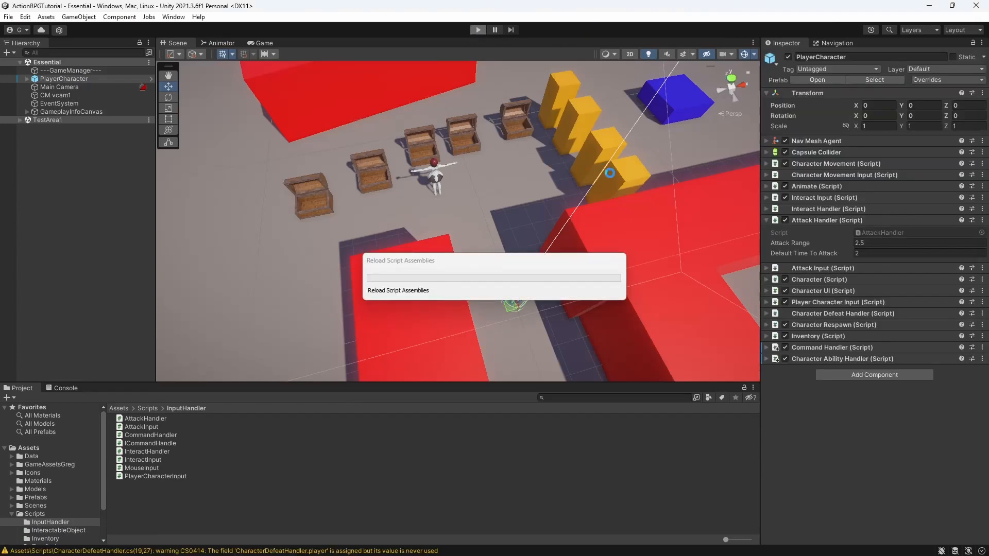
- Return to Unity so the scripts recompile and retest the facing in play mode
left_click(477, 29)
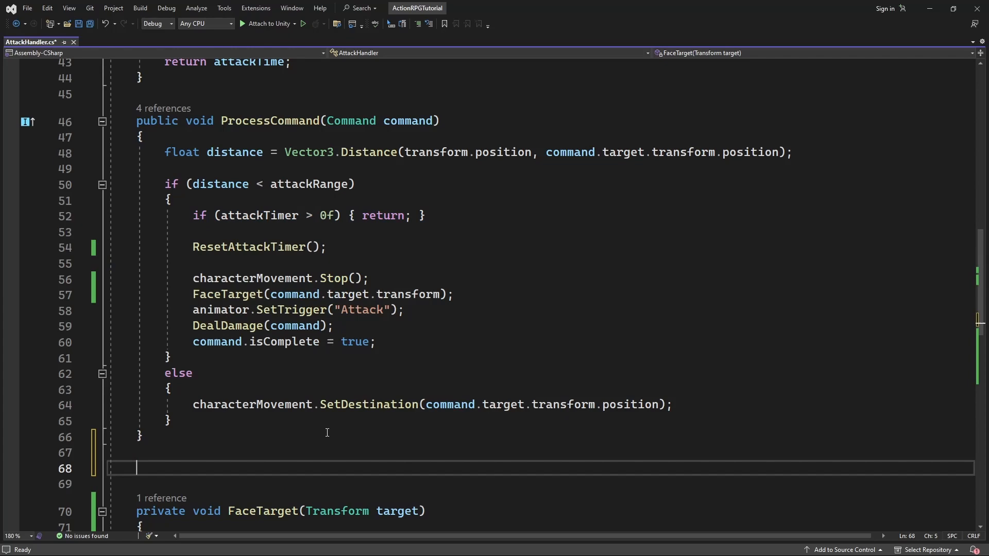
- Declare a public bool CheckAttack method in AttackHandler
type("public void Che")
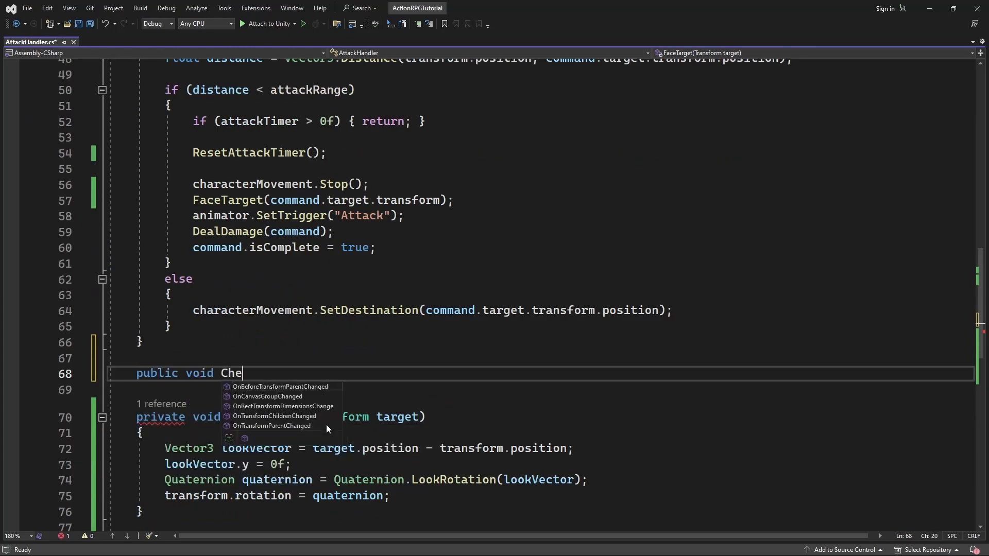
type("ckAtt")
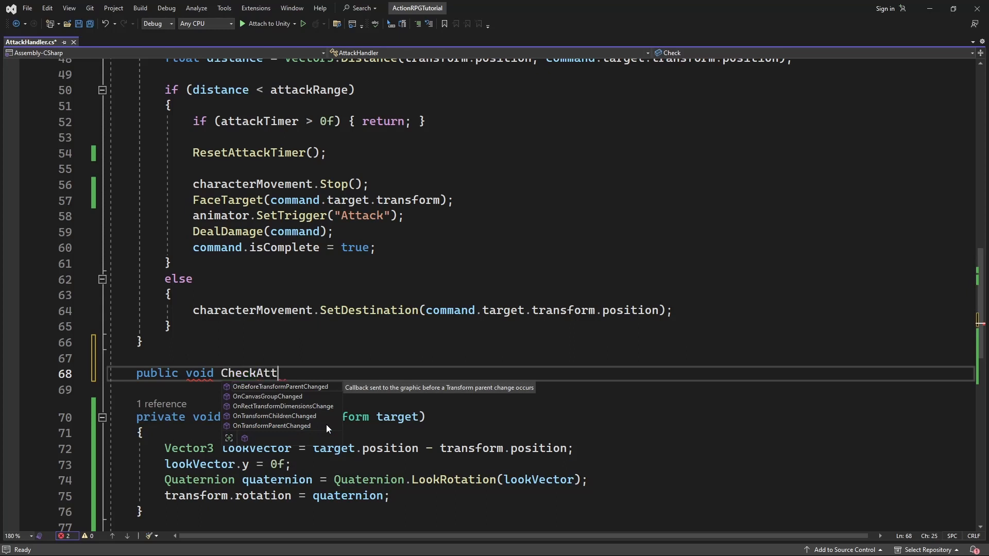
type("ack(")
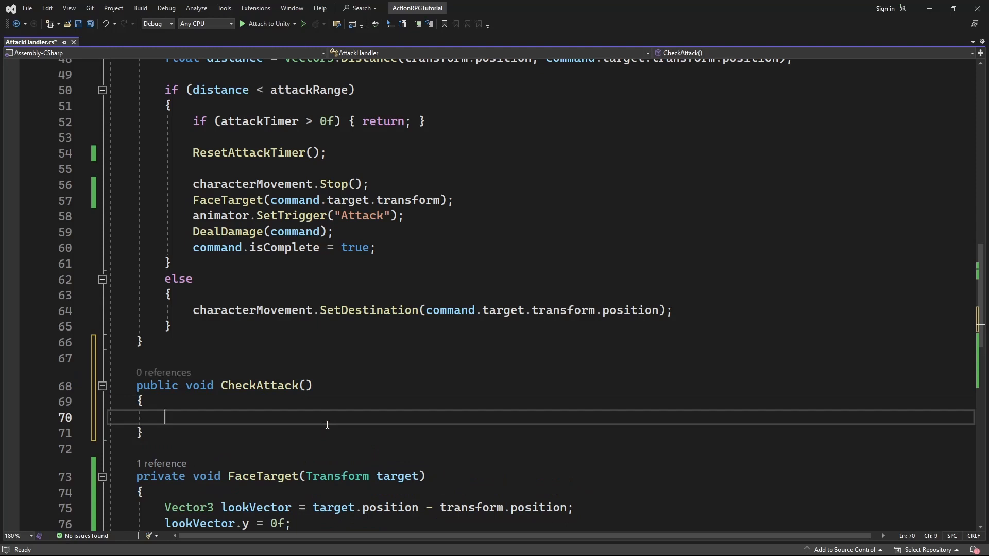
double_click(199, 386)
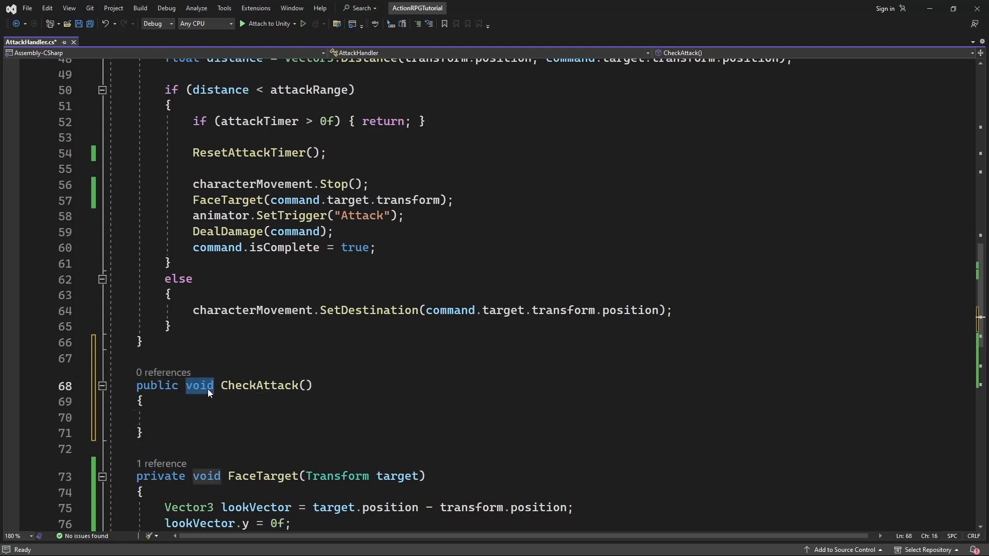
type("bool")
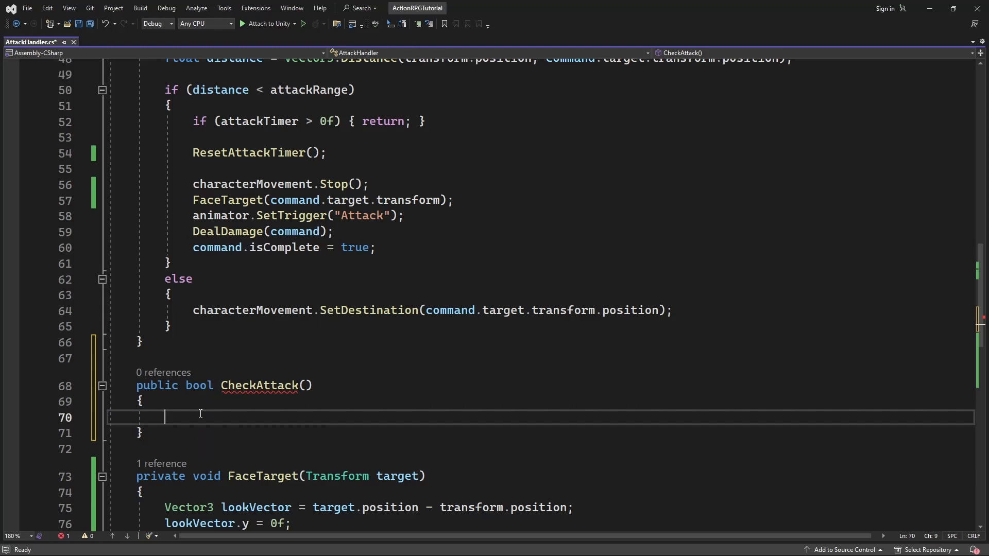
- Make CheckAttack return false while attackTimer > 0f and true otherwise
type("if(attackTimer > 0f) {")
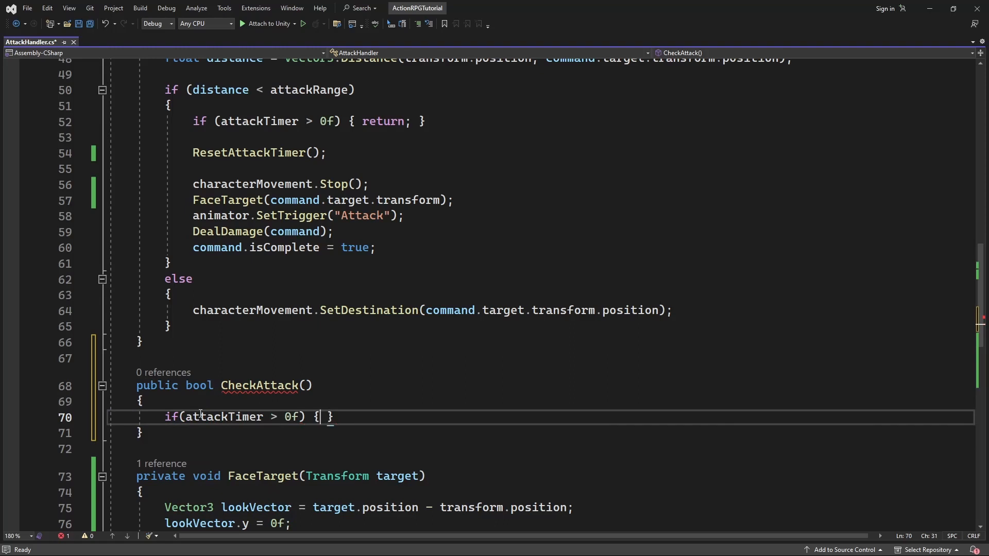
type("return fa")
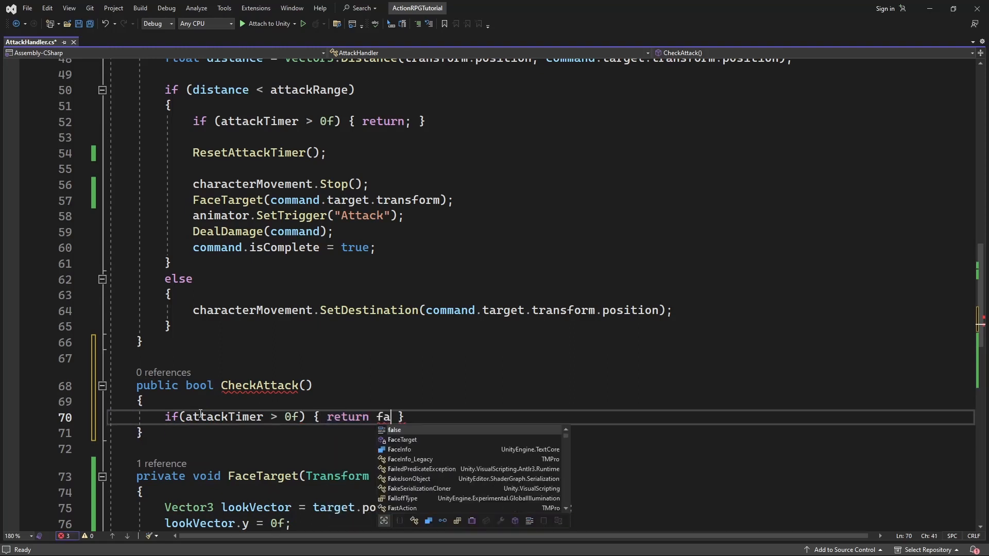
type("lse;")
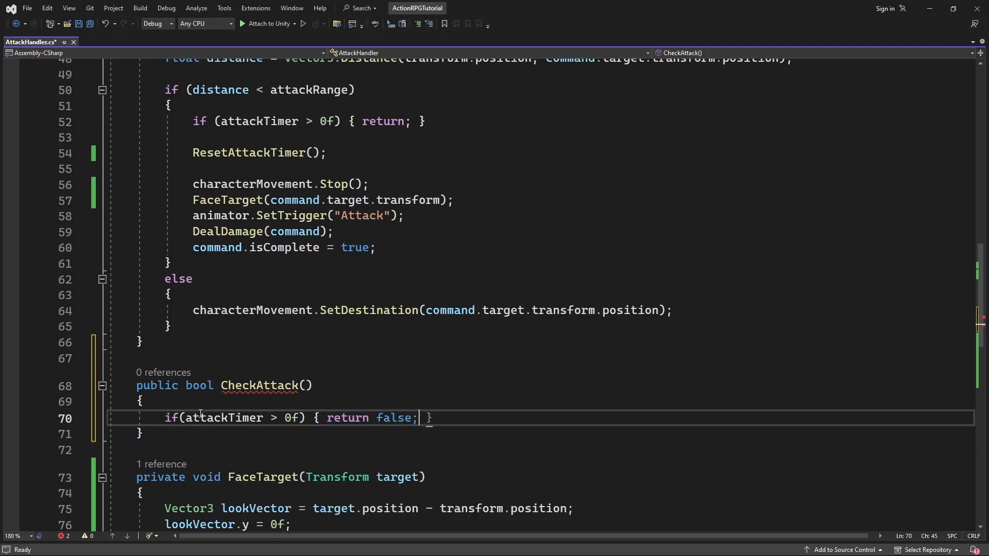
type("return true;")
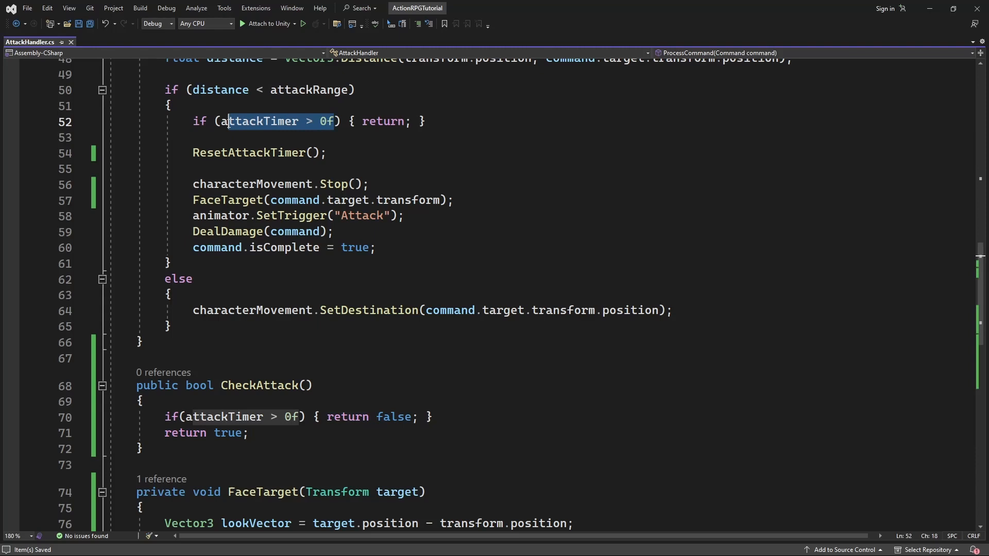
type("CheckA")
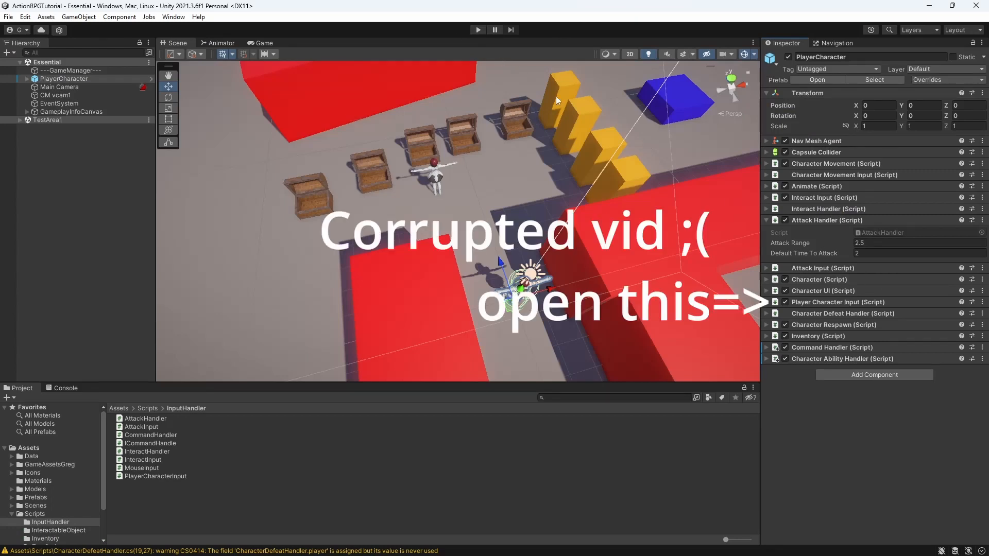
mouse_move(889, 231)
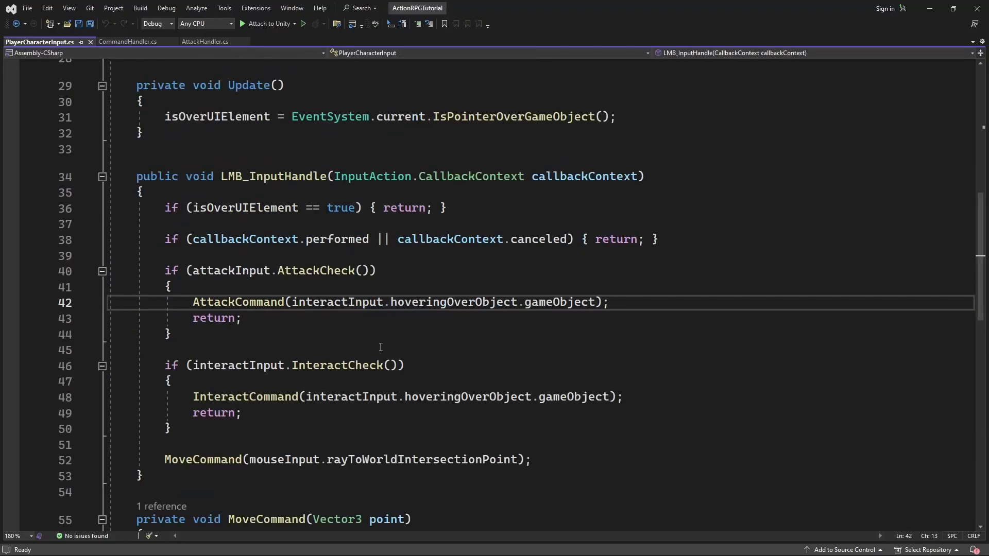
double_click(238, 302)
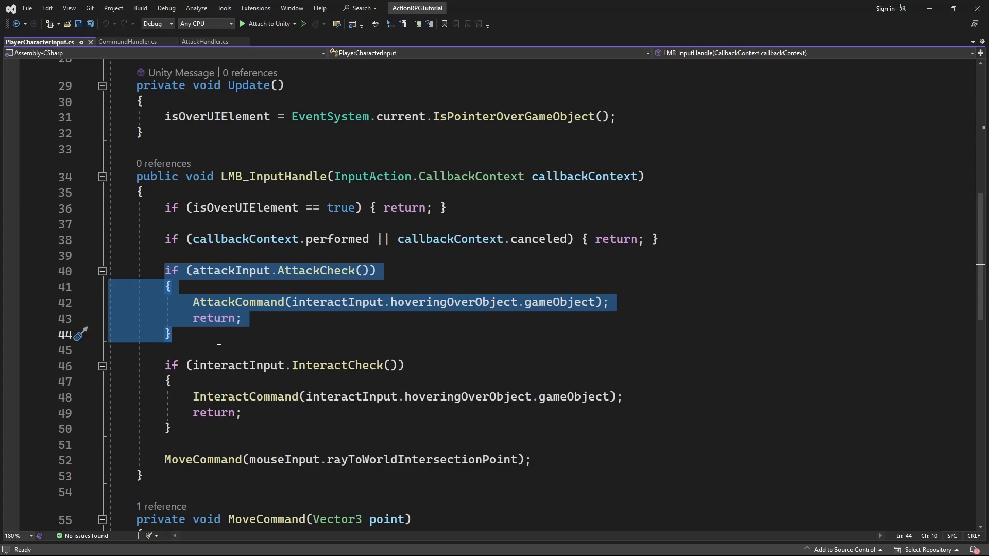
scroll("down", 3)
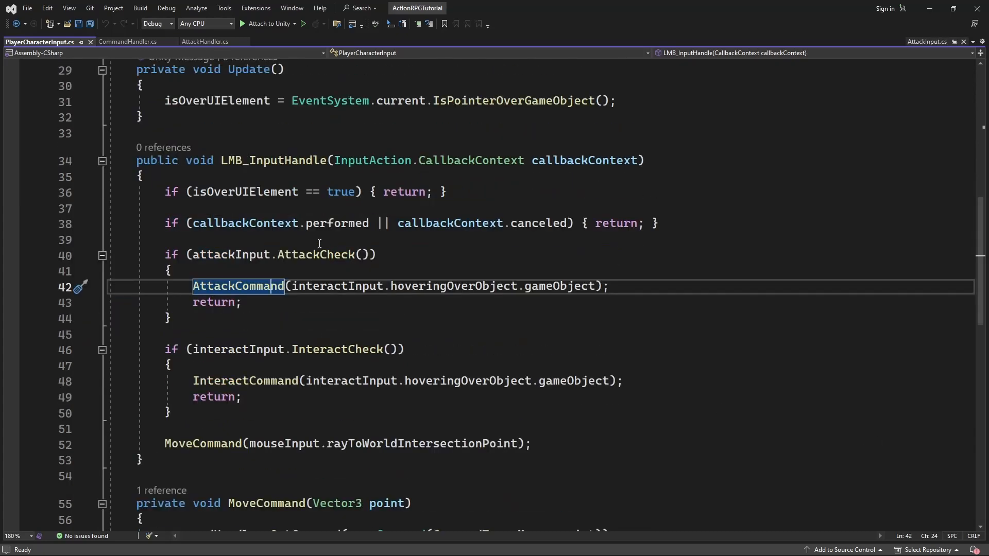
double_click(316, 254)
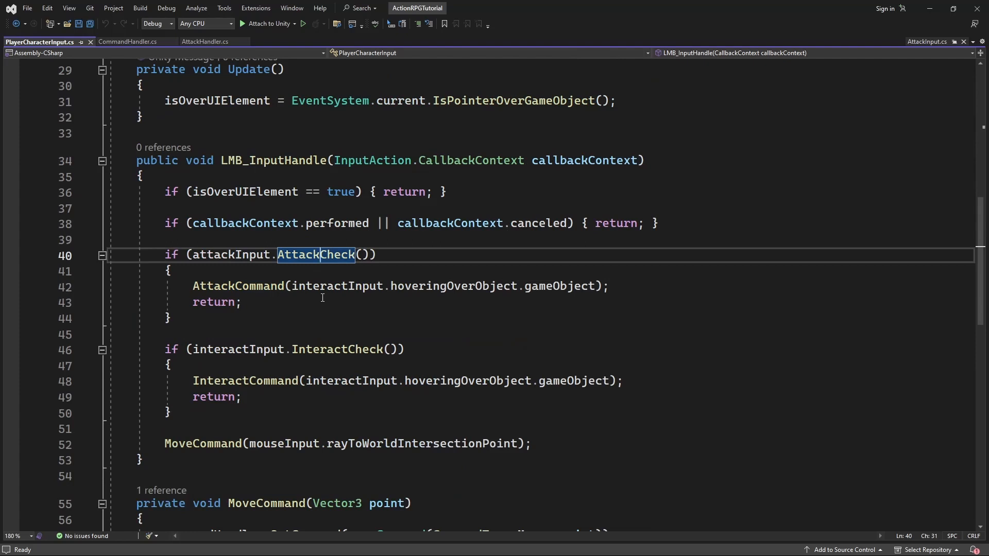
right_click(315, 254)
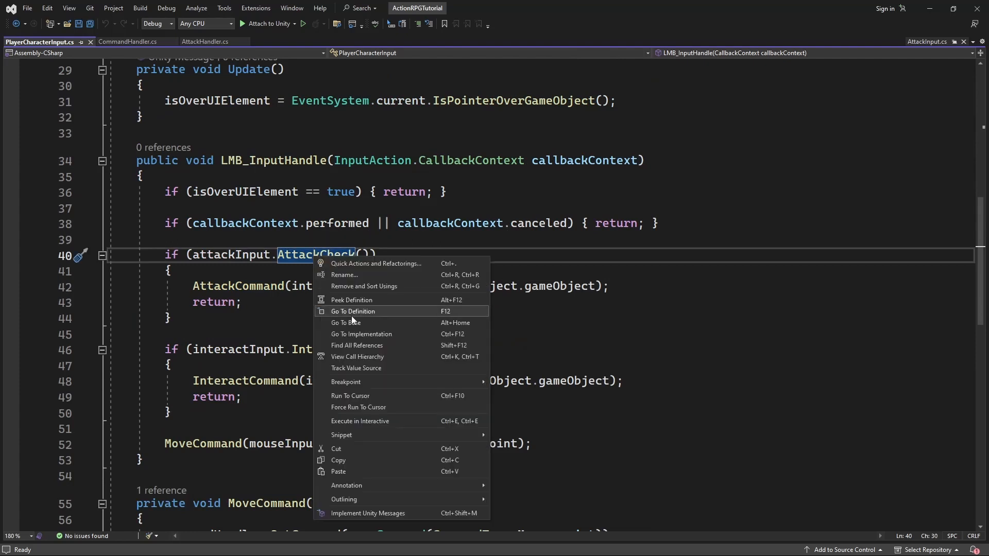
- Begin AttackInput.AttackCheck with an if testing attackHandler.CheckAttack() == false
left_click(353, 311)
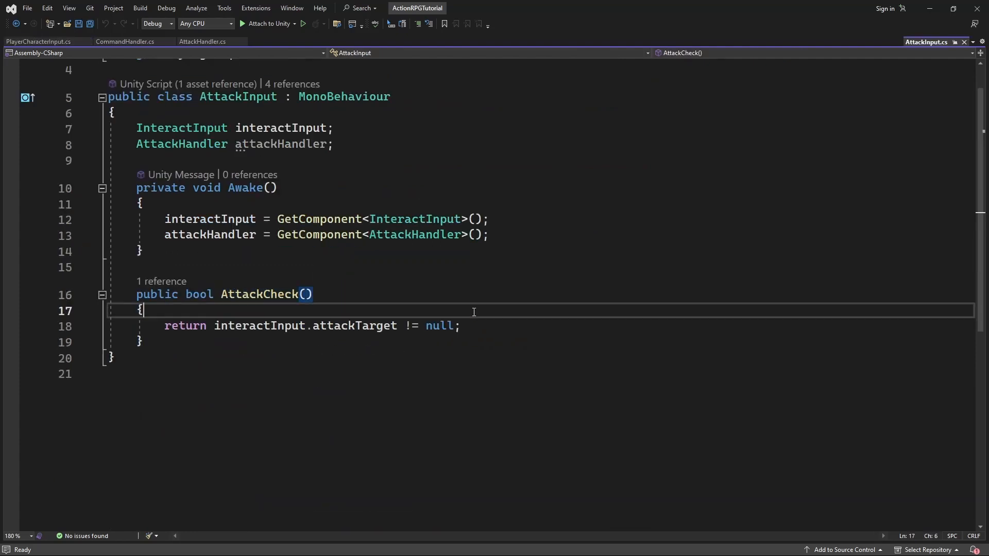
type("if (attackHandler != null) {")
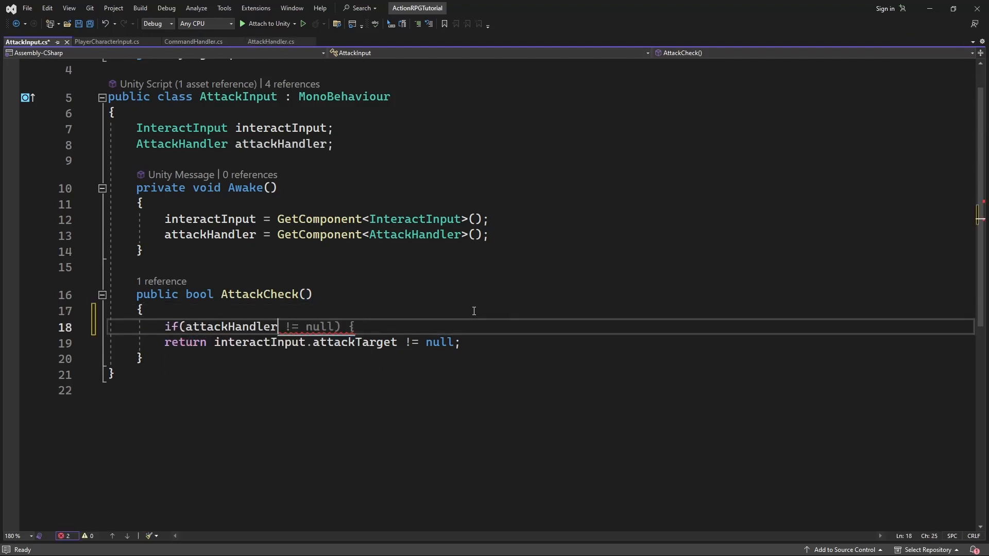
type(".CheckAttack() == f)")
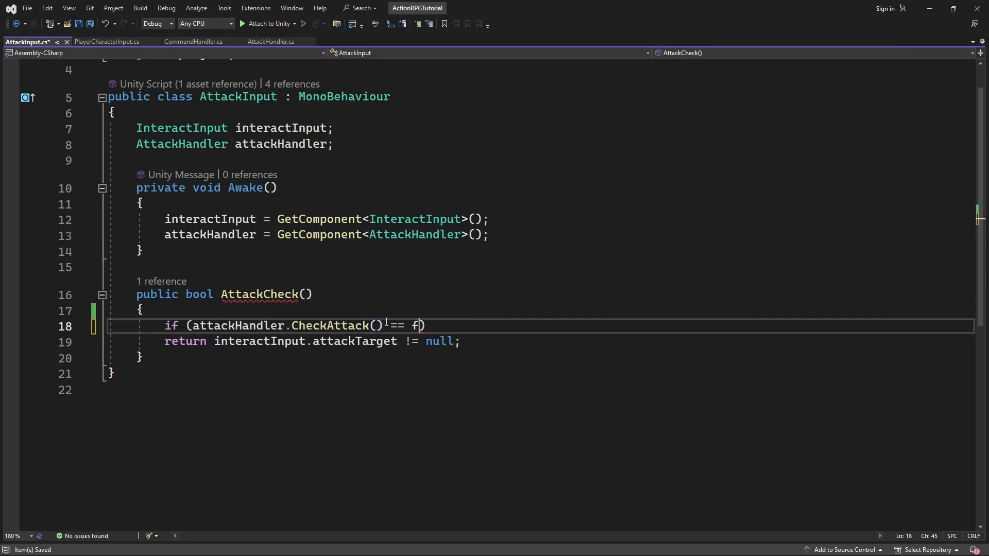
type("alse) { }")
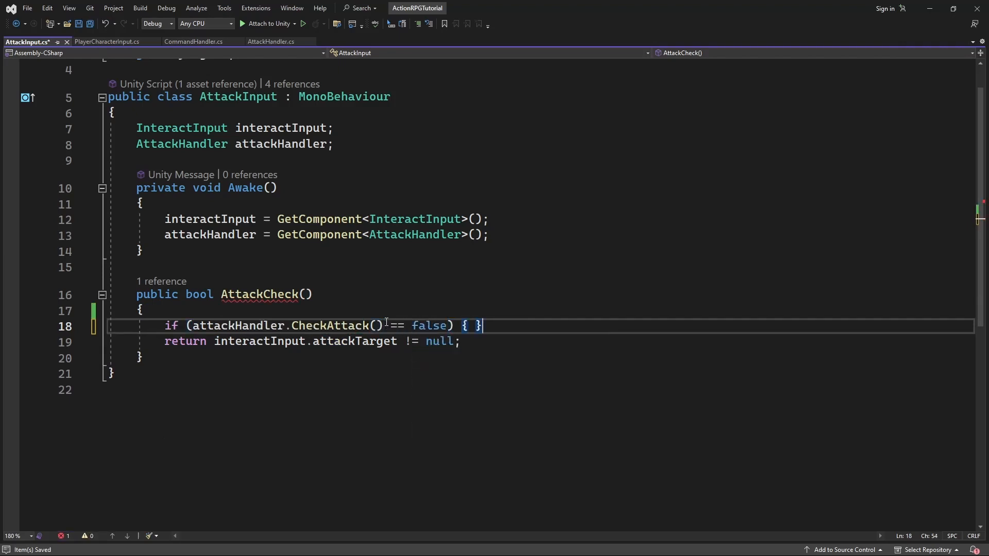
type("return f")
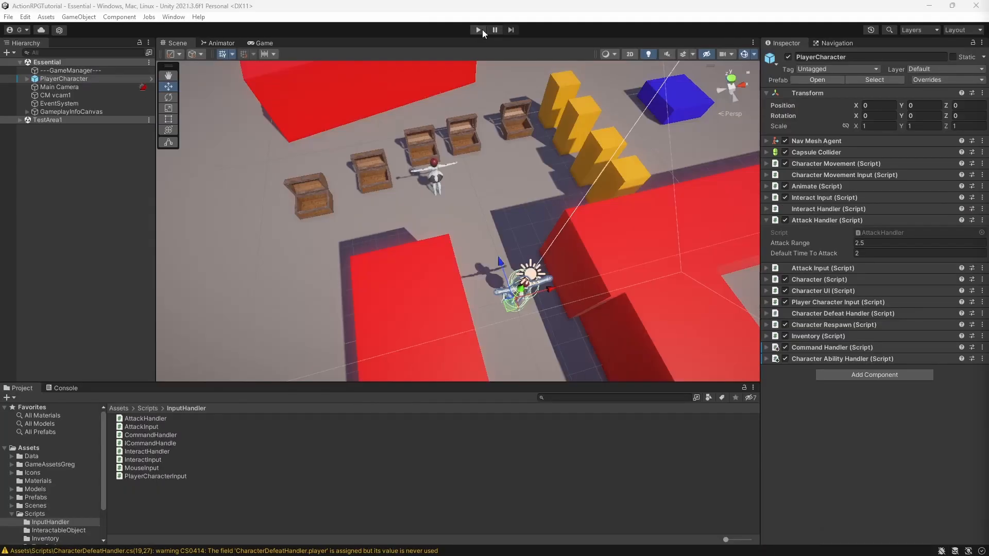
left_click(477, 30)
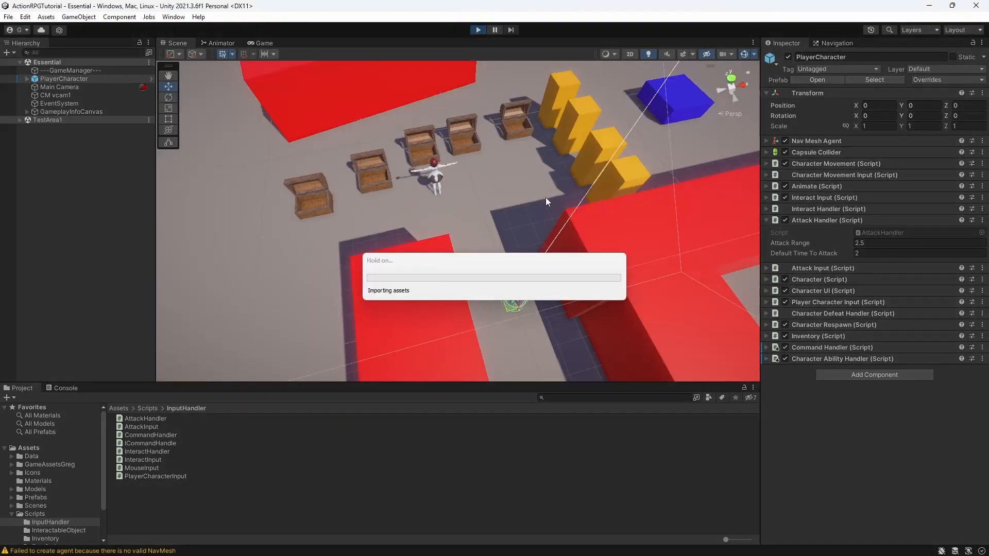
left_click(263, 44)
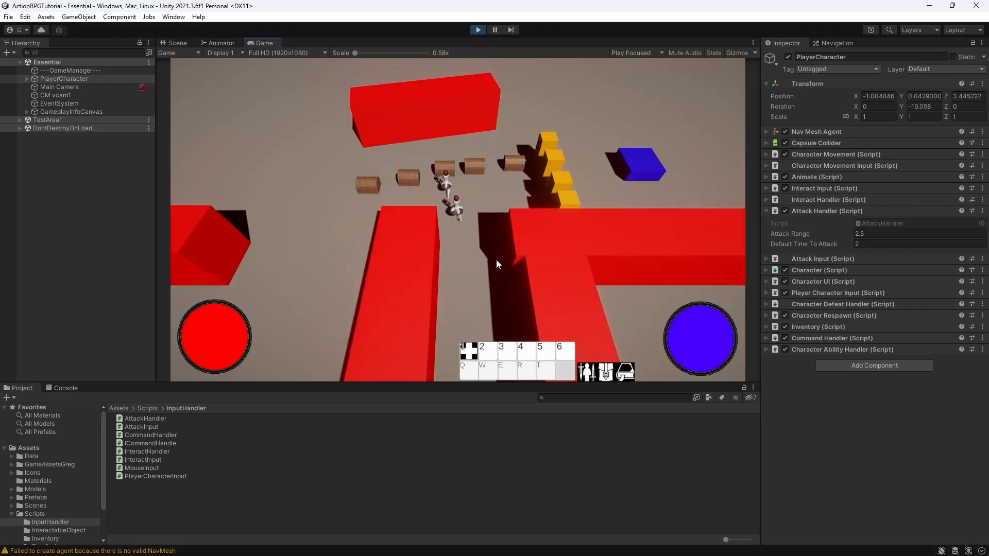
left_click(179, 42)
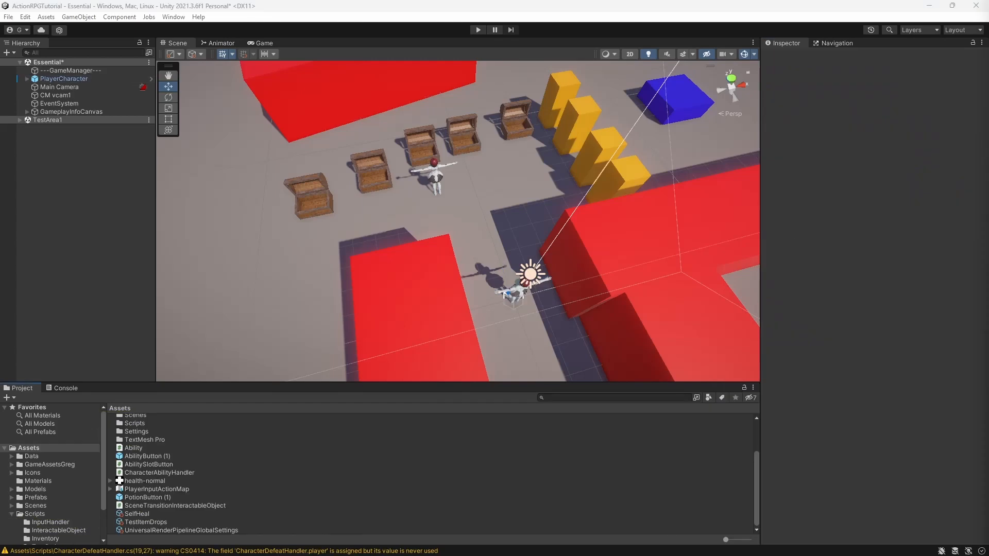
- Create a new CanMoveState script and attach it to PlayerCharacter via Add Component
left_click(62, 78)
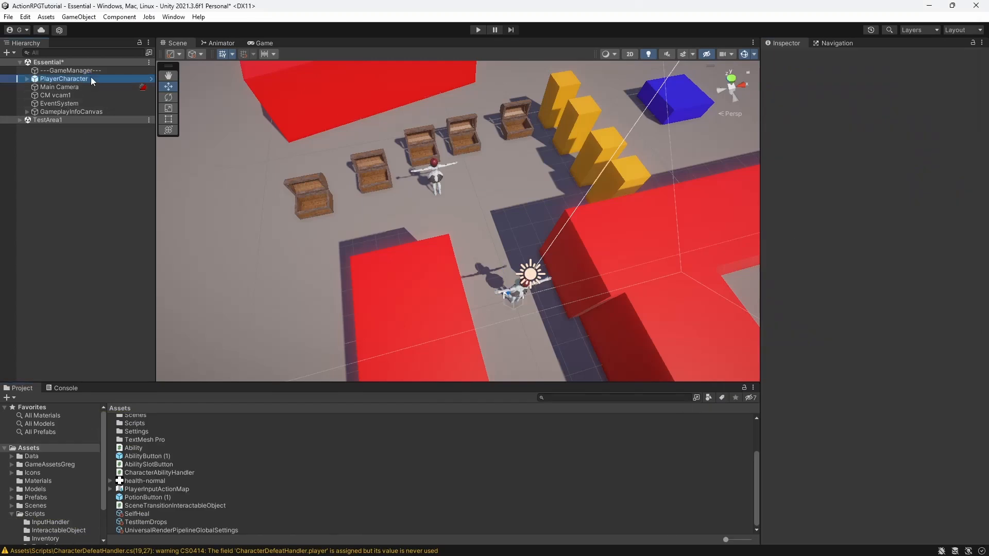
left_click(64, 79)
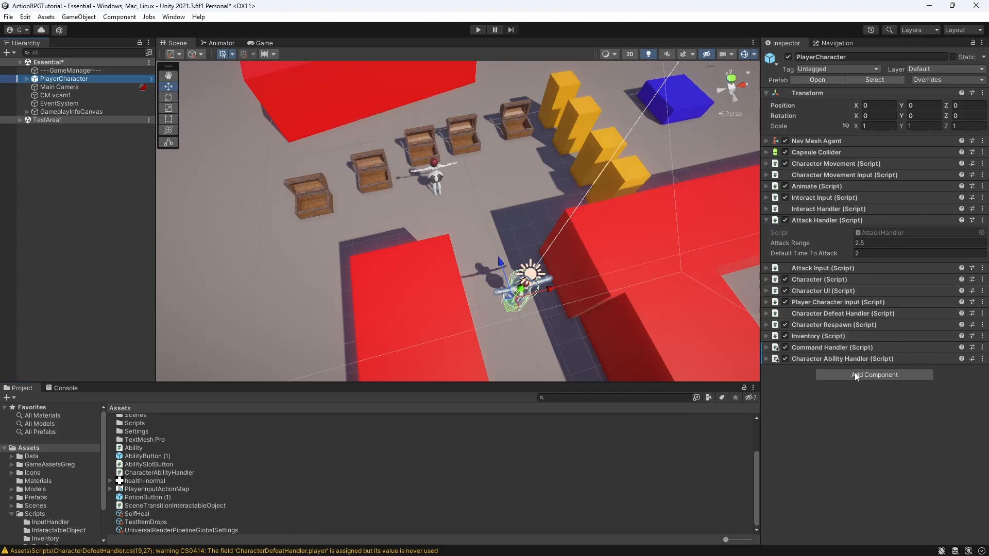
left_click(874, 375)
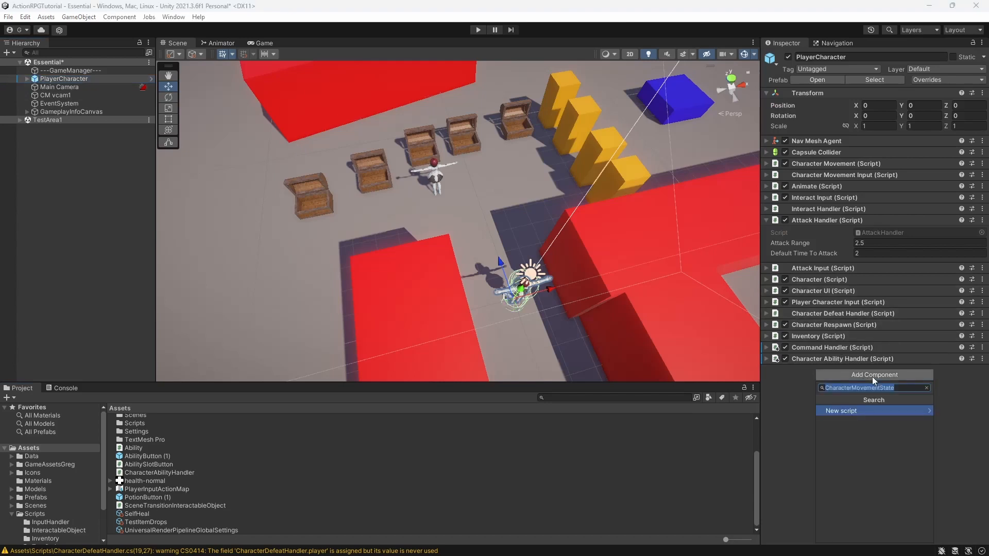
type("CanMove")
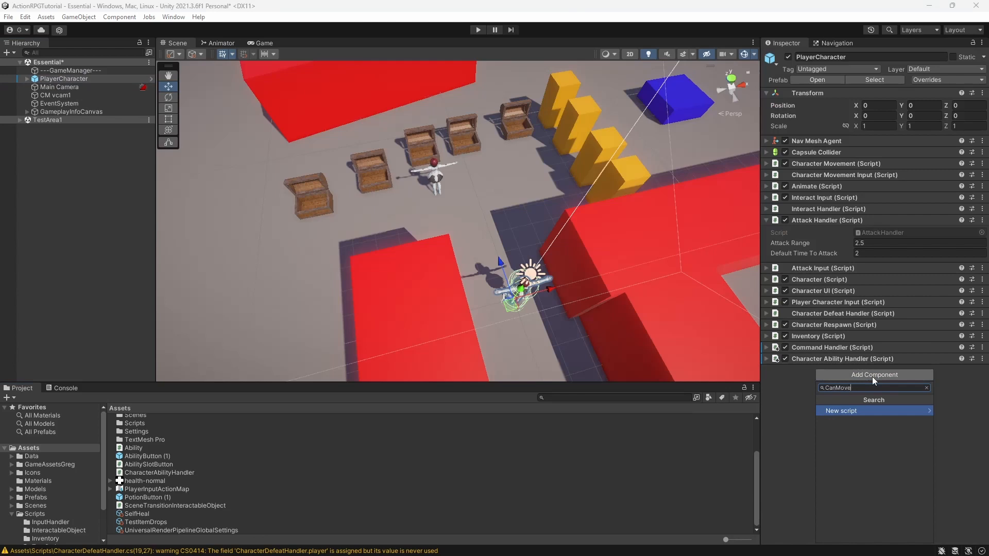
type("State")
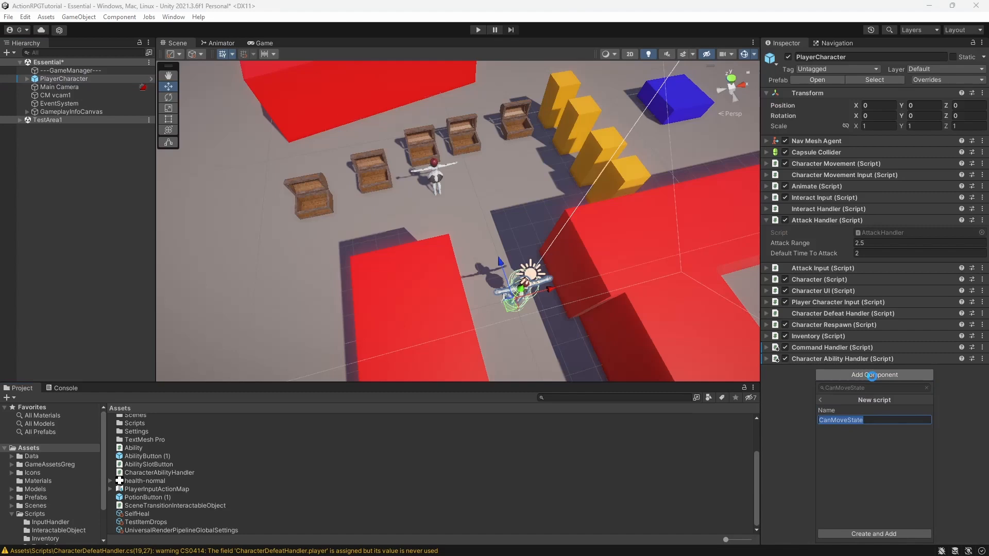
left_click(873, 534)
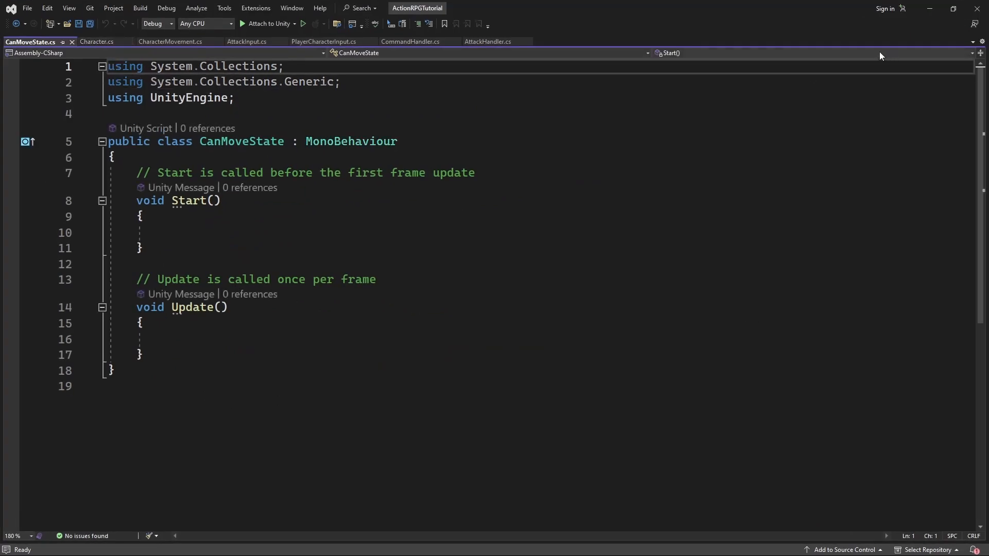
- Add [RequireComponent(typeof(CanMoveState))] above the CharacterMovement class, then return to CanMoveState.cs
left_click(170, 41)
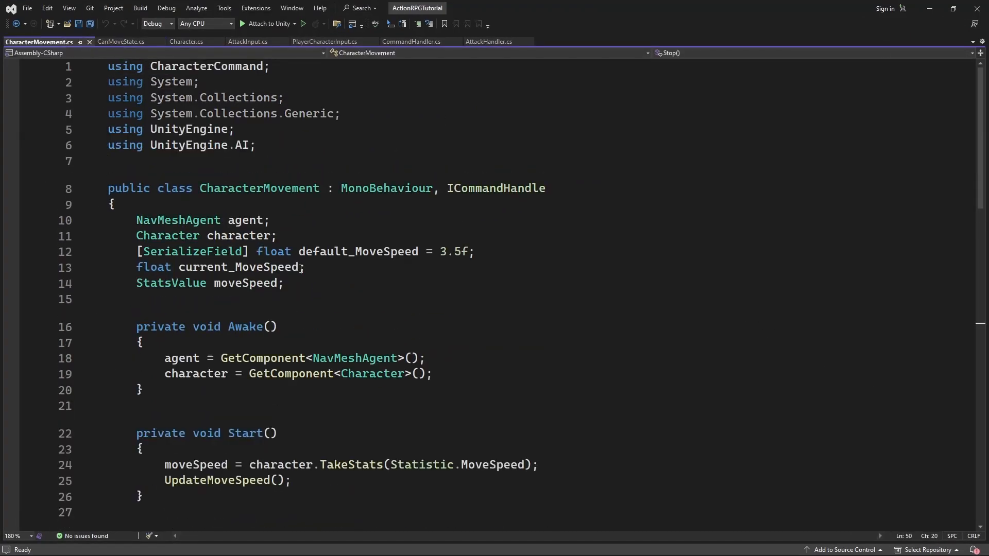
left_click(333, 251)
type("[")
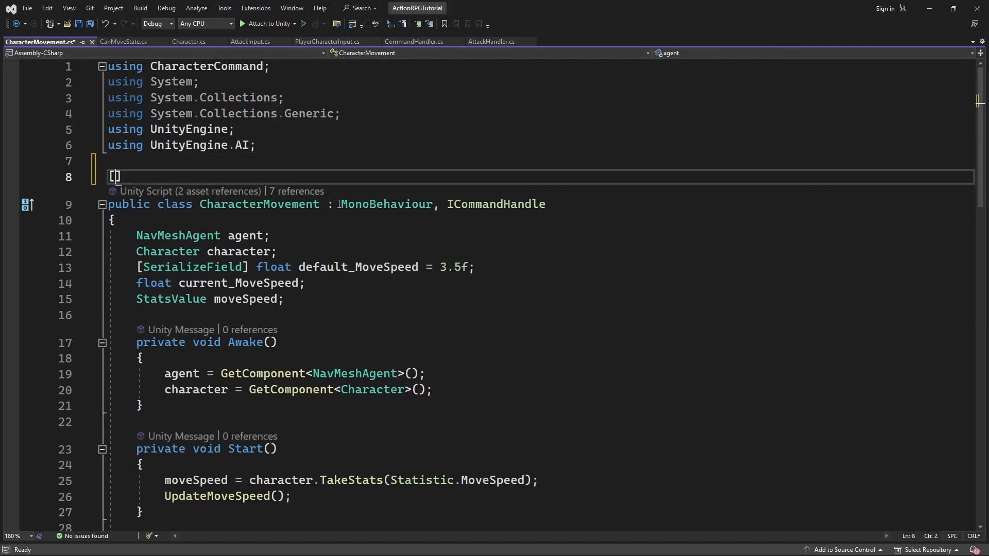
type("RequireComponent(typeof(Character))]")
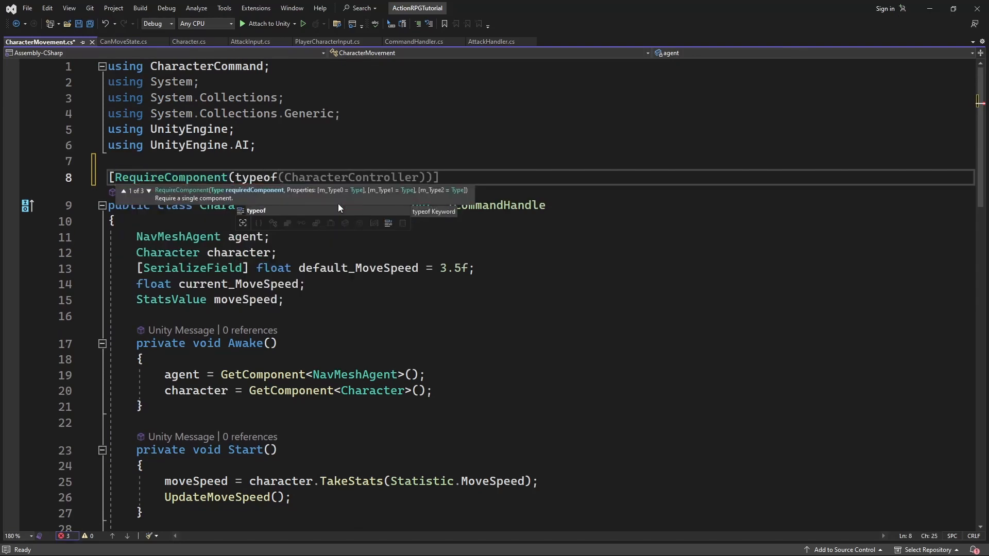
type("CanMoveState))]")
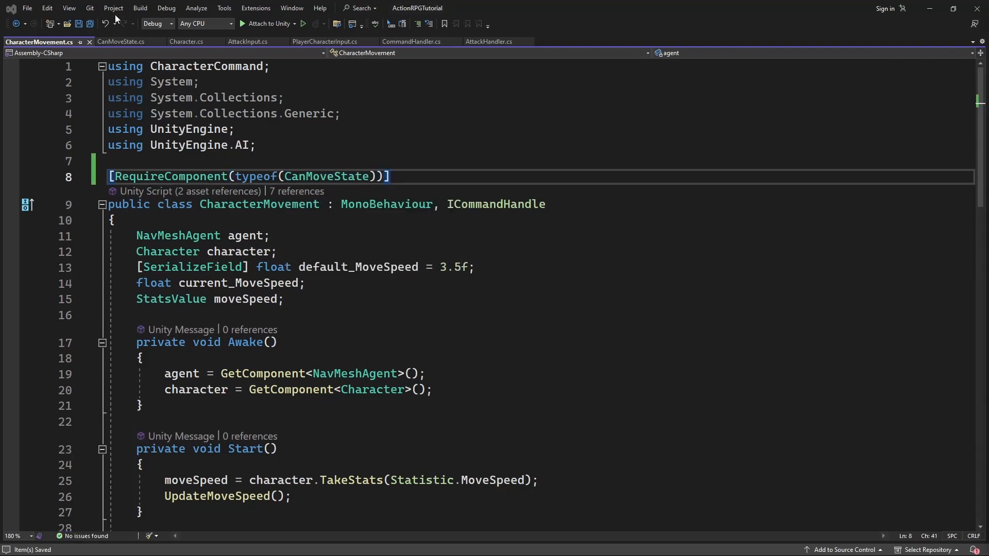
left_click(120, 41)
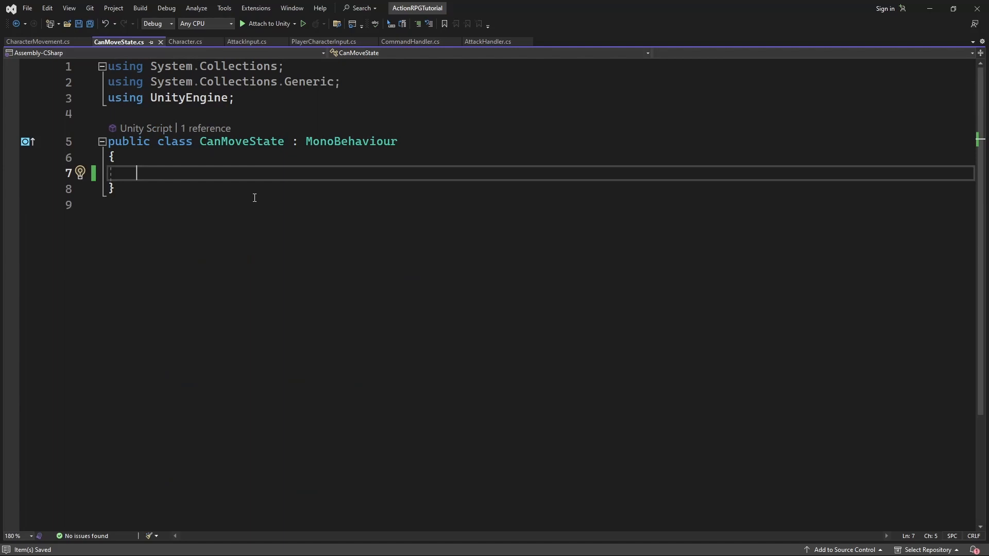
- Declare a public bool isAttacking field in CanMoveState
type("p")
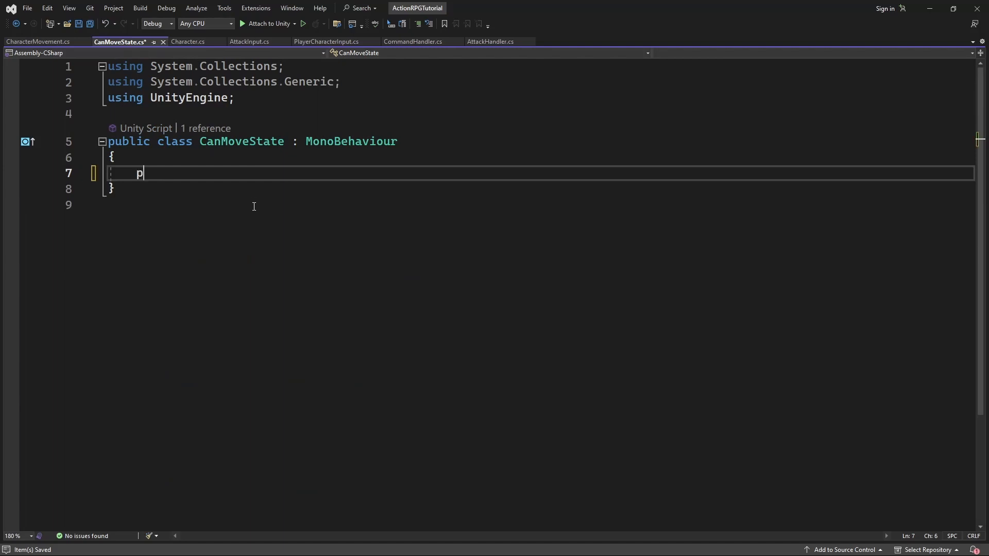
type("ublic b")
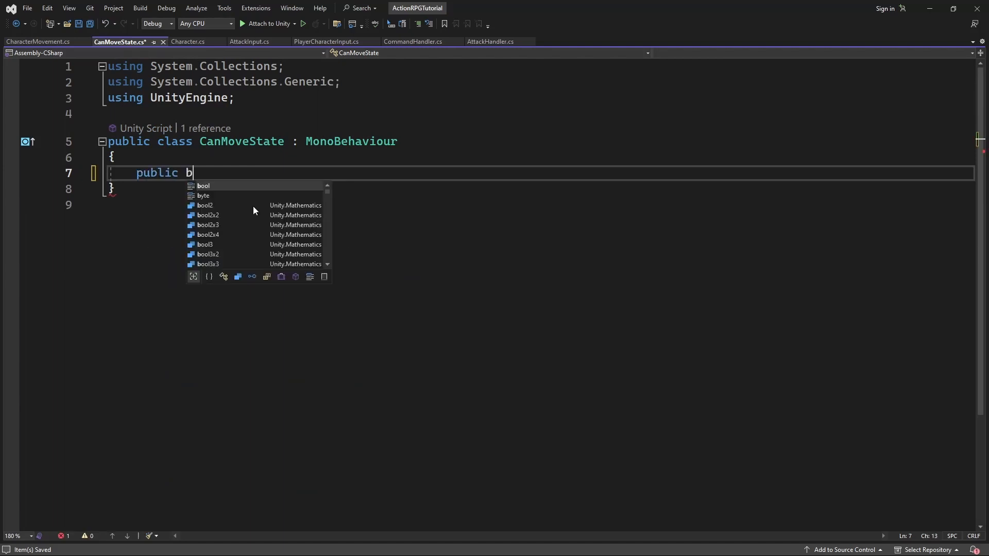
type("ool is")
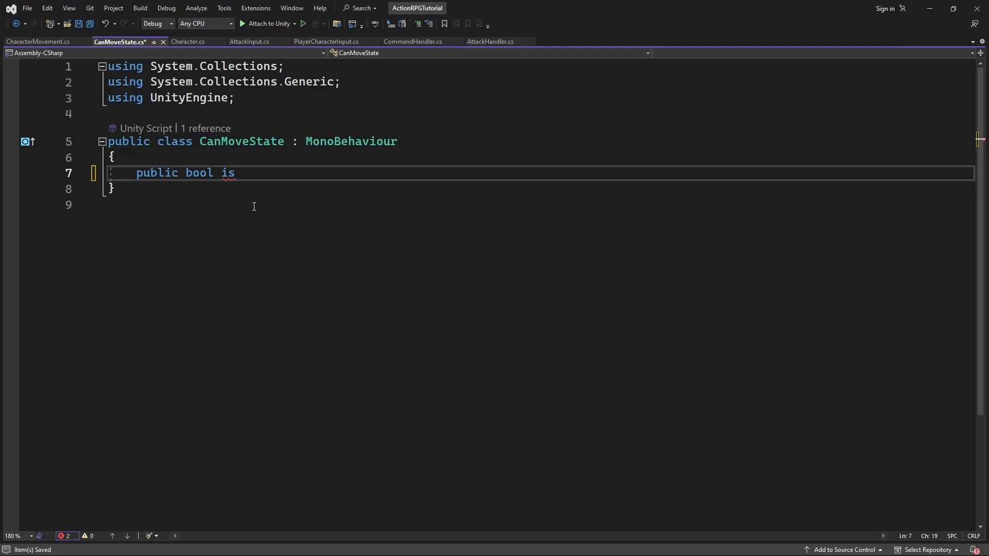
type("_")
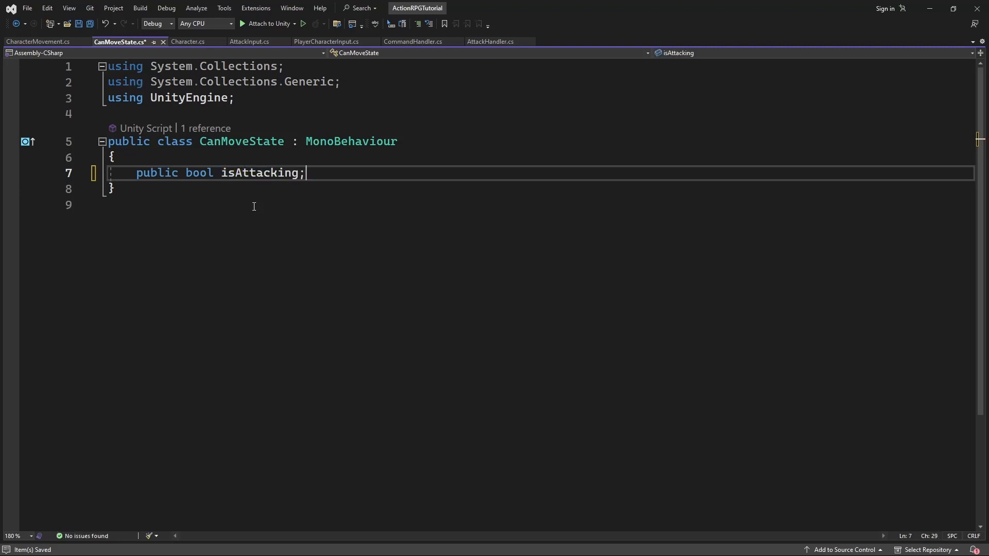
key("ctrl+s")
type("pub")
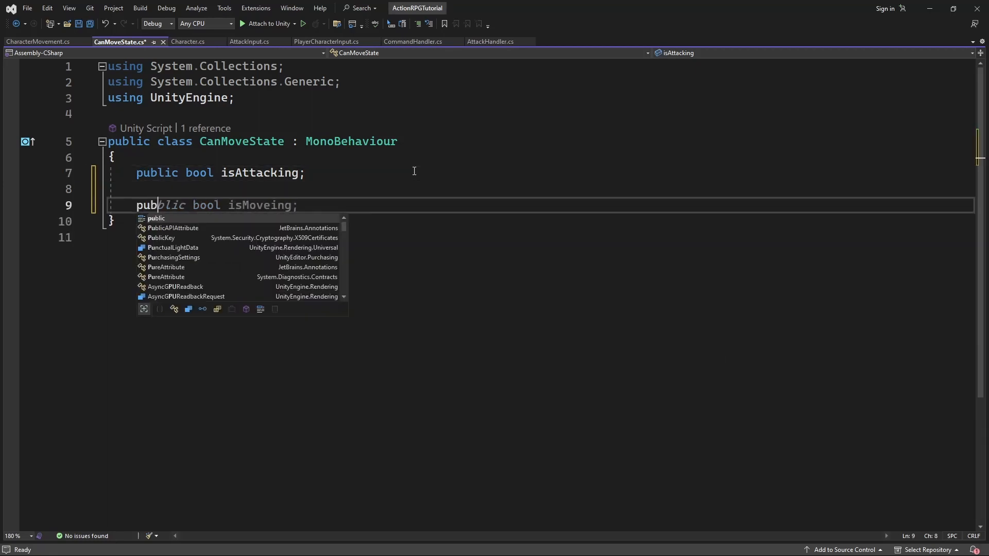
- Add a public Check() method returning isAttacking == false, save, and switch to Unity
type("Check(")
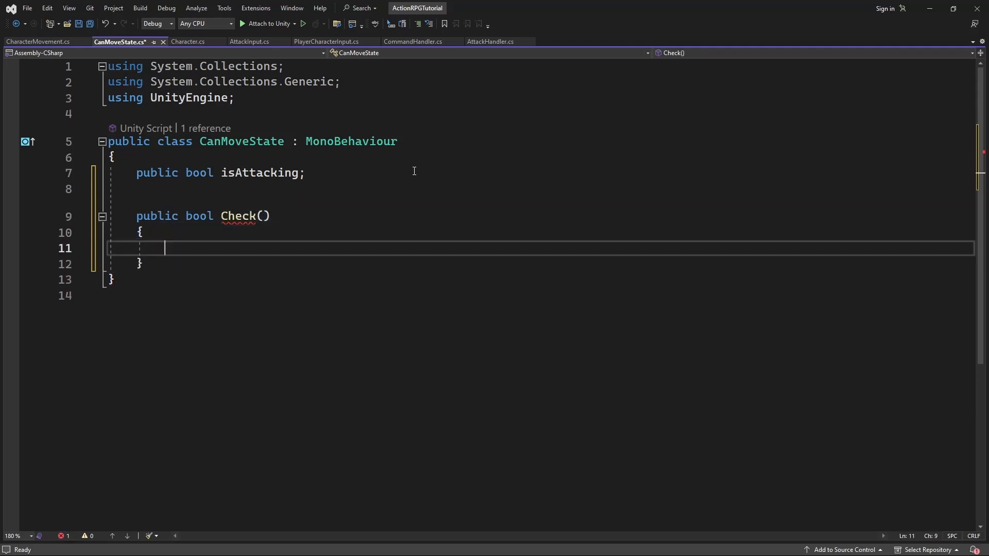
type("return is")
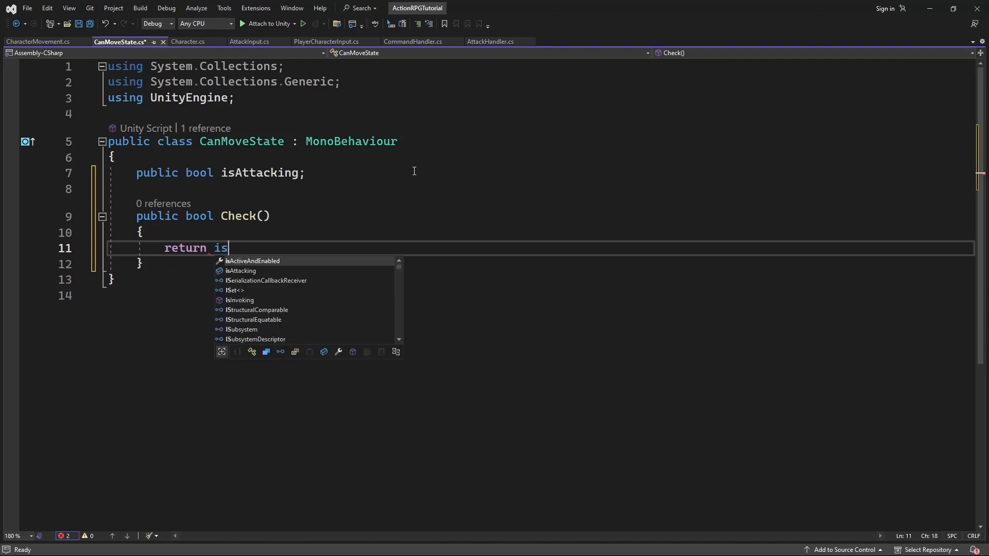
type("A")
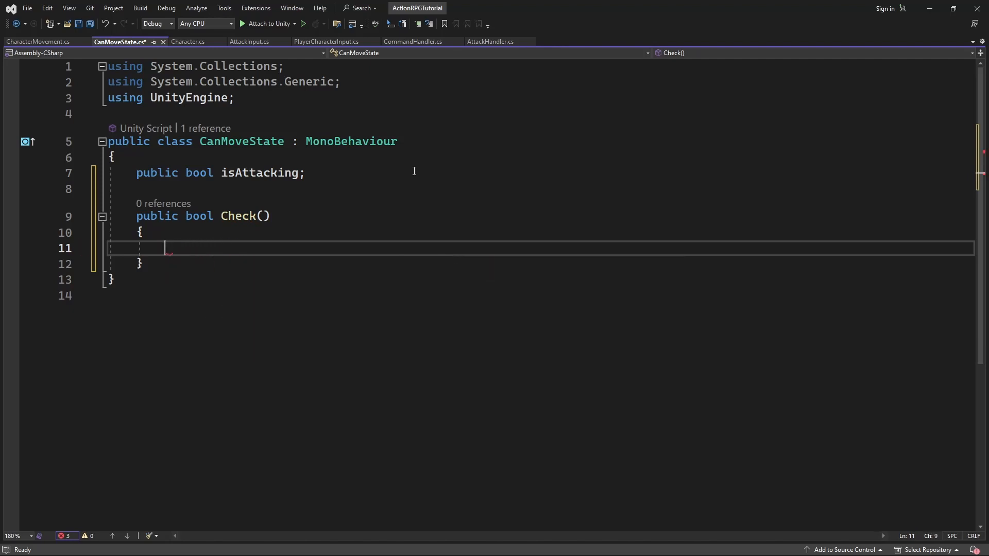
type("return (")
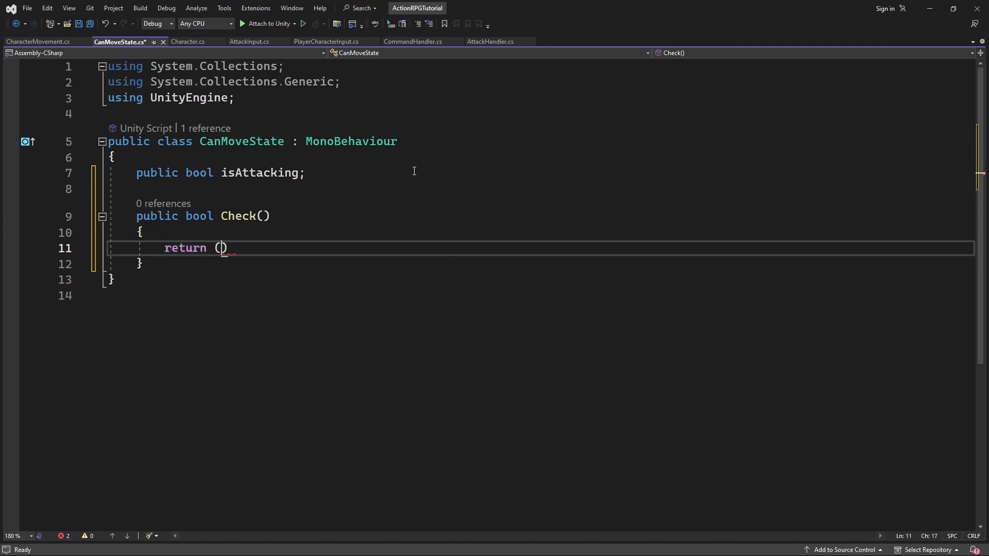
type("isAttacking")
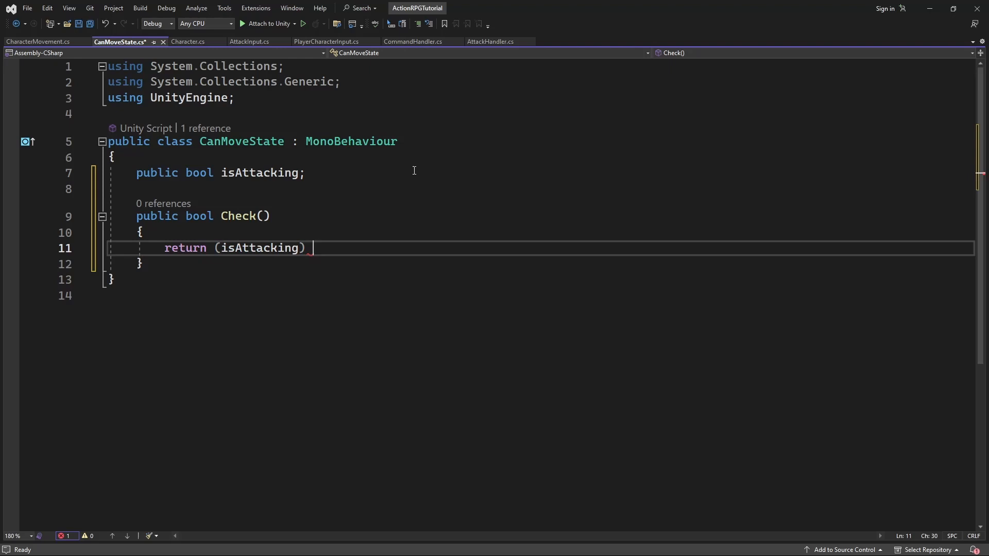
type("== false;")
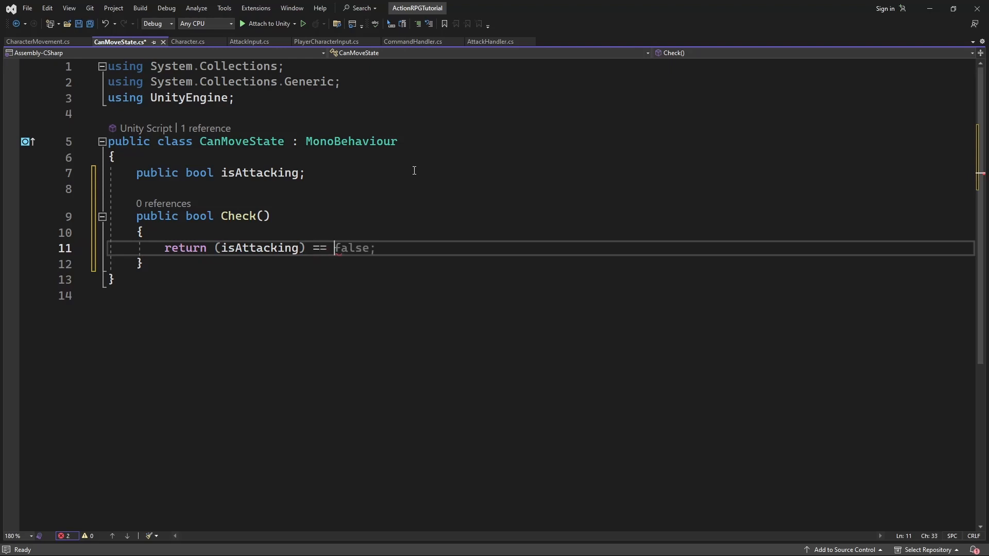
key("ctrl+s")
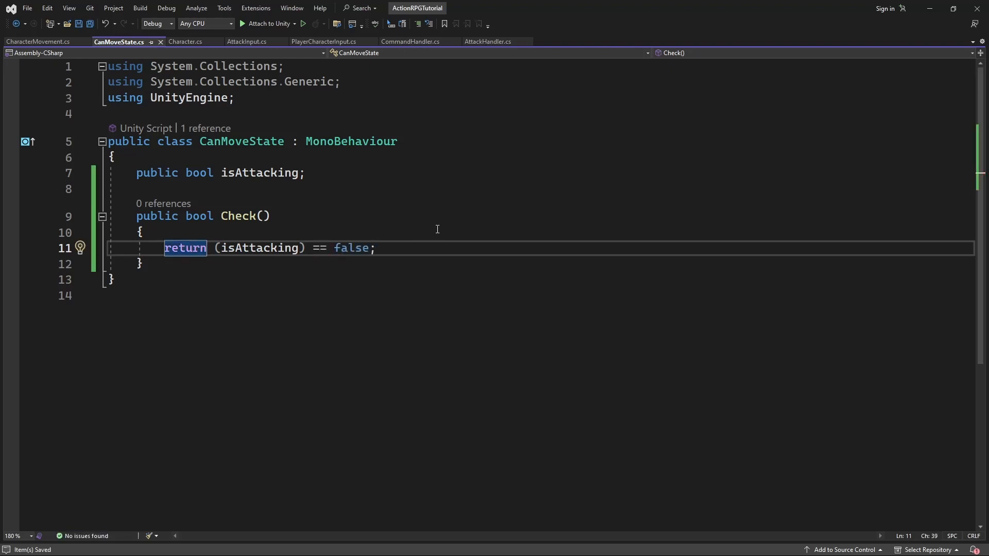
mouse_move(282, 335)
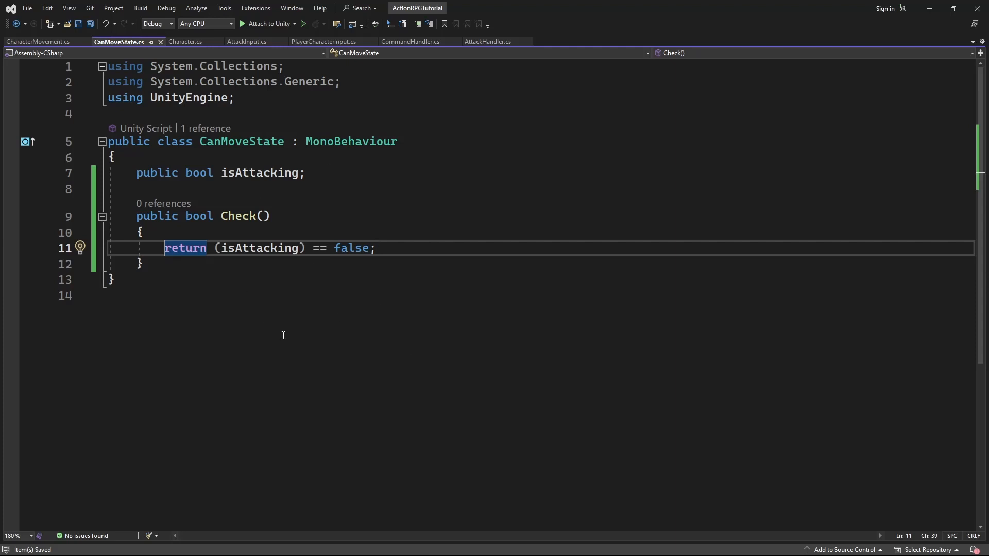
mouse_move(308, 236)
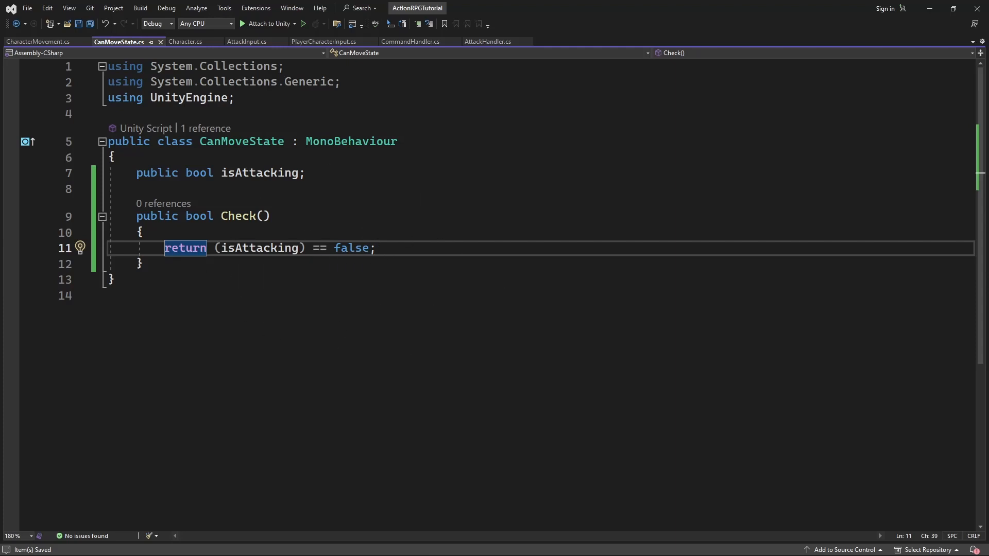
mouse_move(856, 35)
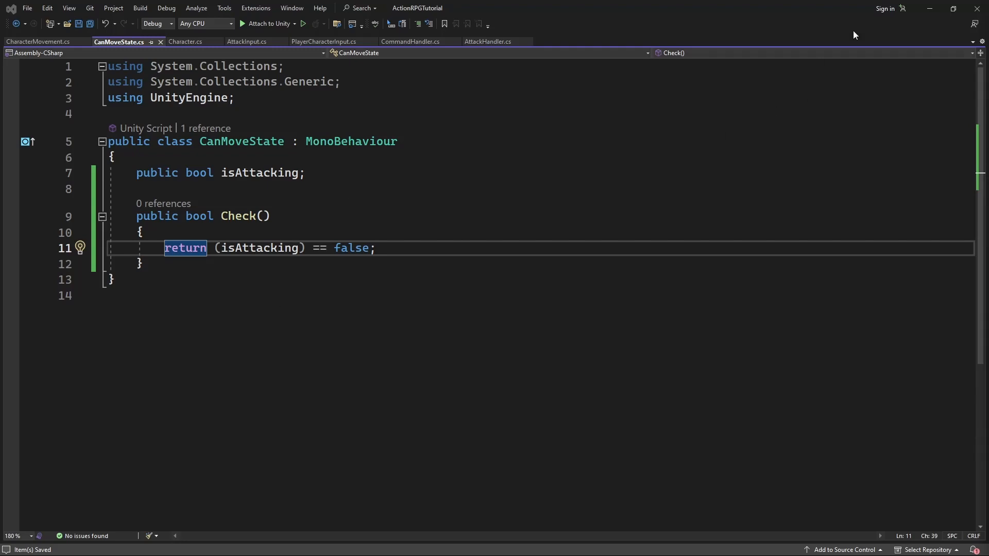
key("alt+tab")
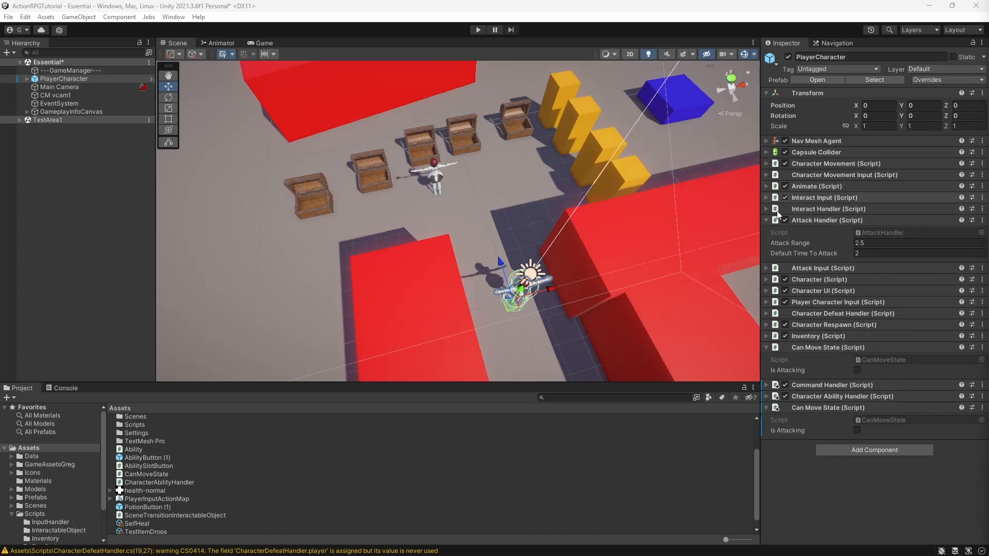
mouse_move(794, 472)
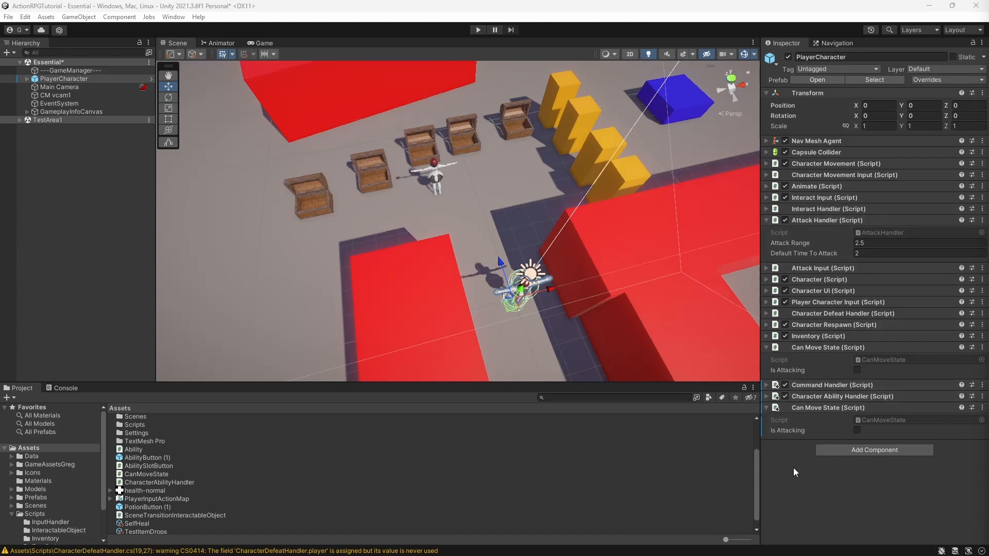
- Remove the duplicate Can Move State component from PlayerCharacter
left_click(980, 408)
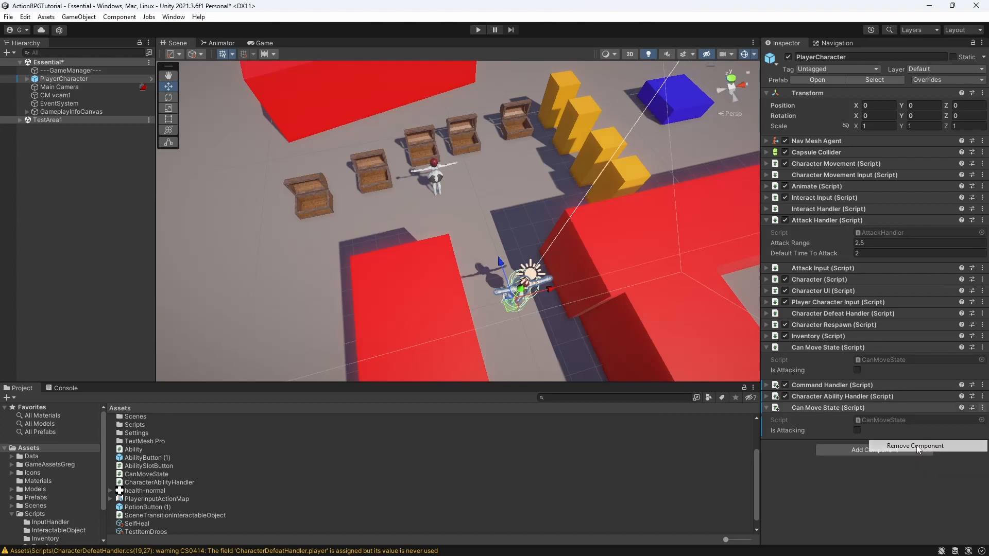
left_click(915, 447)
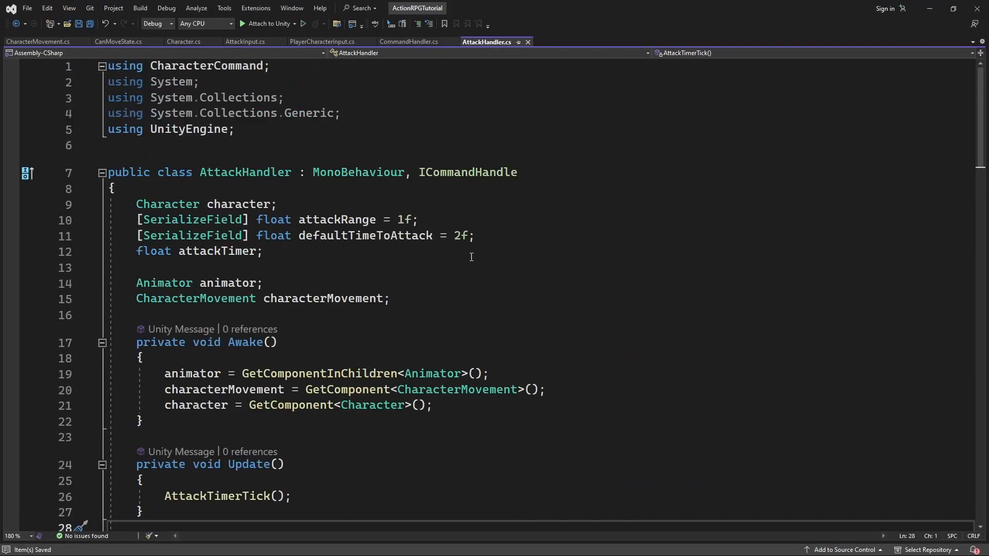
- Declare a CanMoveState canMoveState field in AttackHandler and select its name for reuse in Awake
key("enter")
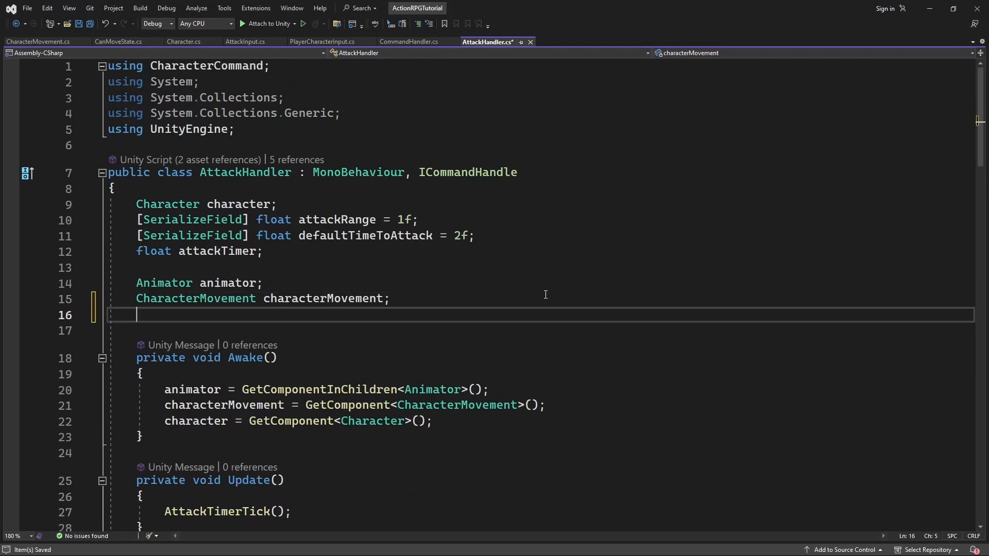
type("CanMoveState canMoveState;")
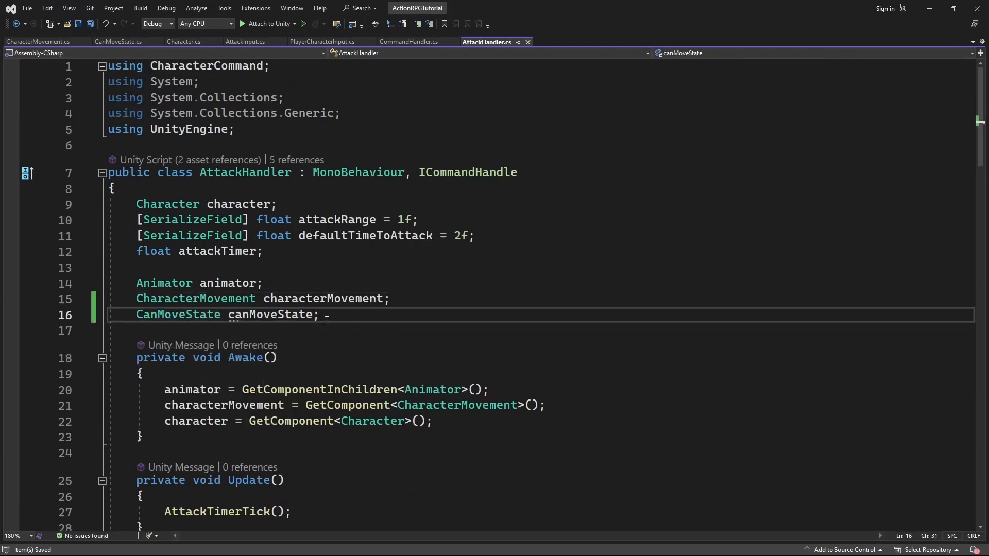
double_click(269, 315)
type("canMoveState = GetComponent<CanMoveState>();")
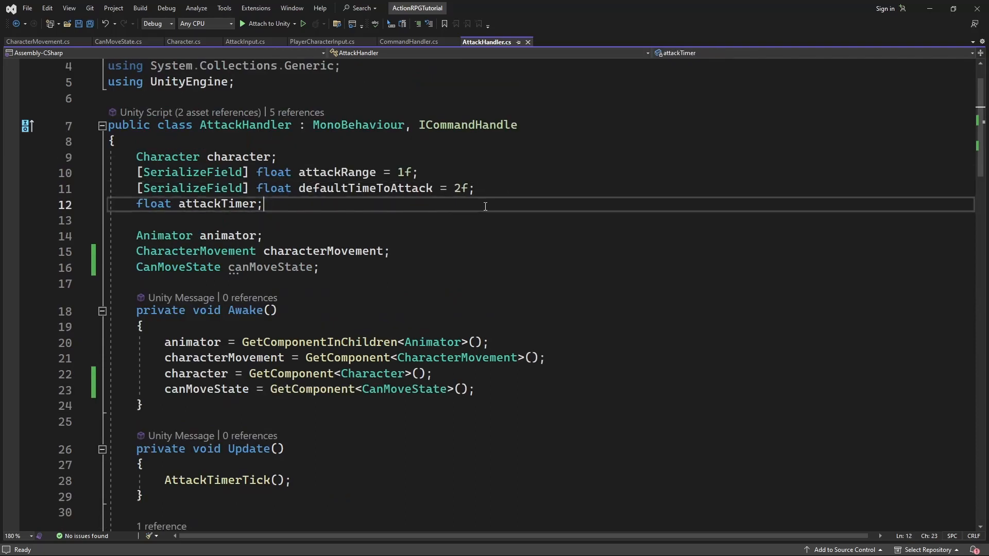
- Add a serialized float attackAnimationTime = 1f field
type("[SerializeField]")
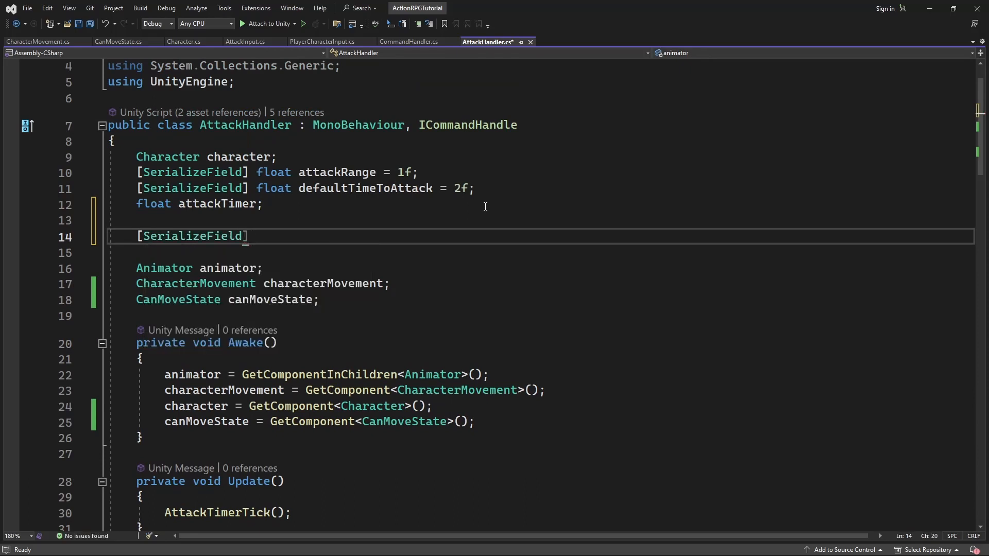
type("float")
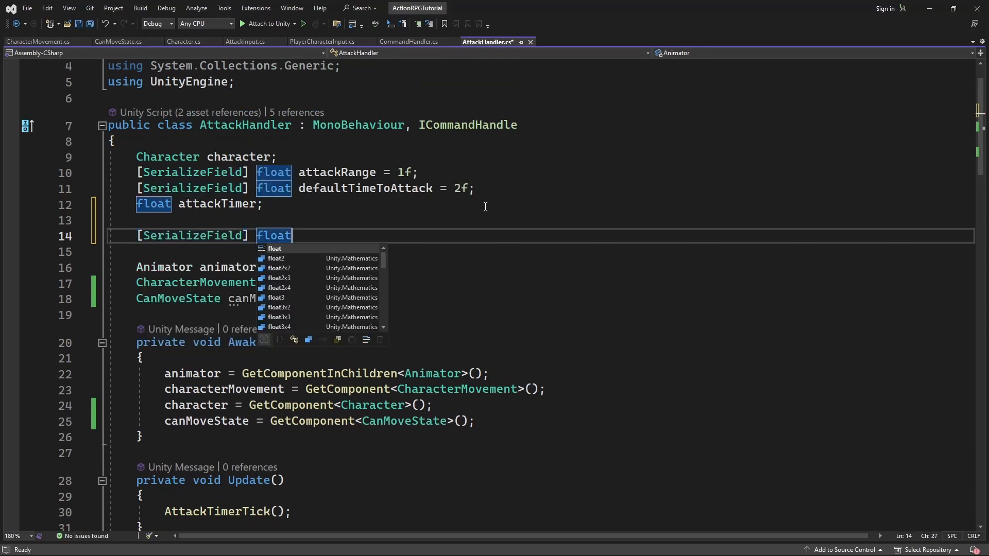
type("att")
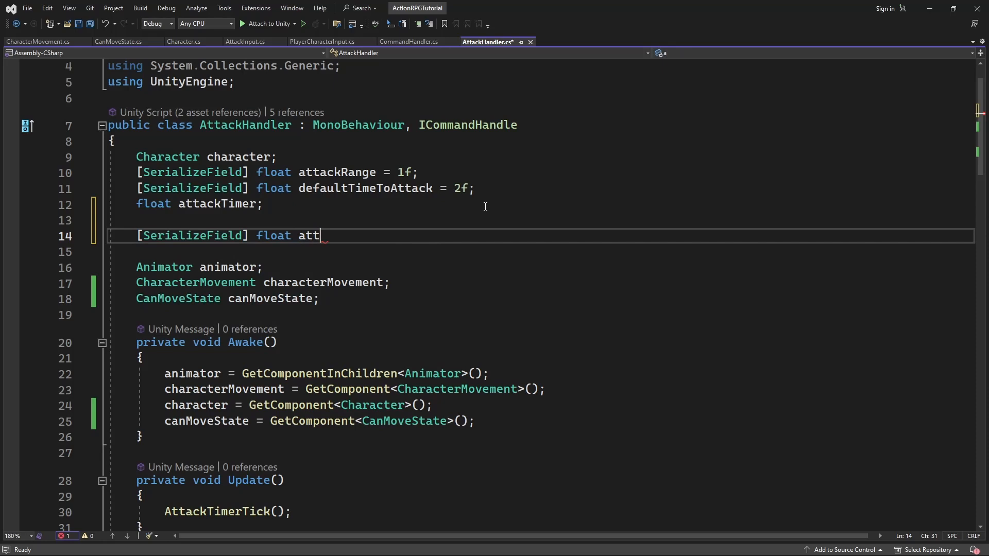
type("ackAnimationT")
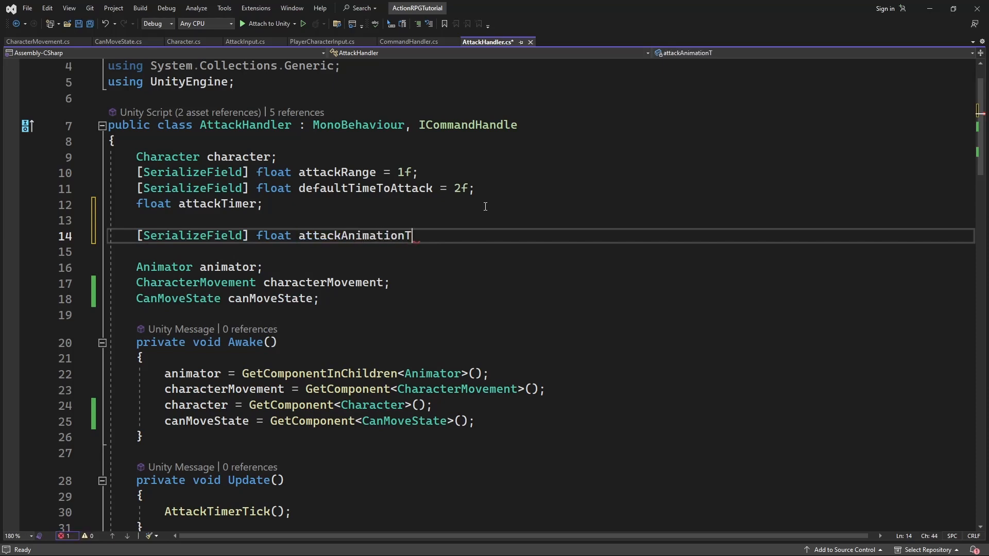
type("ime = 1f;")
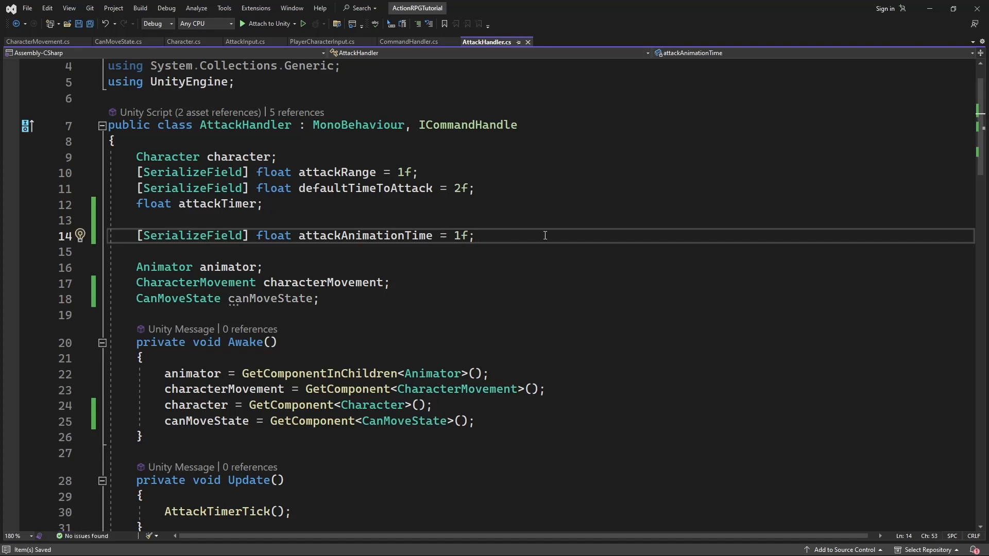
mouse_move(520, 232)
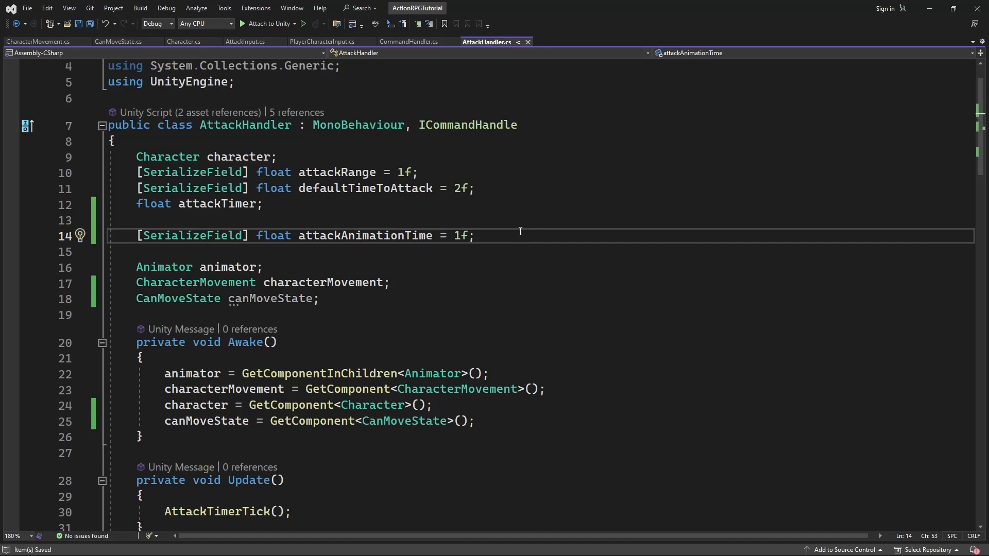
- Add a float animationTimer field and select its name for reuse
type("float attackTime = 0f;")
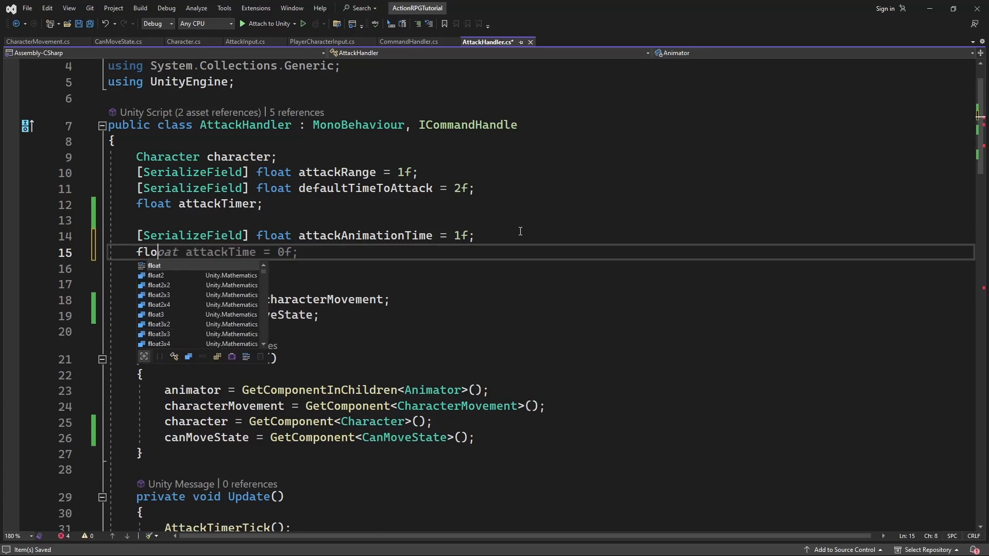
type("animation")
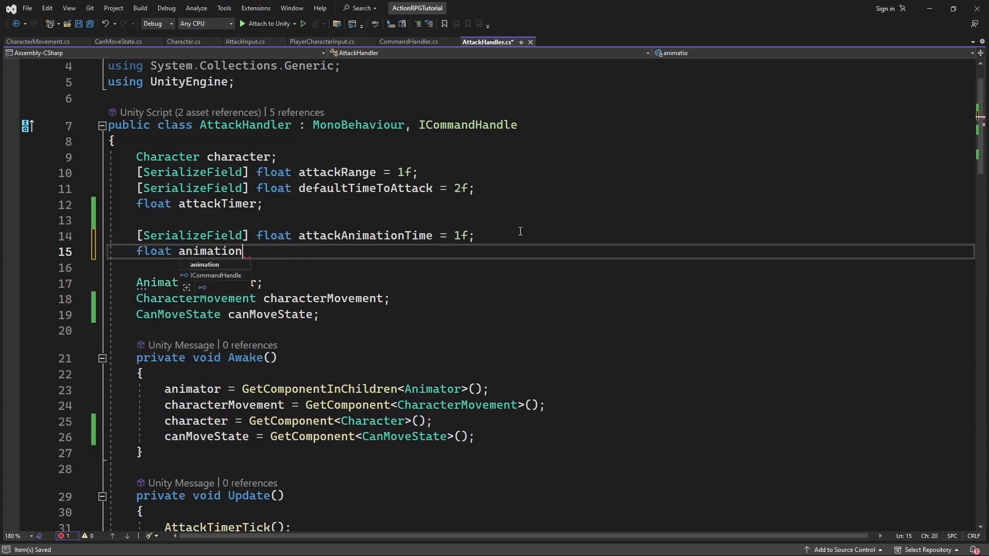
type("Timer;")
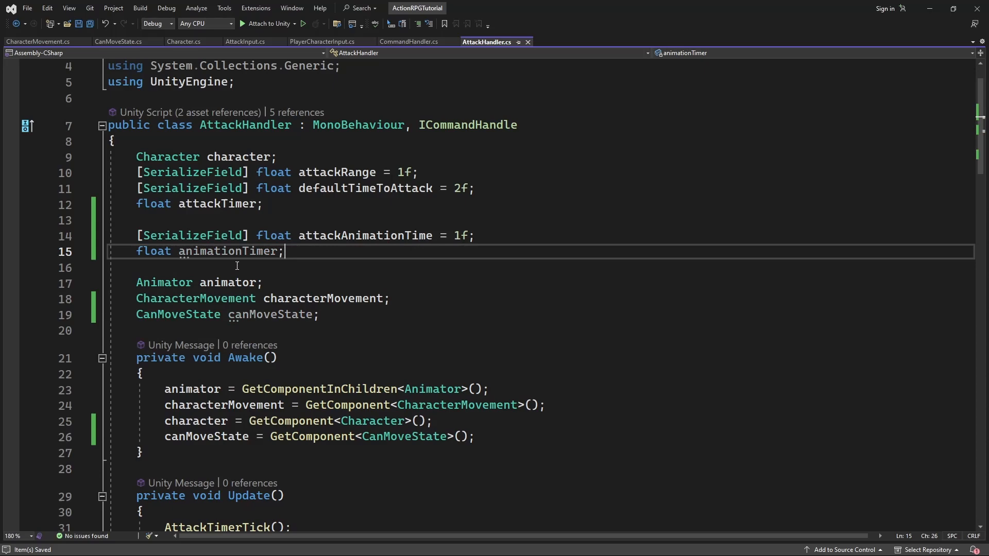
double_click(226, 251)
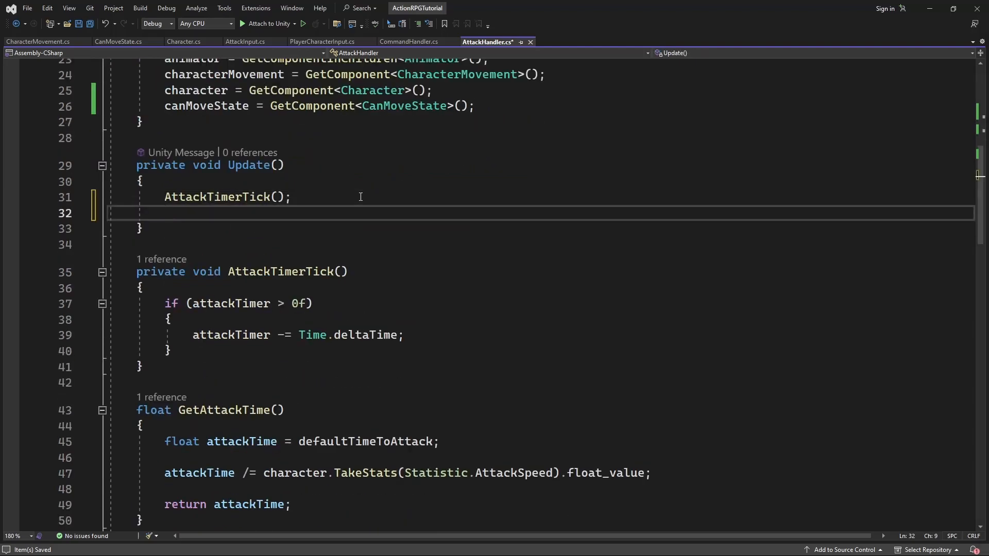
- Write AnimationTimerTick so it subtracts Time.deltaTime from animationTimer while above 0f, called from Update
type("AnimationTimerTick();")
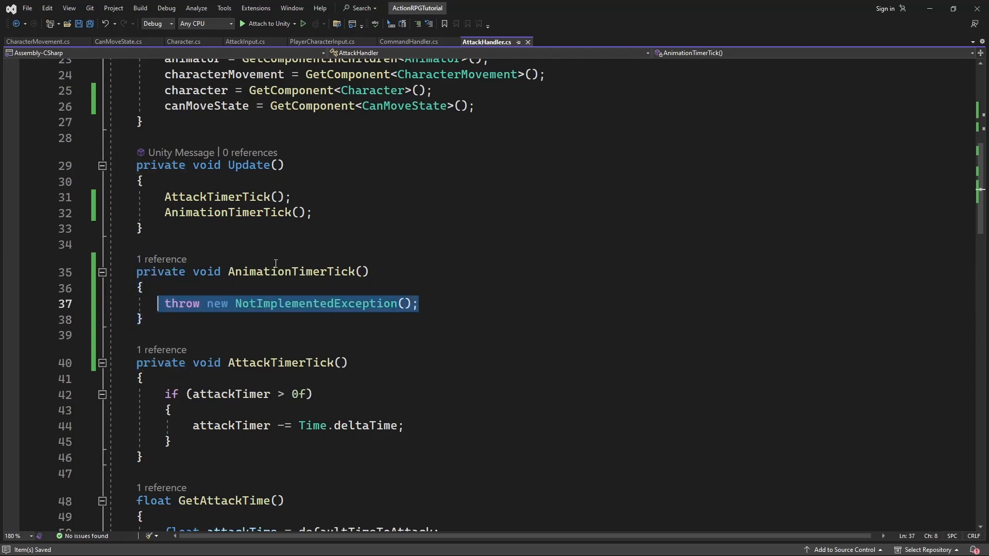
type("a")
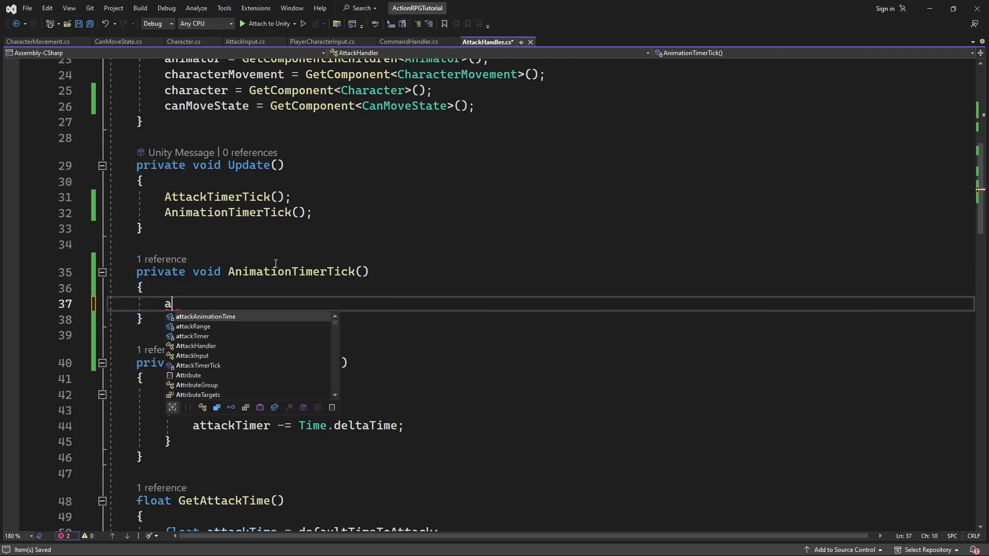
type("if(animation")
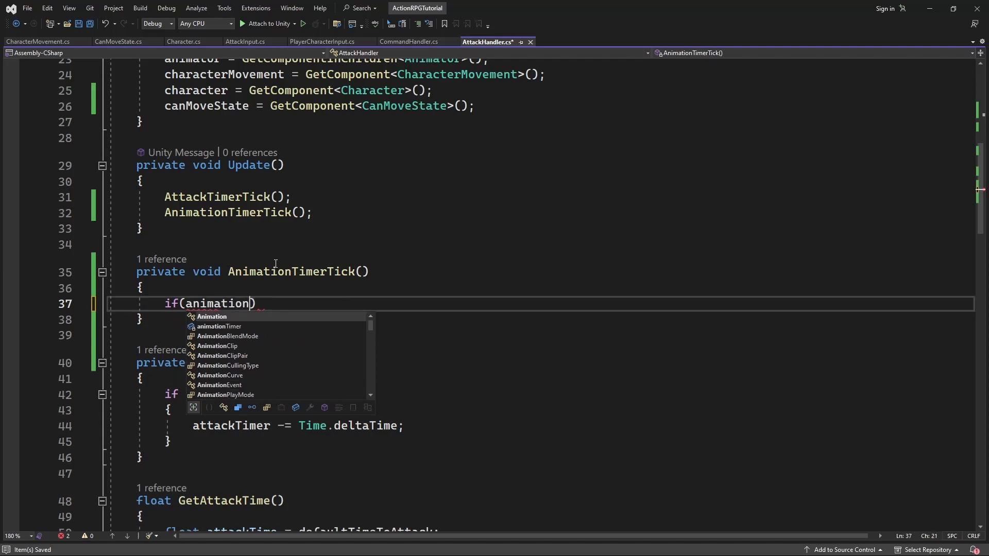
type("Timer < 0) {")
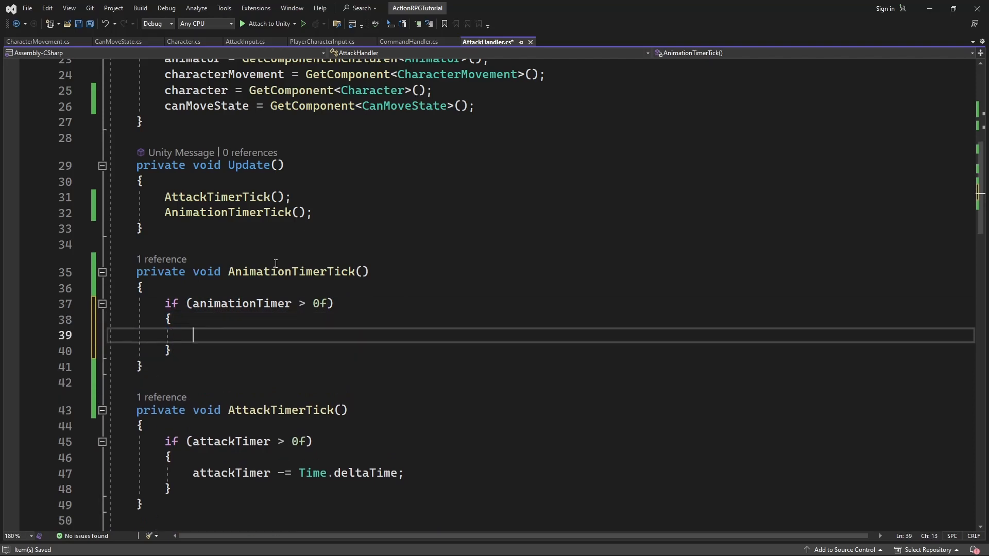
type("animationTimer -= Time.deltaTime;")
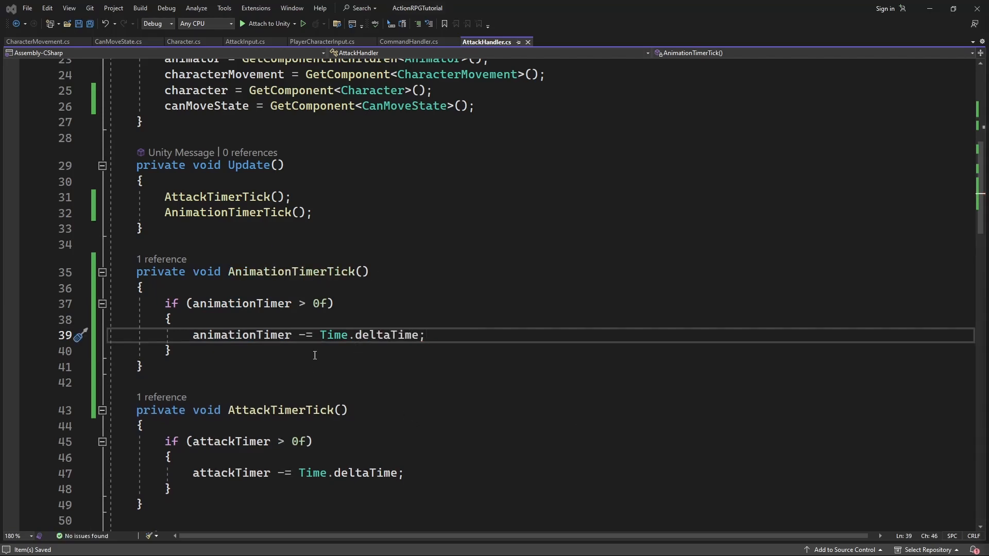
scroll("down", 3)
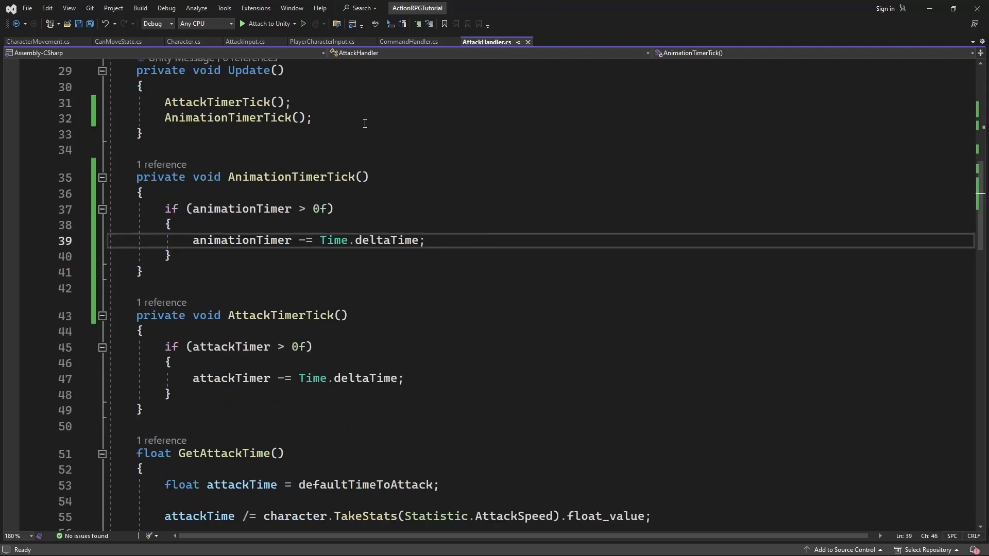
key("enter")
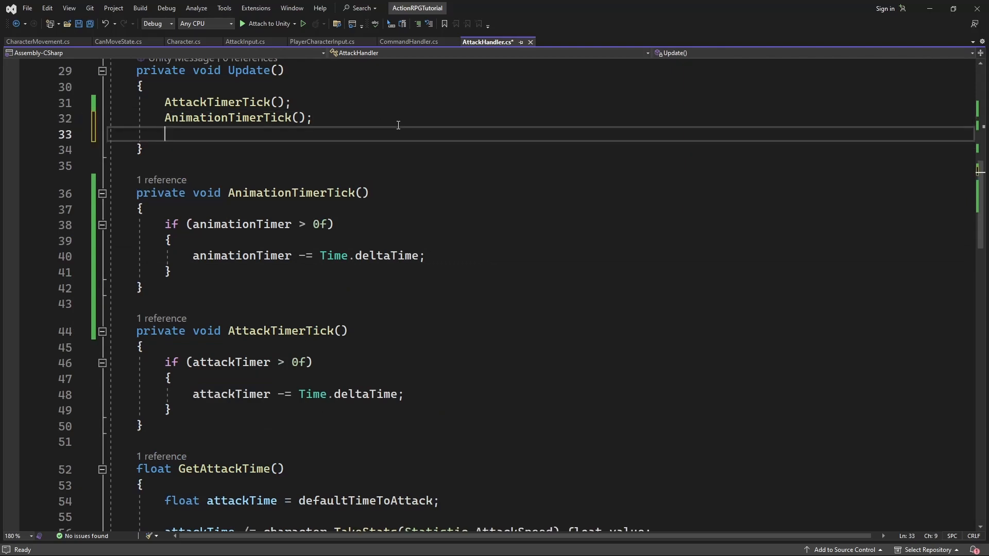
- Call UpdateCanMoveState() in Update and generate it to set canMoveState.isAttacking from animationTimer
type("UpdateCan")
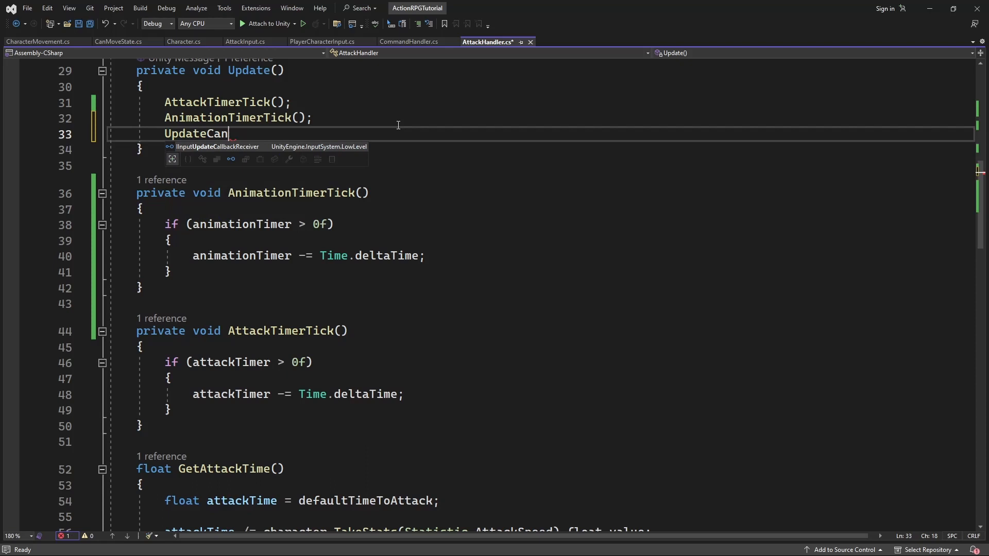
type("MoveState")
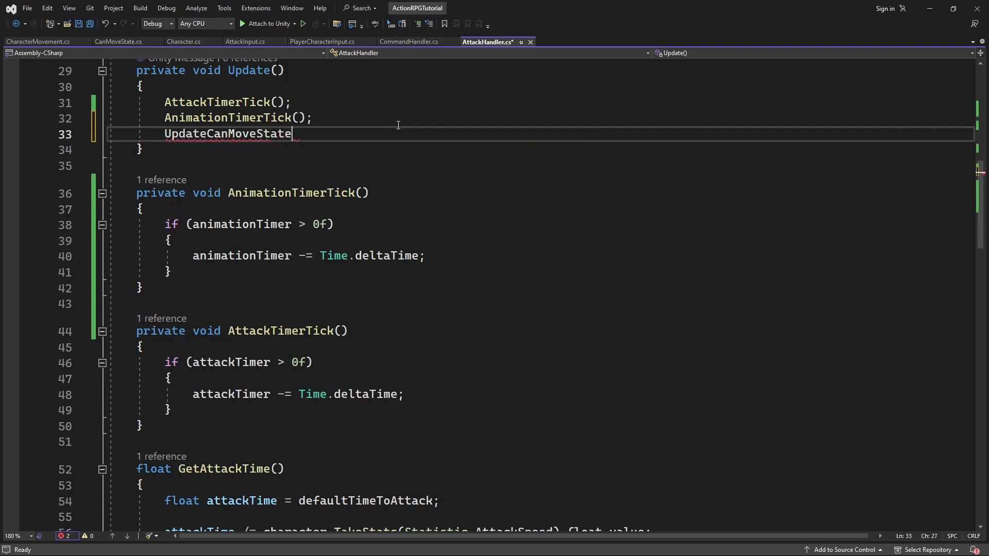
type("();")
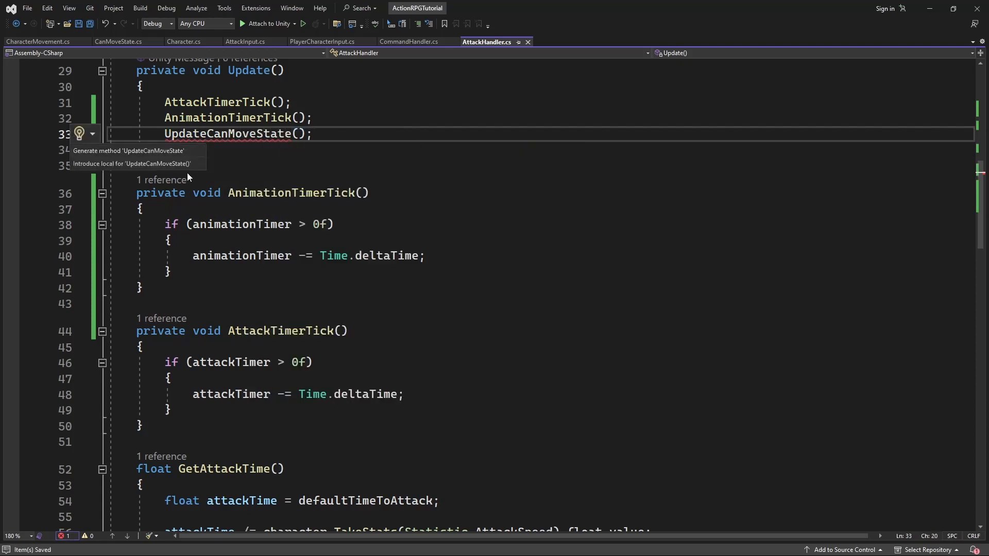
left_click(127, 150)
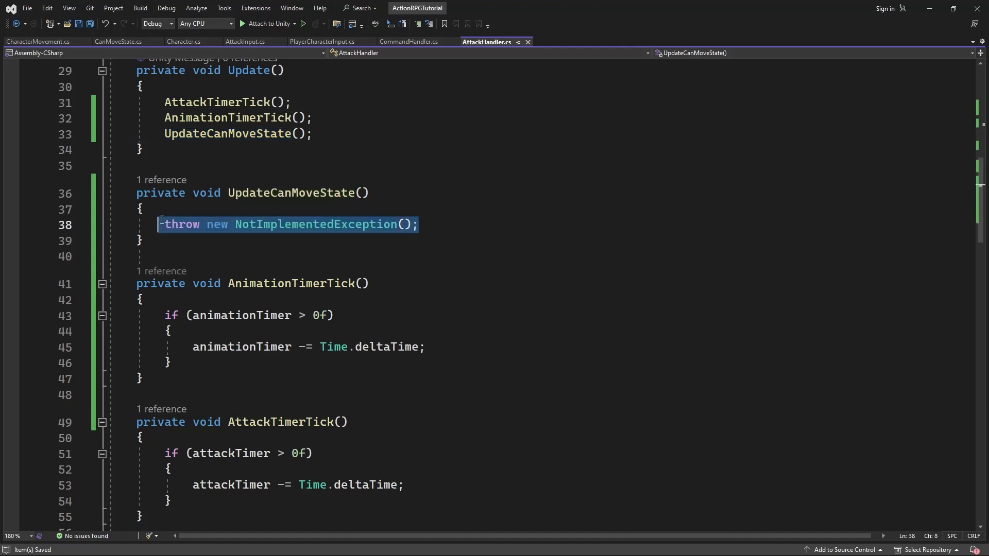
type("canMoveState")
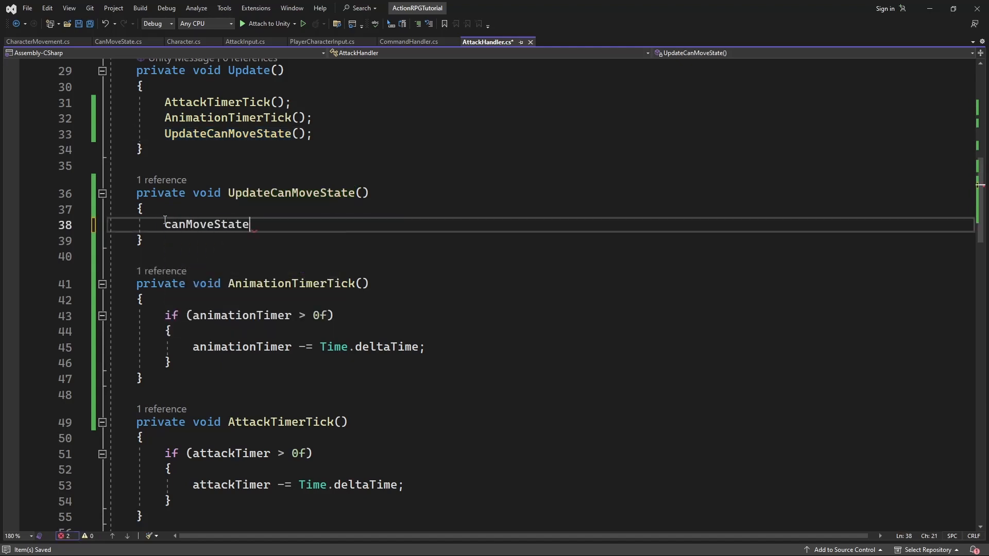
type(".isAttacking = true;")
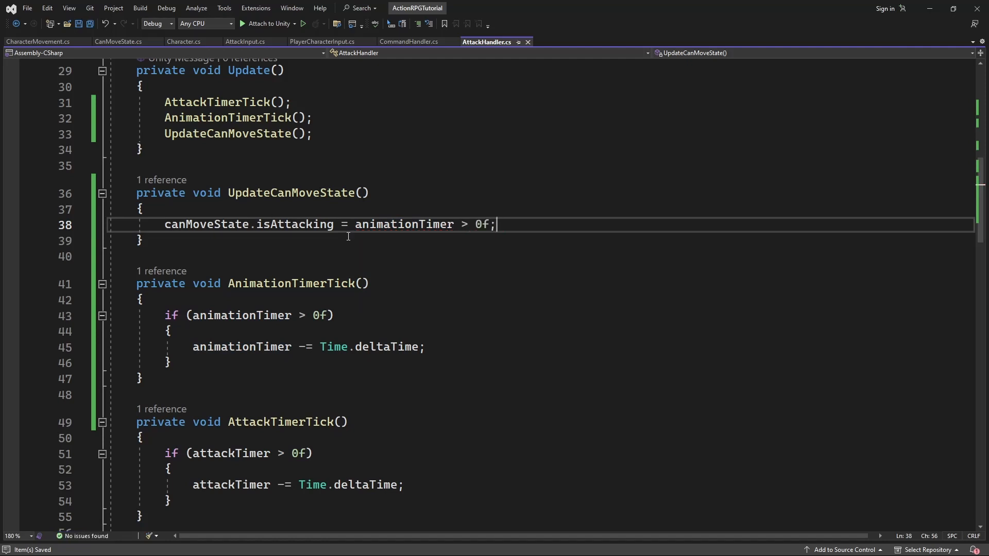
mouse_move(456, 193)
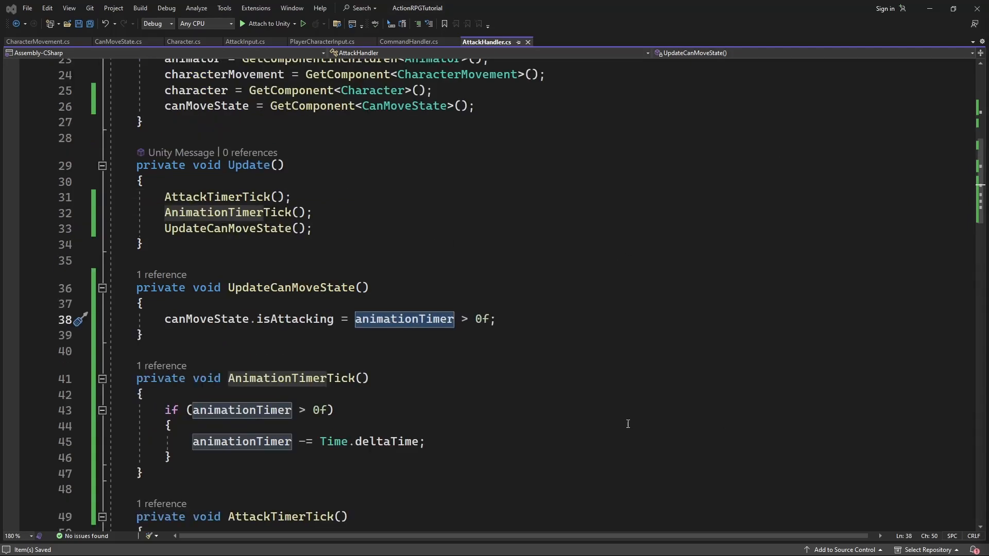
scroll("down", 3)
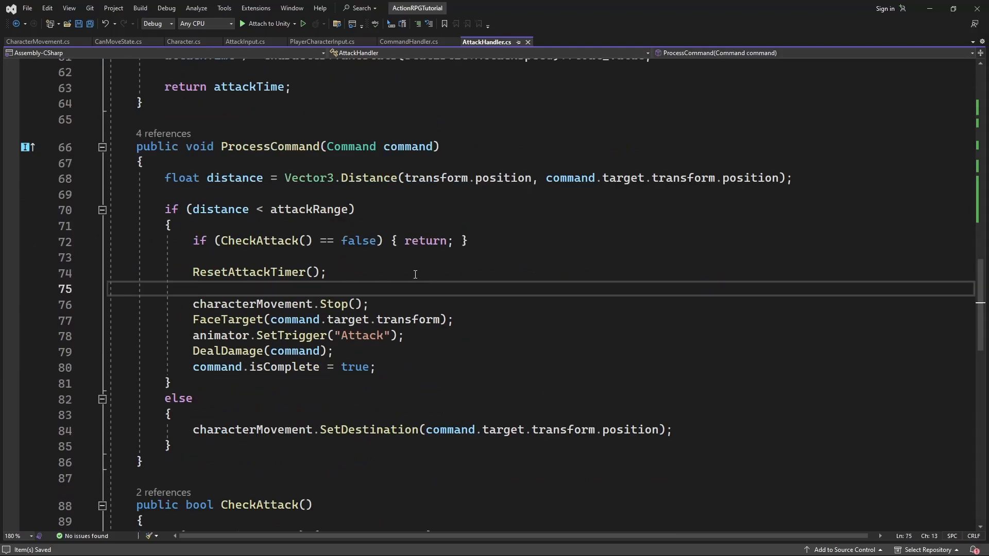
- Call SetAnimationTimer() after ResetAttackTimer in ProcessCommand and start its body with an animationTimer assignment
type("Random.Range(attackRange, distance);")
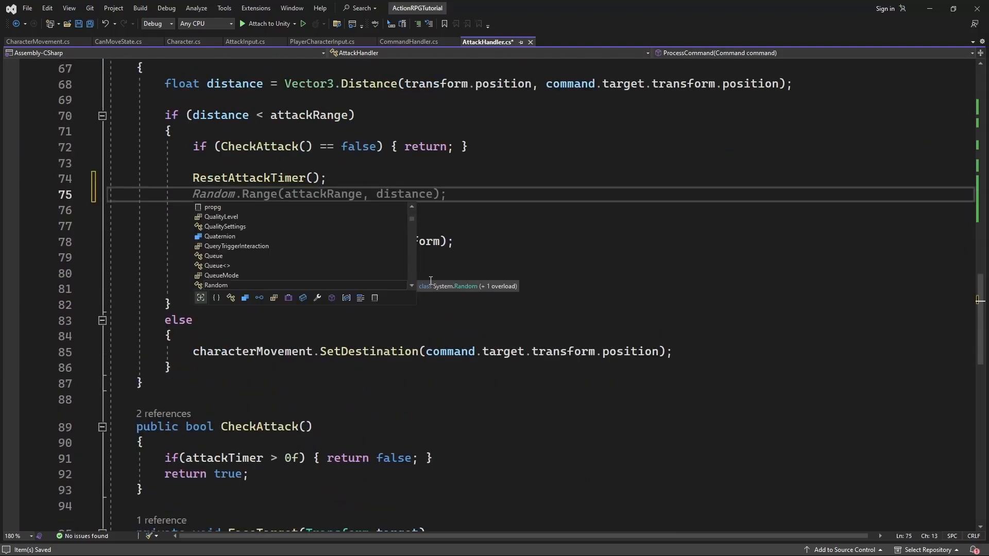
type("SetAnimationT")
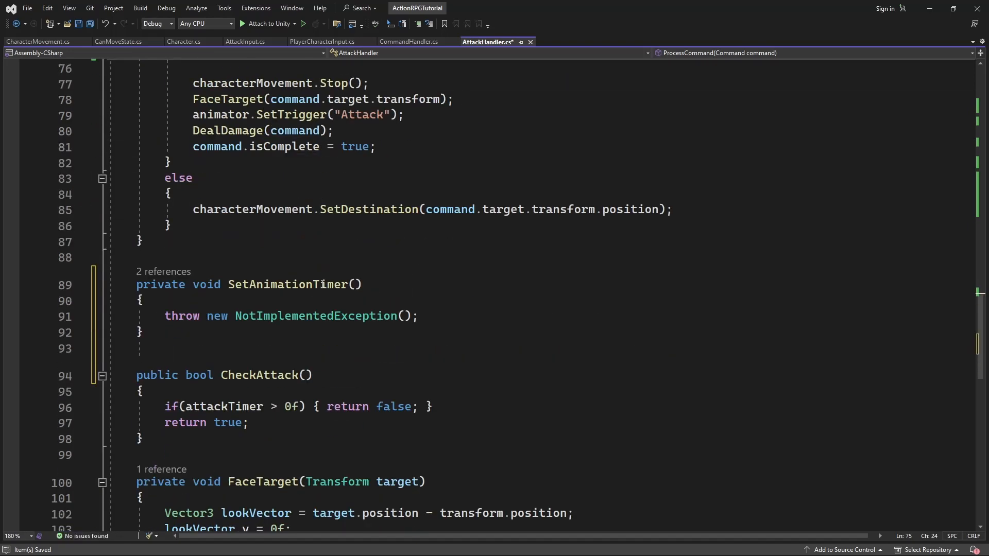
triple_click(285, 316)
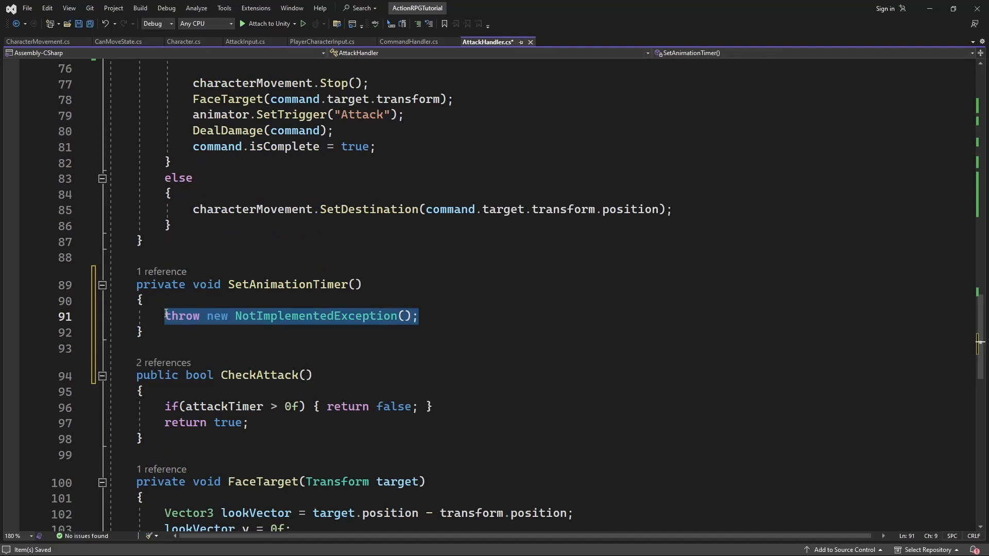
type("animationTimer")
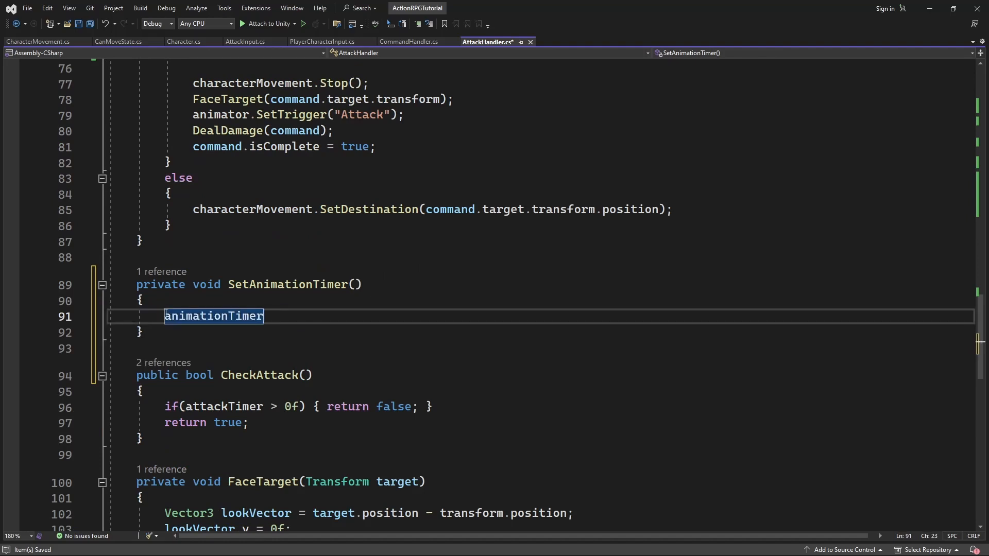
type("= Time.deltaTime;")
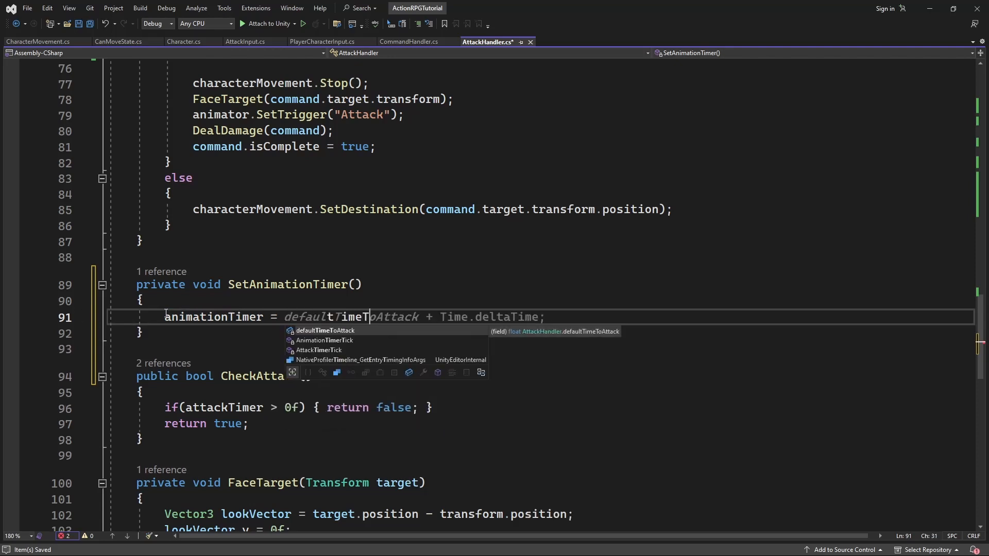
key("backspace")
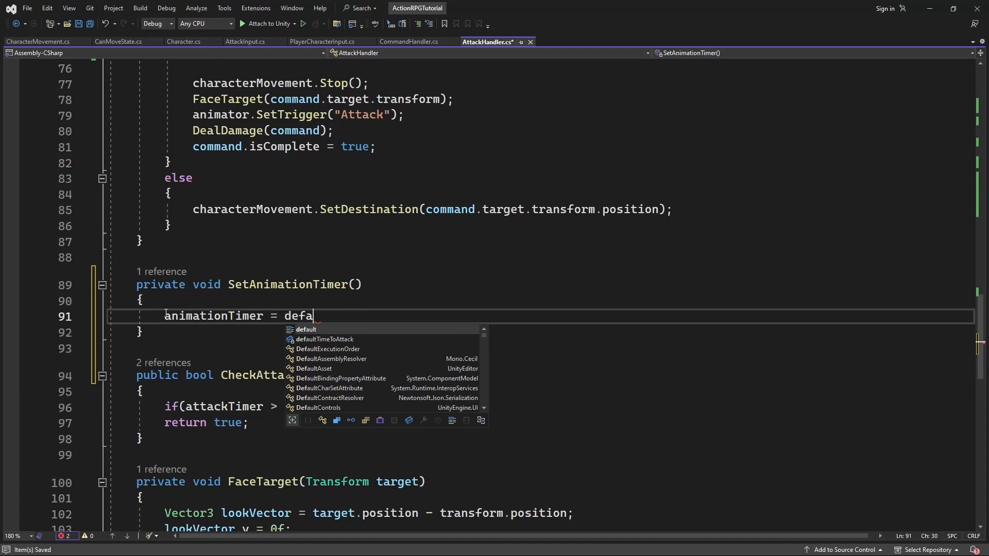
- Finish SetAnimationTimer so it sets animationTimer = attackAnimationTime
type("ti")
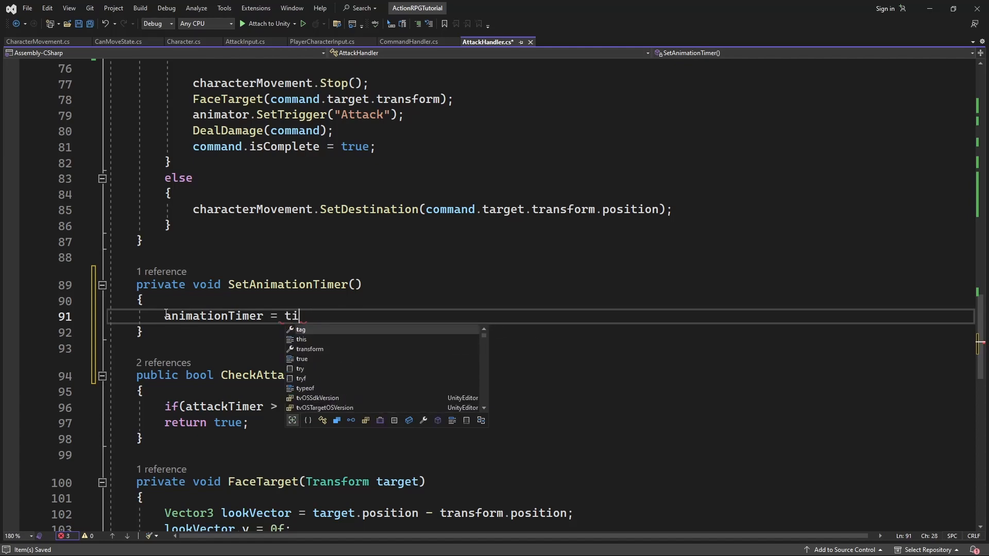
type("animatio")
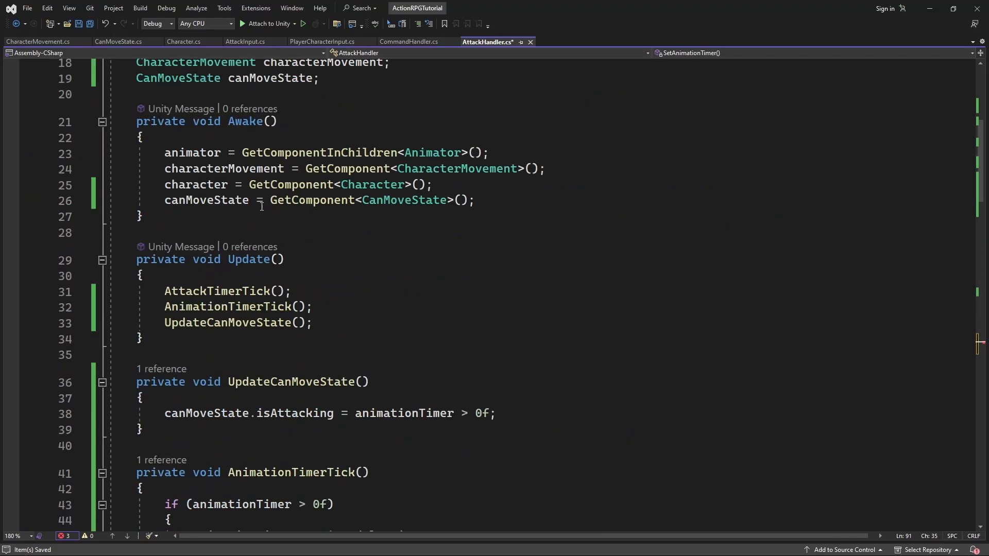
scroll("down", 3)
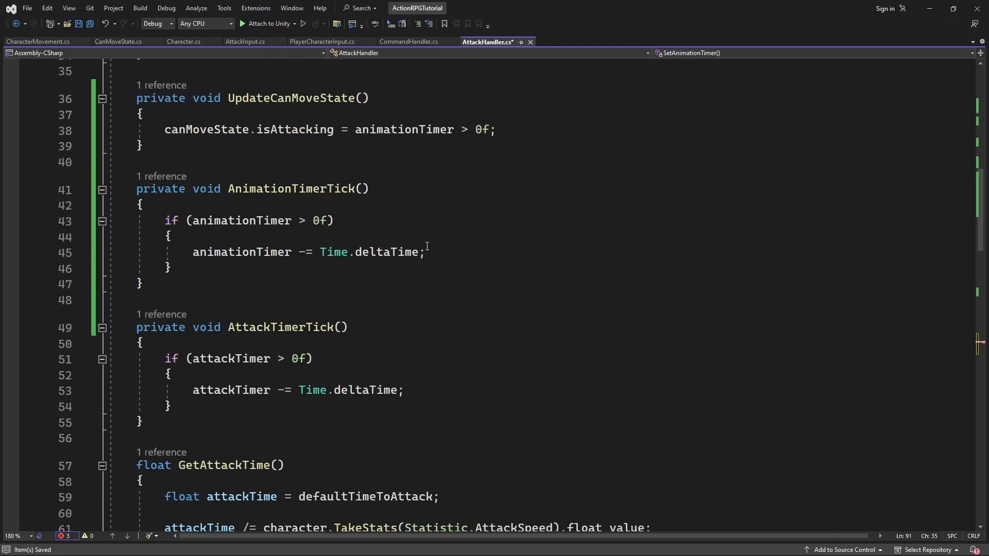
scroll("down", 3)
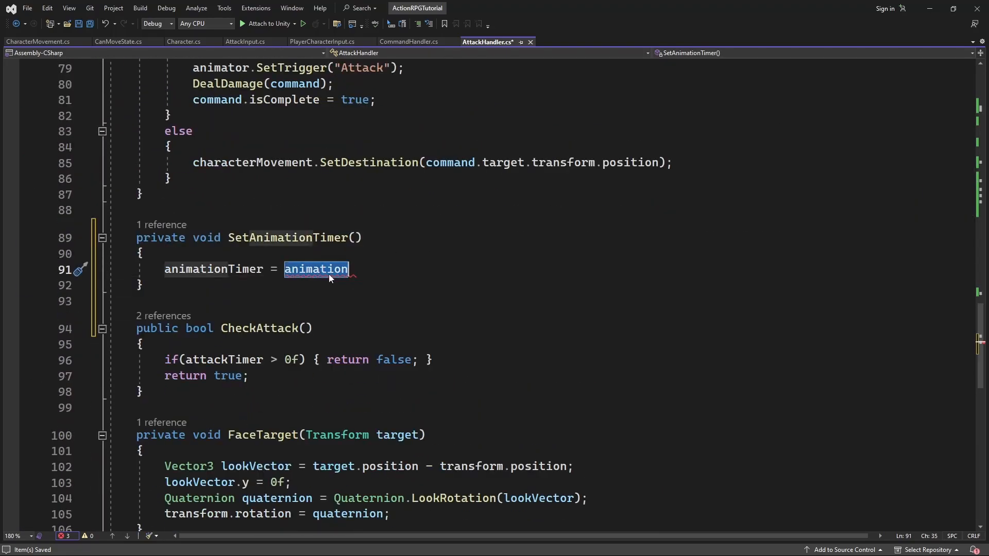
type("attackAnimationTime")
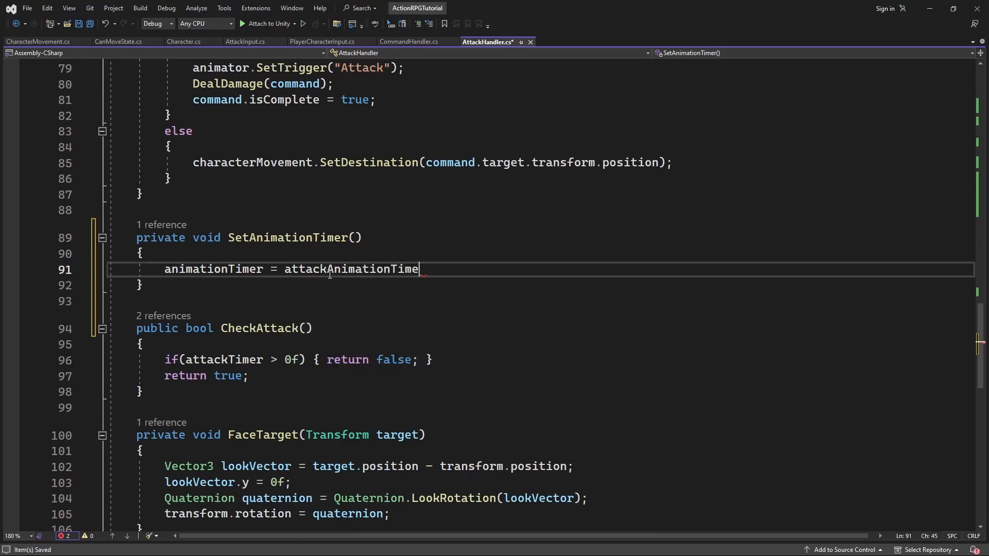
type(";")
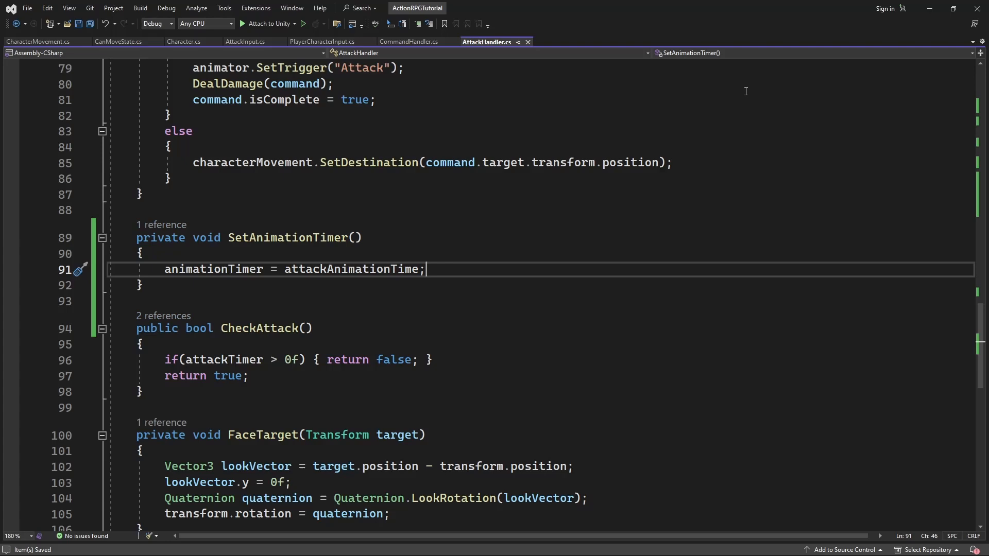
mouse_move(752, 226)
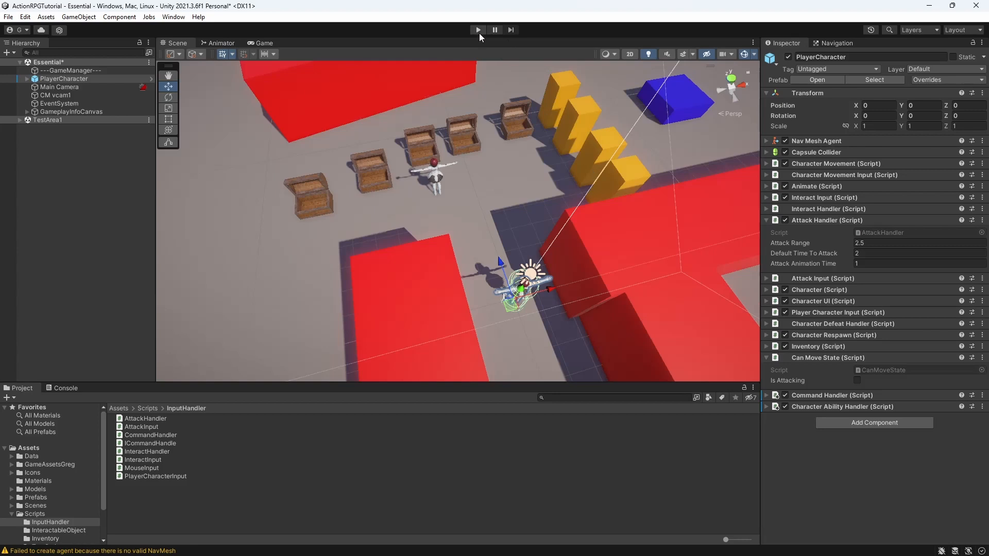
- Run the game in Unity to test attacking
left_click(477, 30)
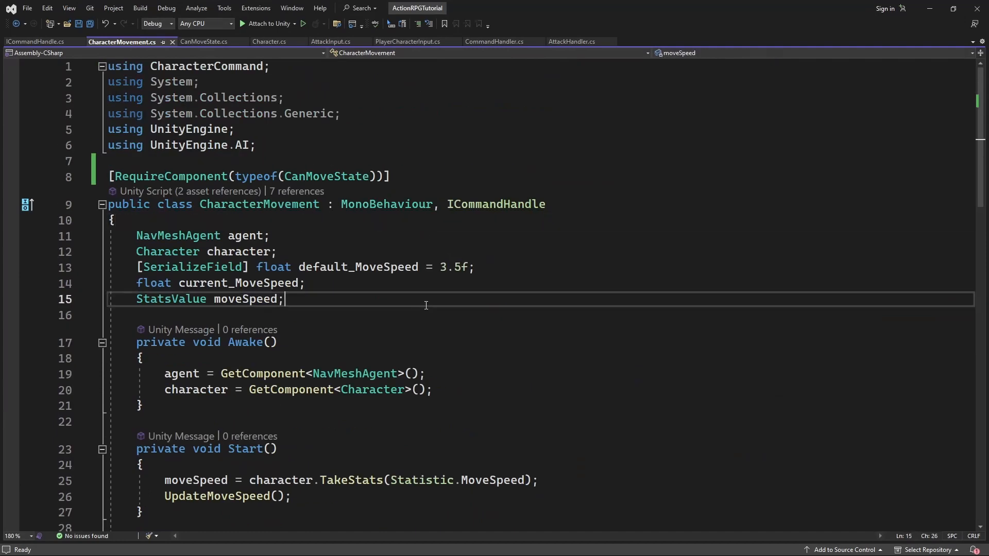
- Declare canMoveState in CharacterMovement and fetch it with GetComponent<CanMoveState>() in Awake
type("CanMoveState canMoveState;")
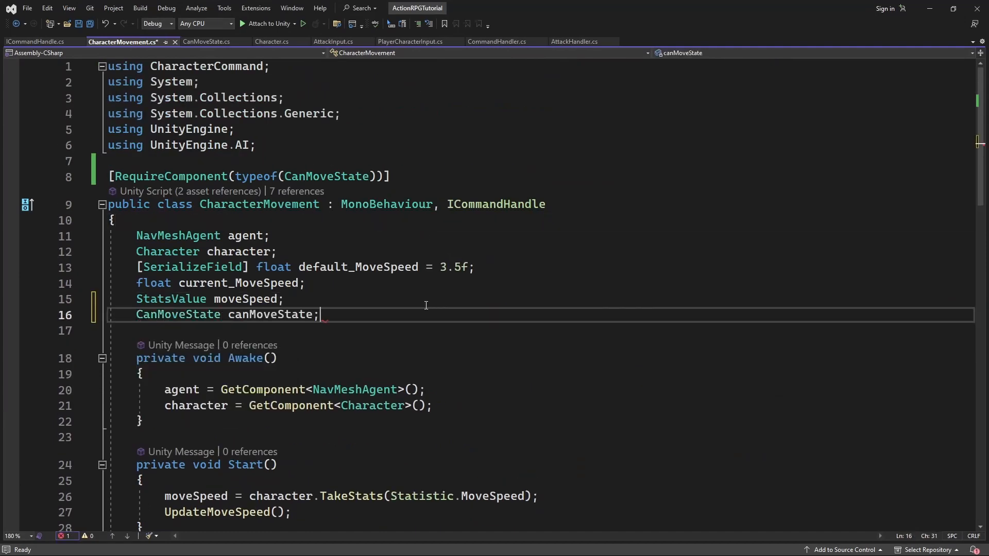
type("canMoveState = GetComponent<CanMoveState>();")
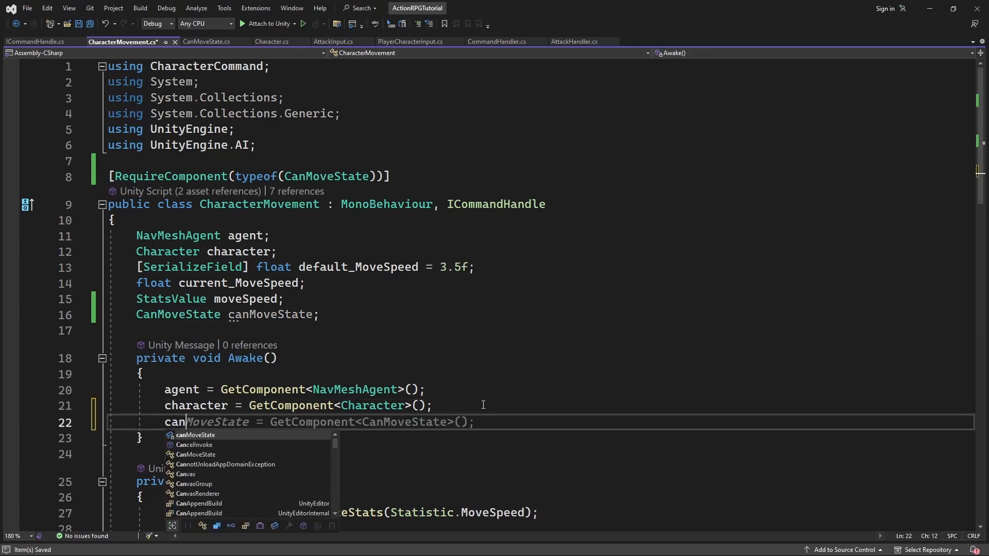
key("Tab")
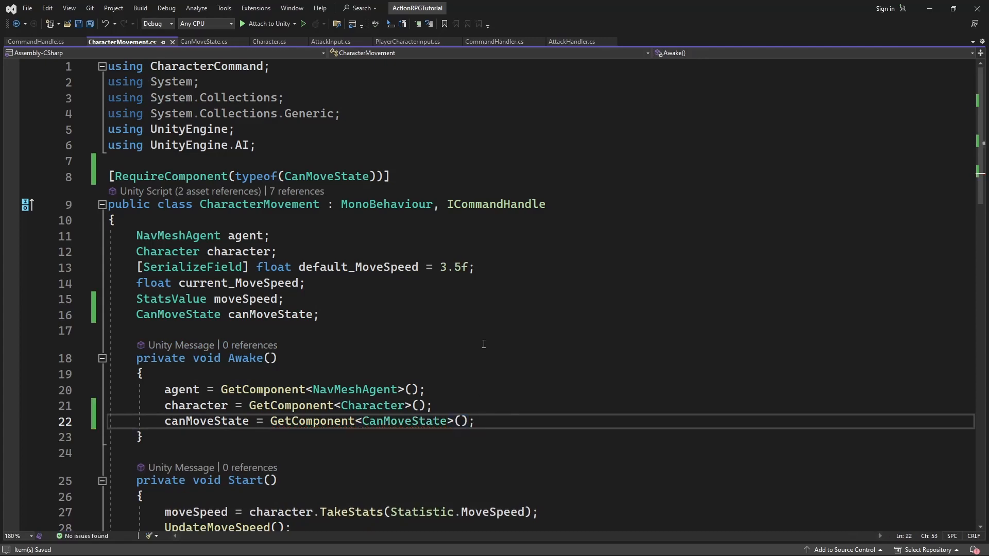
- Begin SetDestination with a condition calling canMoveState.Check() before moving the agent
scroll("down", 3)
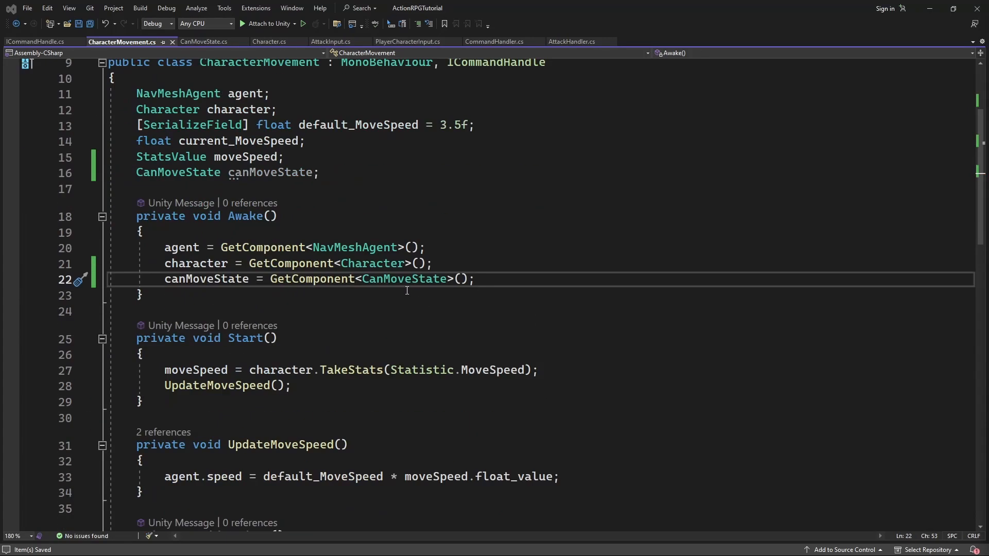
scroll("down", 3)
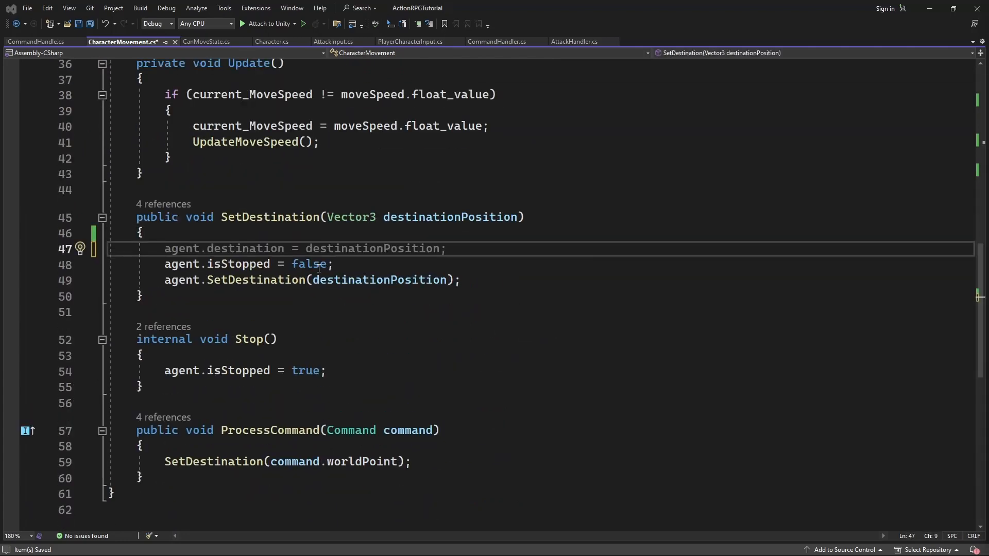
type("if(destinationPosition == Vector3.zero) return;")
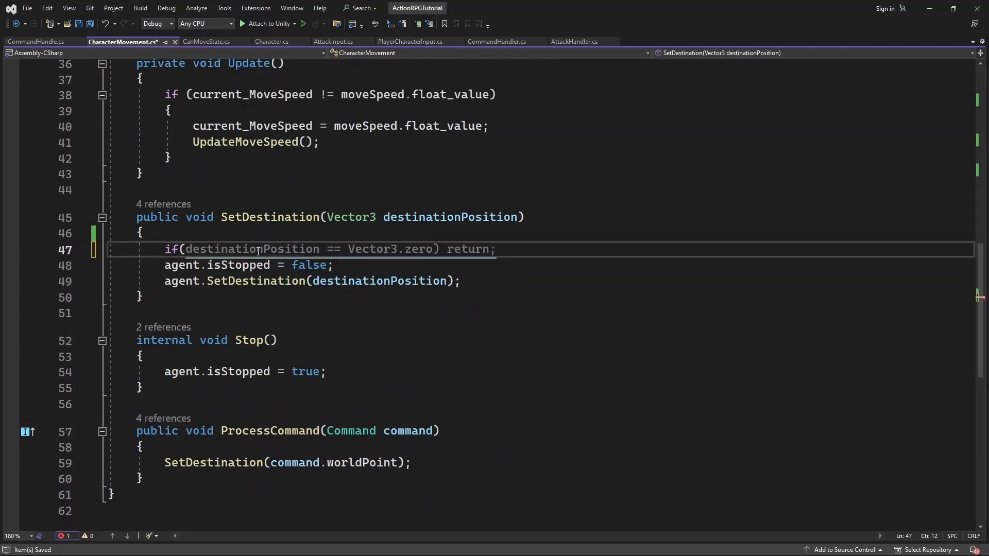
type("canMoveState.)")
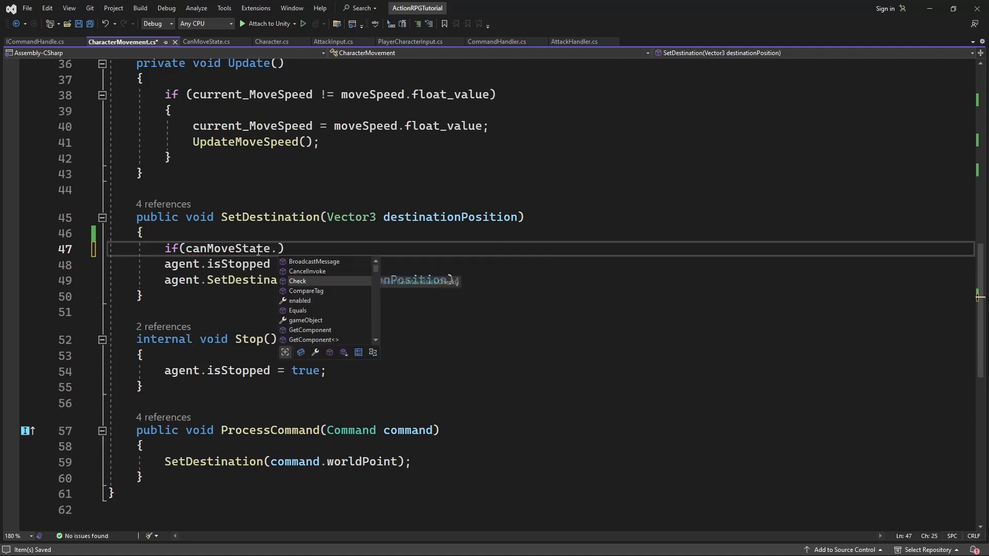
type("Check() =")
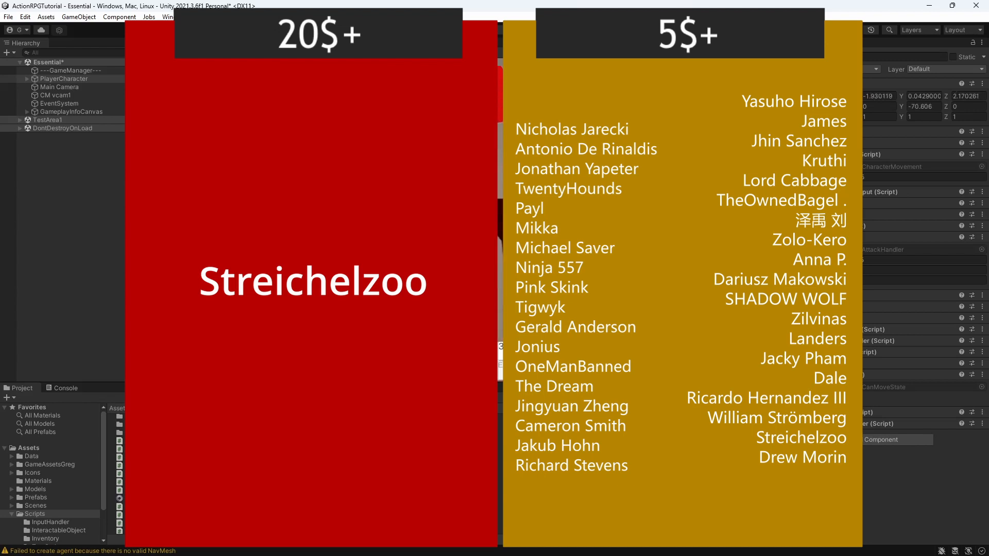
- Switch to the Unity editor to inspect the PlayerCharacter's components after recompiling
left_click(63, 78)
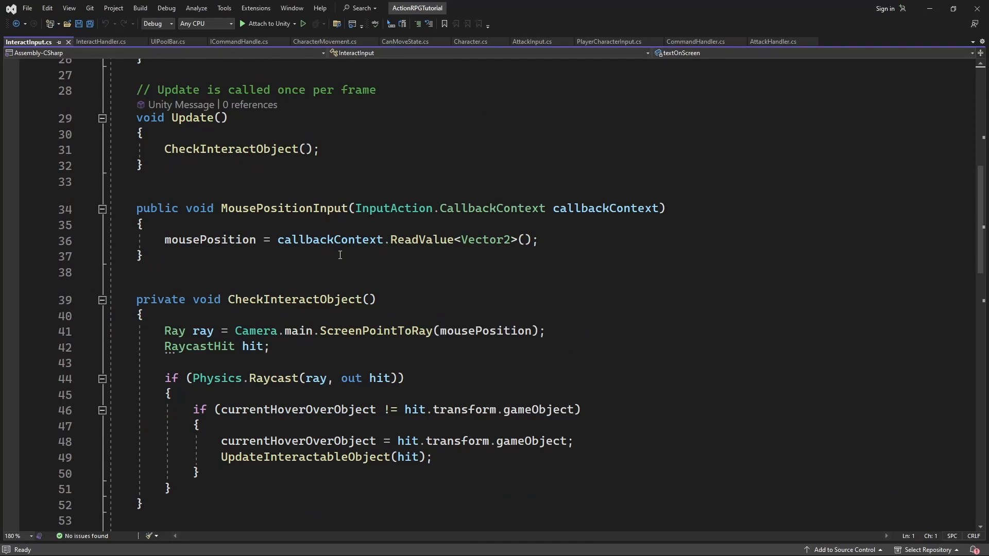
- Restore the hpBar.Show(attackTarget.lifePool) line in InteractInput's UpdateHPBar
scroll("down", 3)
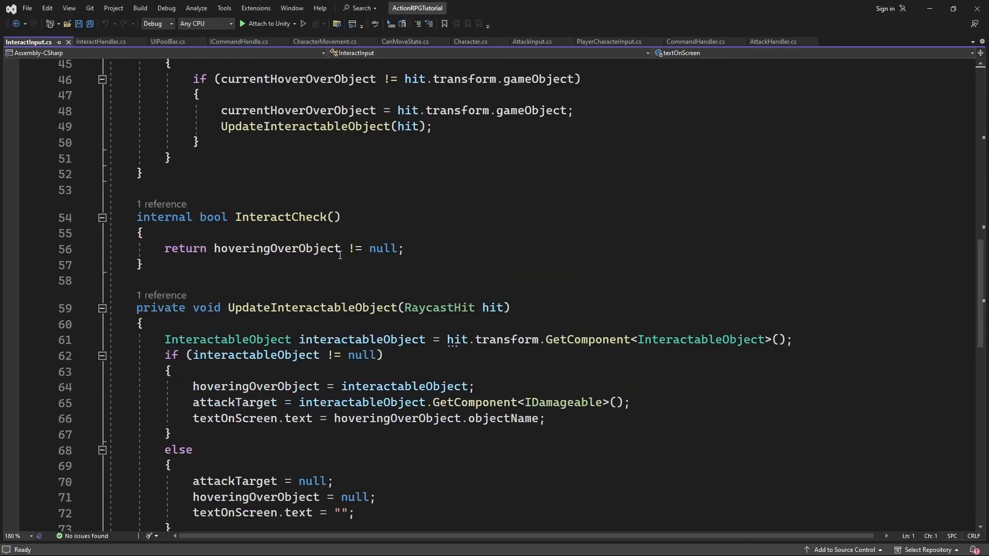
scroll("down", 3)
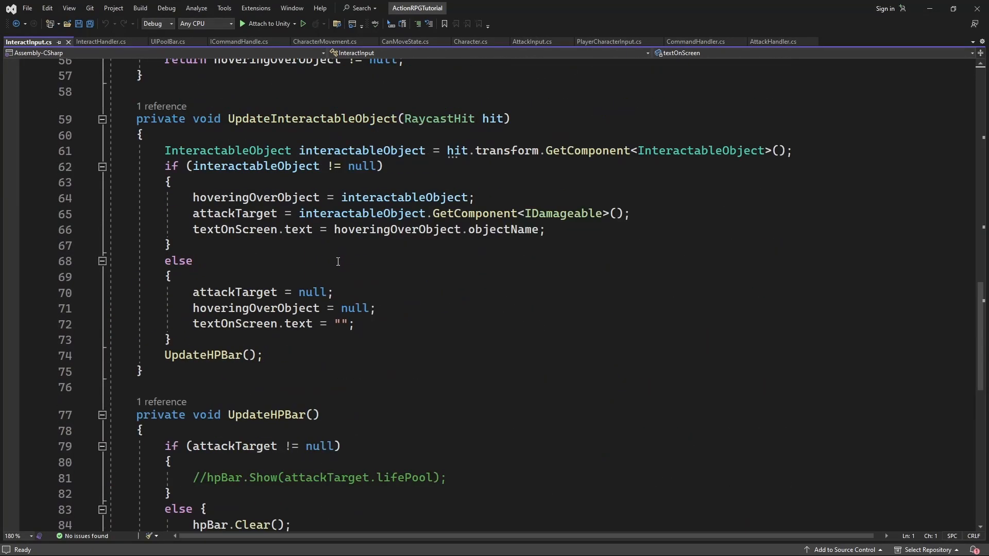
scroll("down", 3)
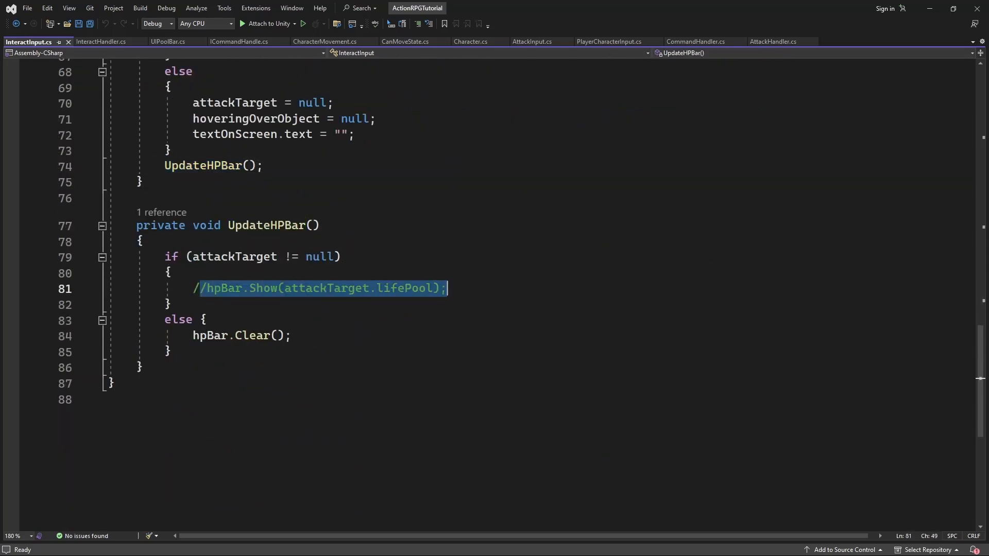
left_click(209, 288)
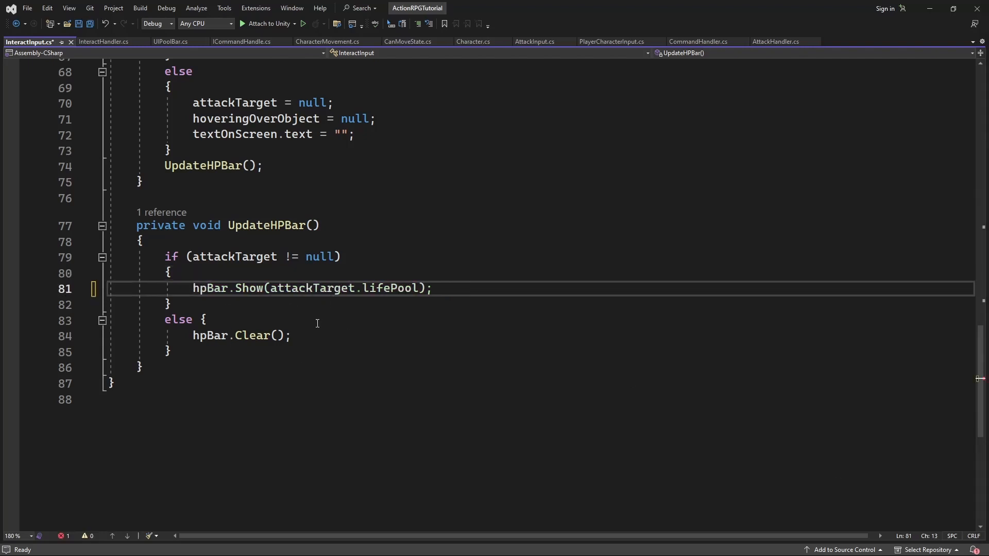
key("ctrl+s")
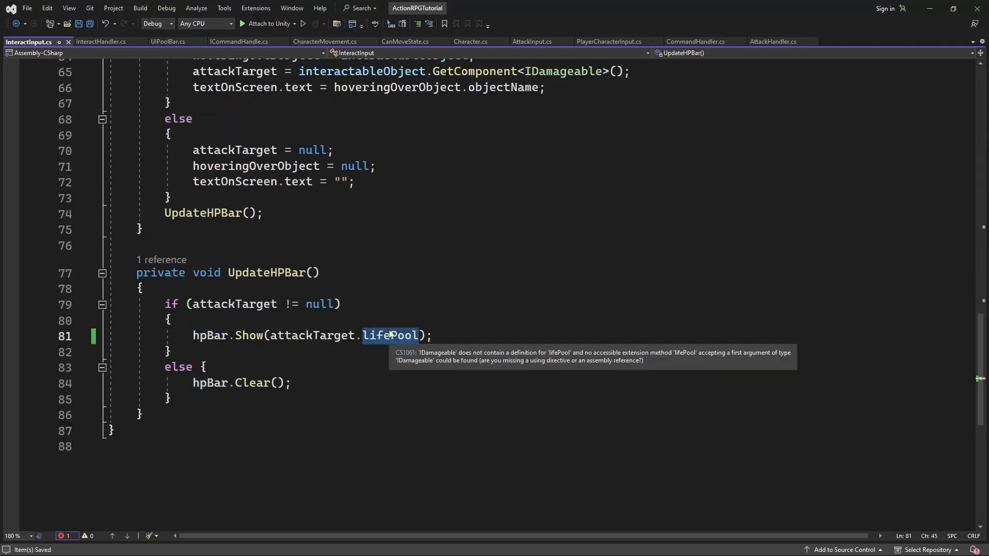
- Pass attackTarget.GetLifePool() to hpBar.Show and jump to its definition on IDamageable
type("Get")
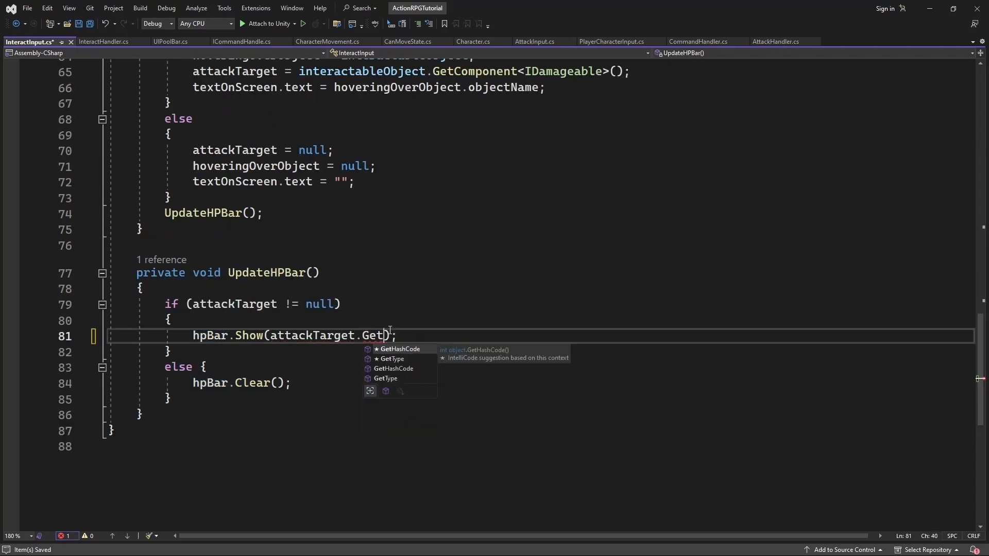
type("LifePool(")
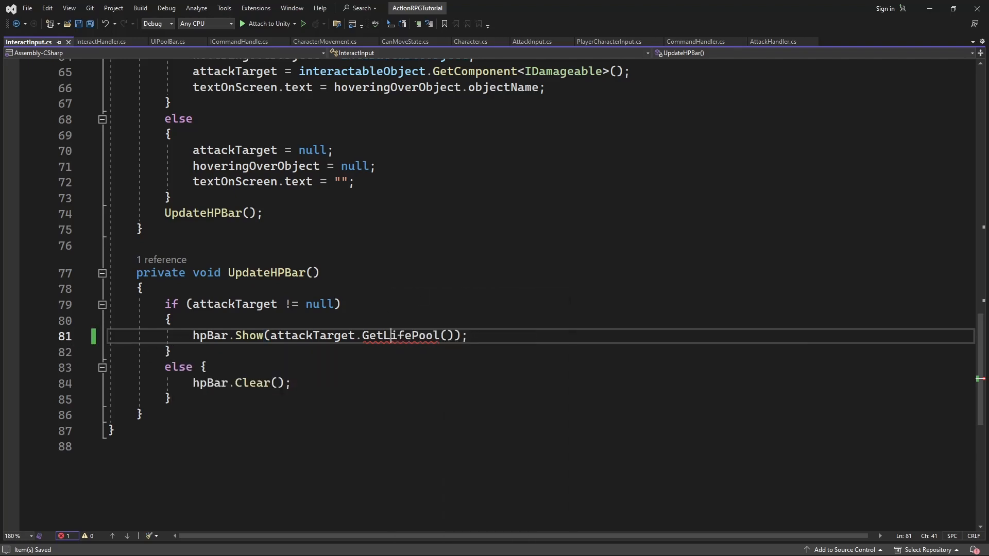
right_click(391, 335)
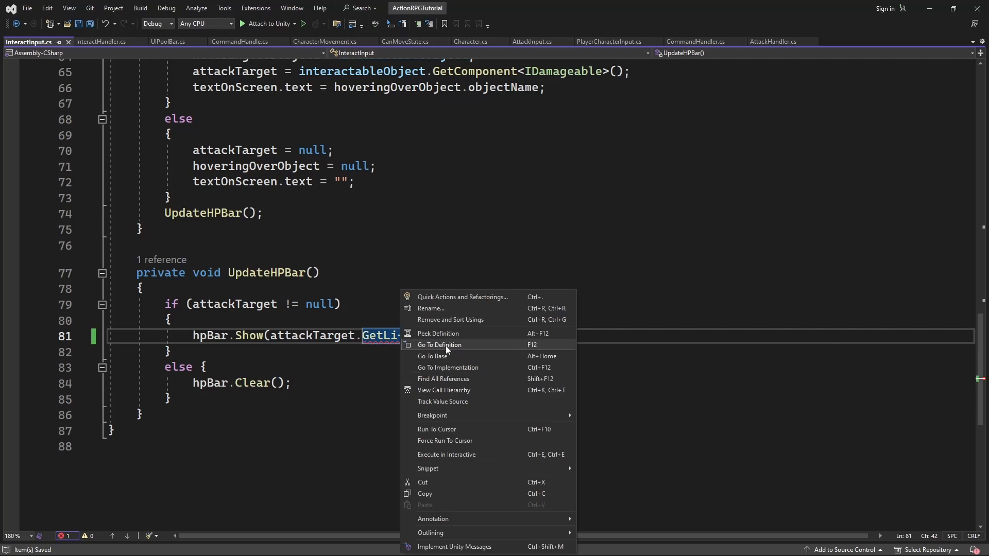
left_click(438, 344)
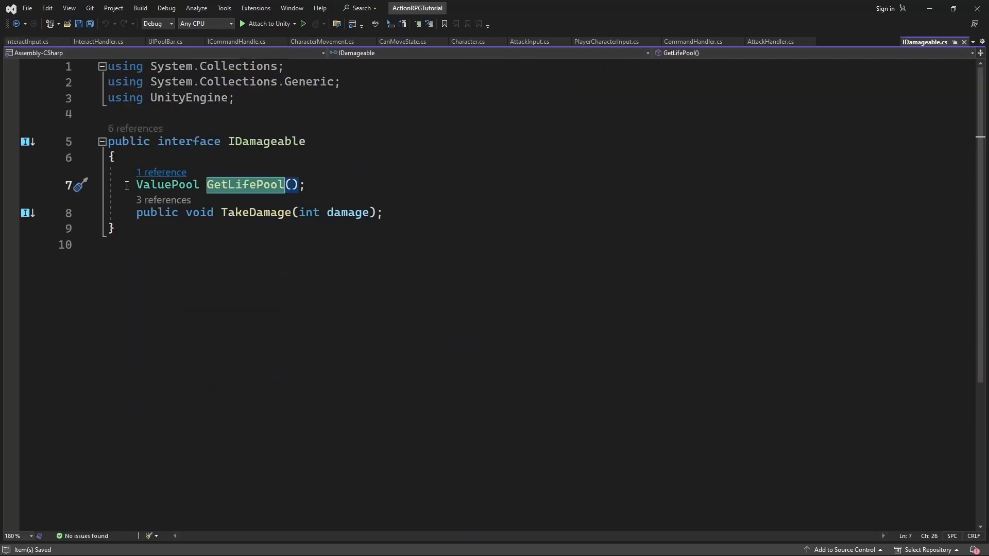
type("pu")
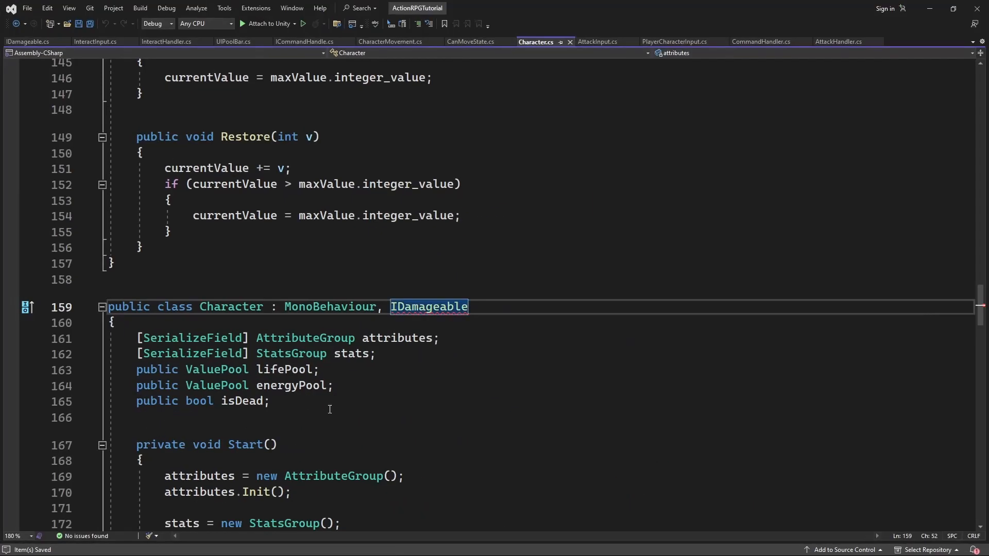
- Implement GetLifePool in Character so it returns lifePool
left_click(79, 307)
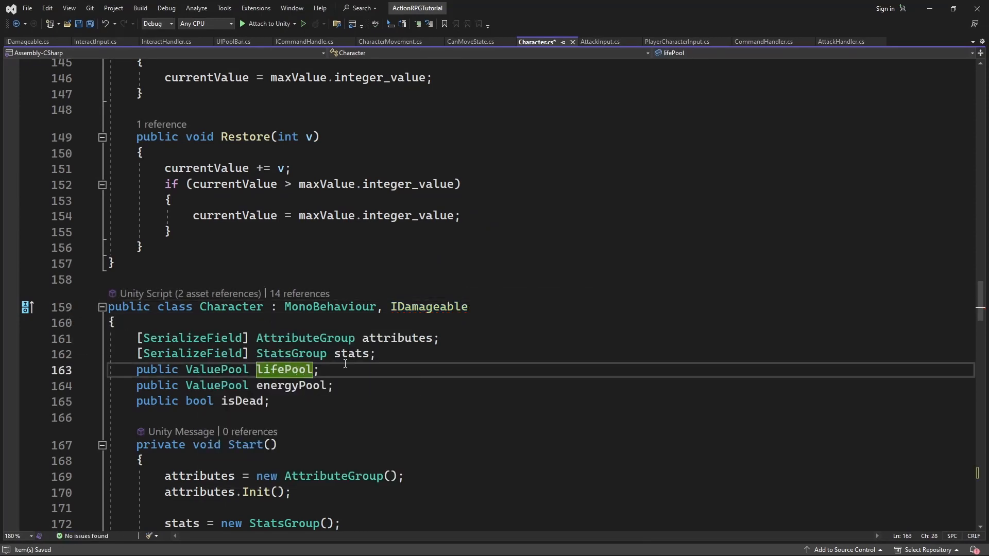
scroll("down", 3)
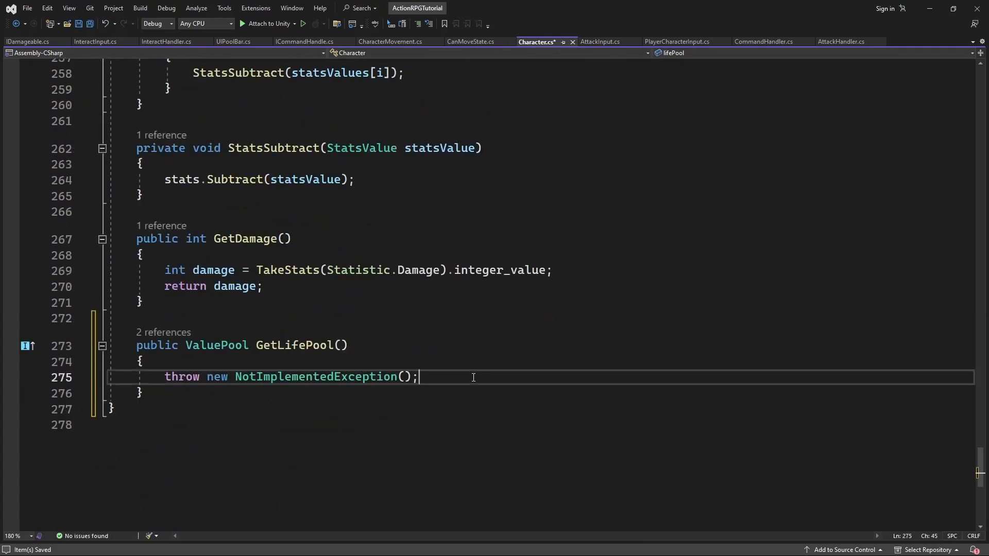
type("return lifePool;")
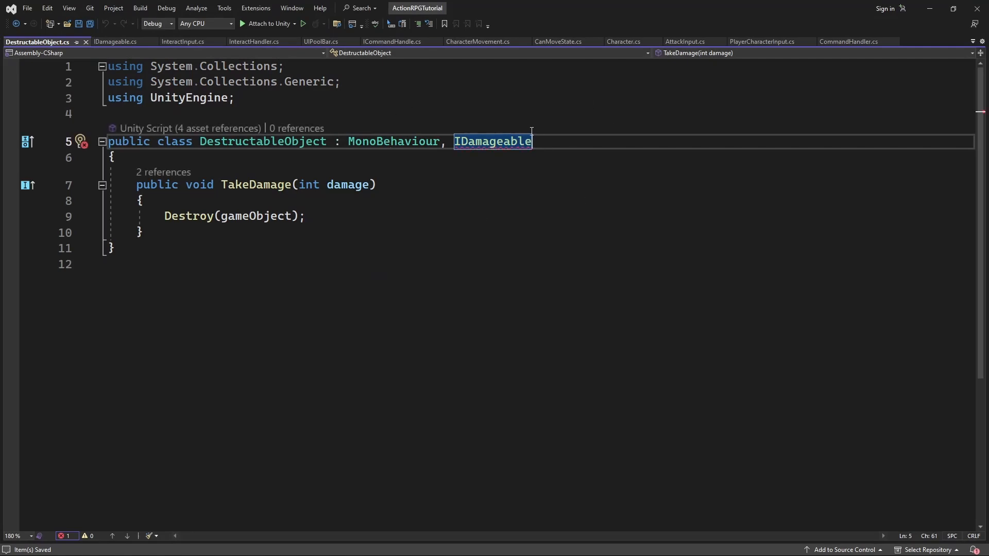
- Implement GetLifePool in DestructableObject returning null, then return to InteractInput
left_click(510, 141)
type("return null;")
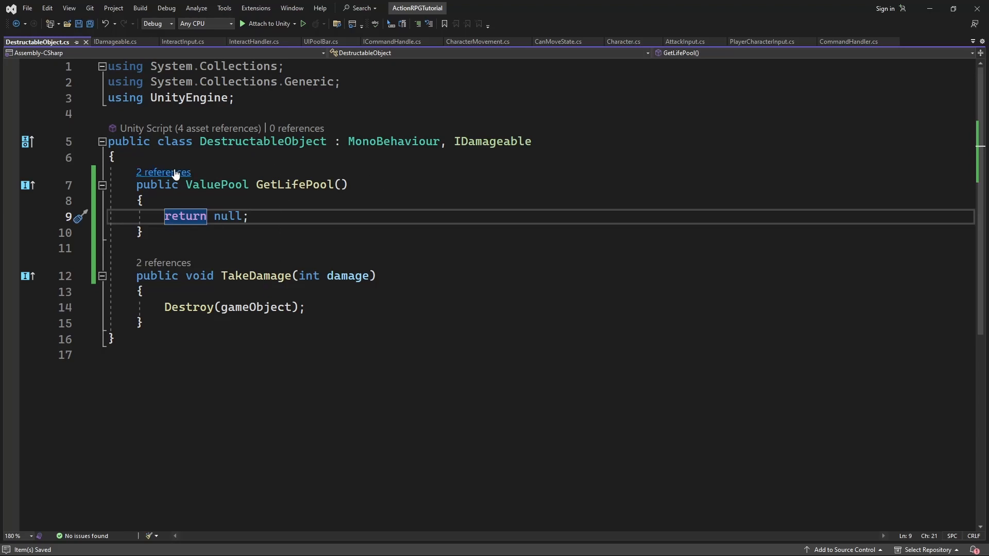
left_click(163, 172)
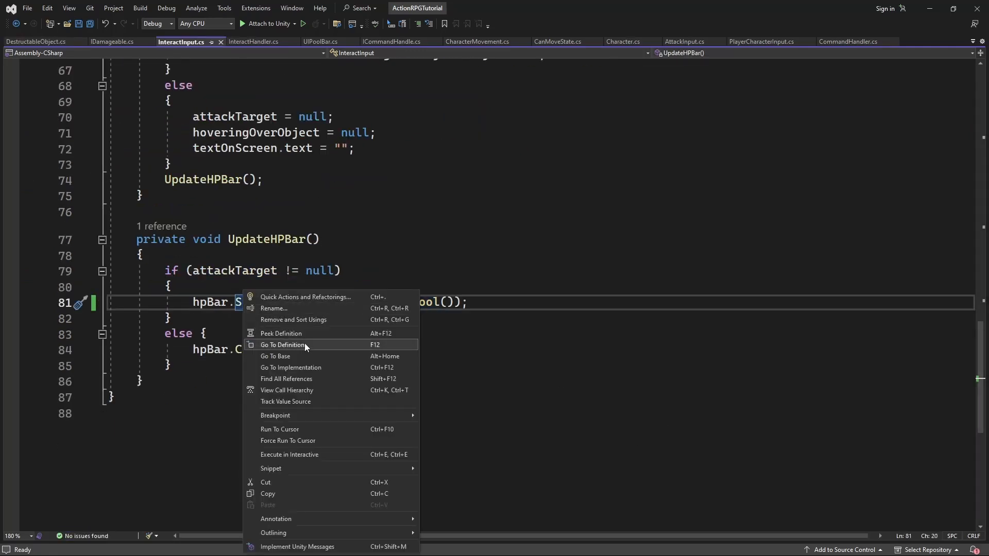
- Guard UIPoolBar.Show so this.targetPool is assigned only when targetPool != null
left_click(282, 345)
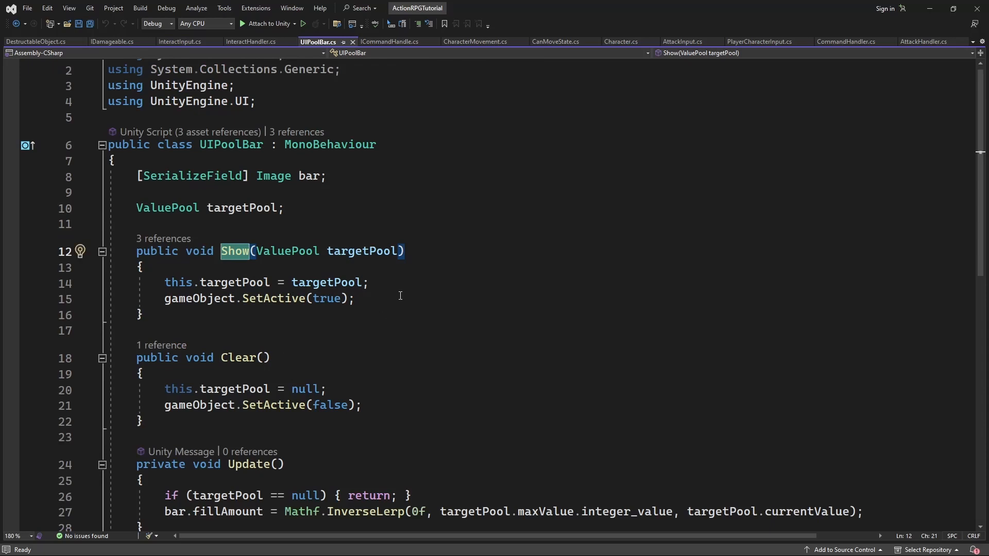
key("enter")
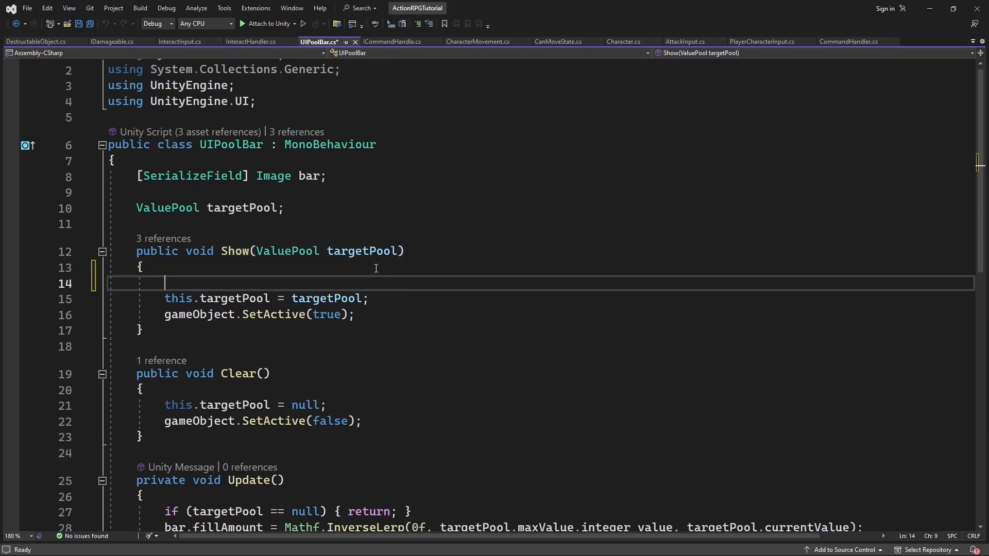
type("if (targetPool == null) {")
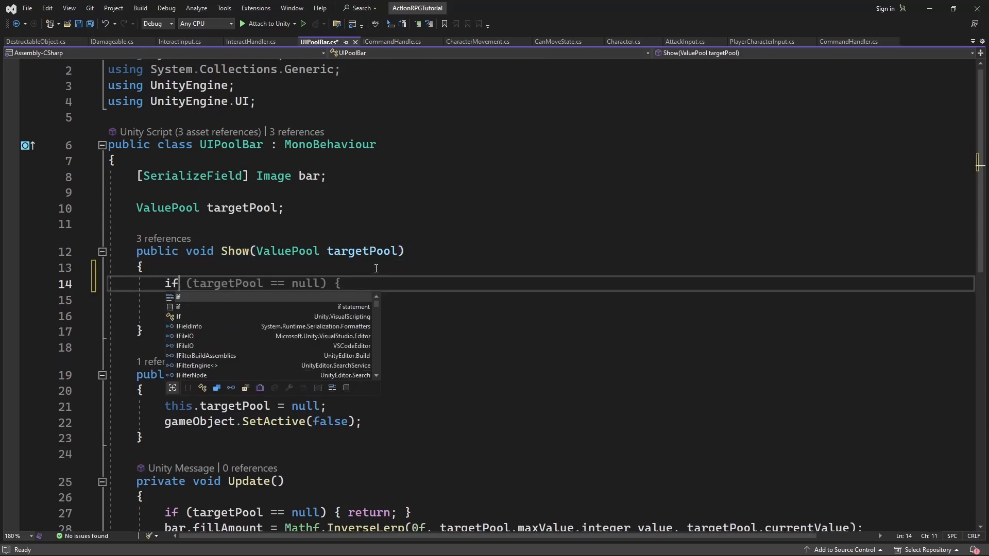
type("(targetPool !=")
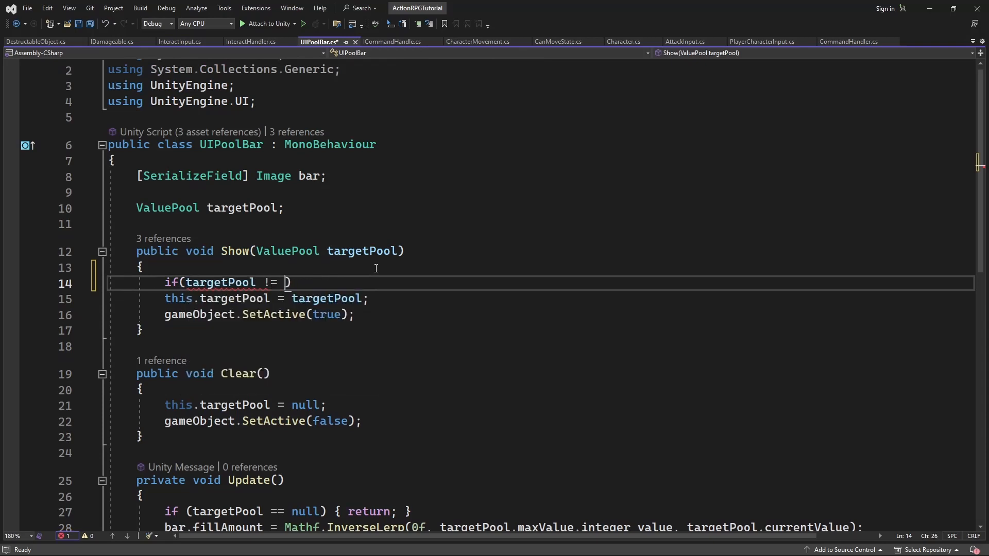
type("null) { }")
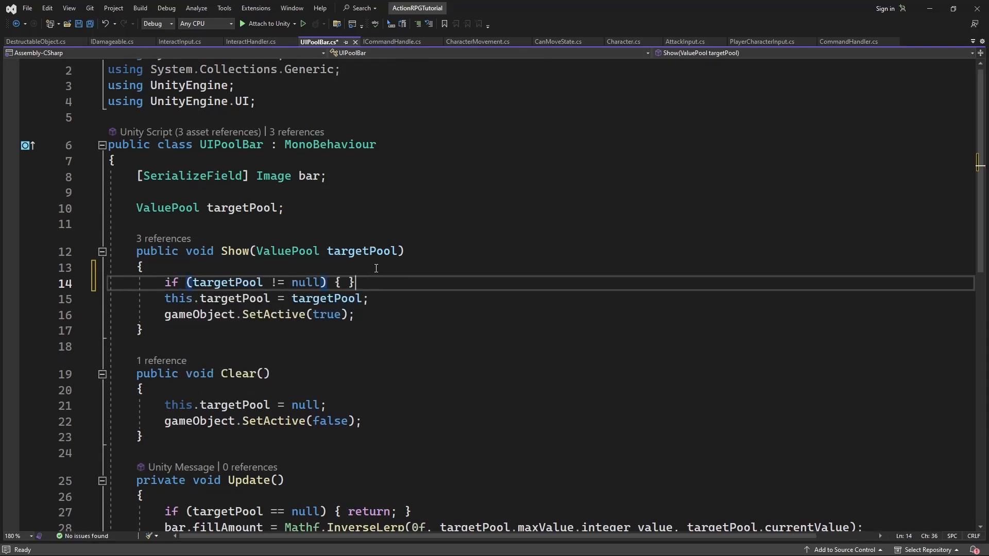
key("Enter")
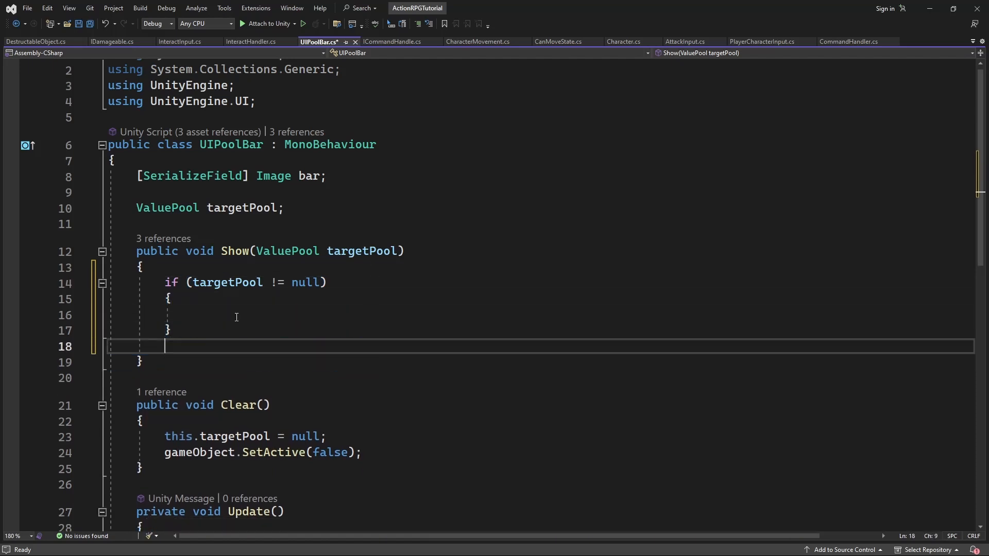
type("this.targetPool = targetPool;")
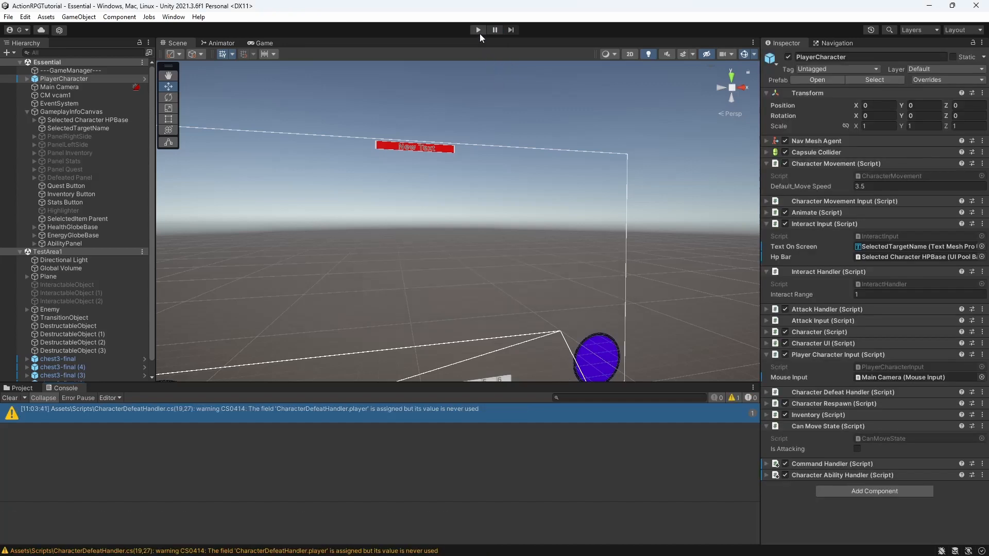
- Run a play-mode test of moving and attacking, then stop the game
left_click(477, 30)
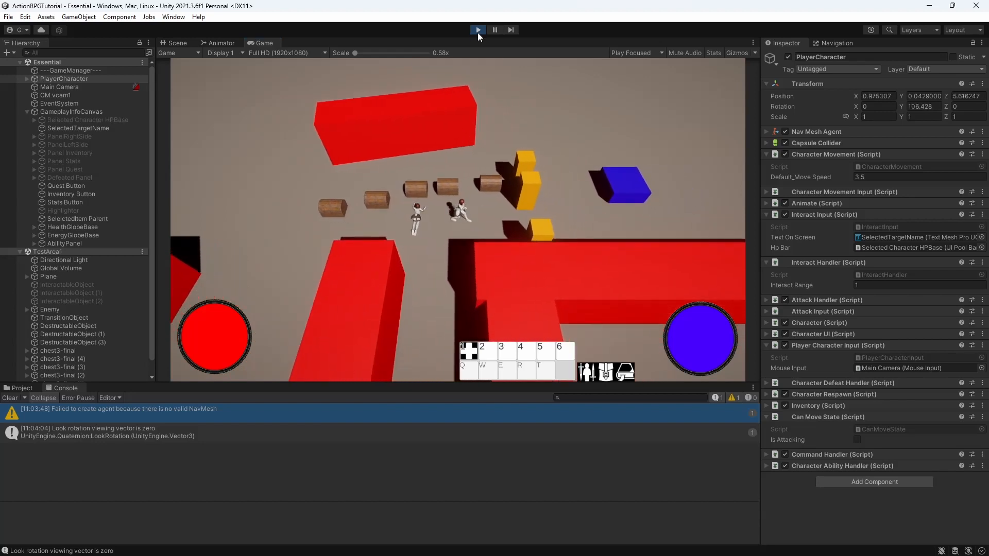
left_click(477, 29)
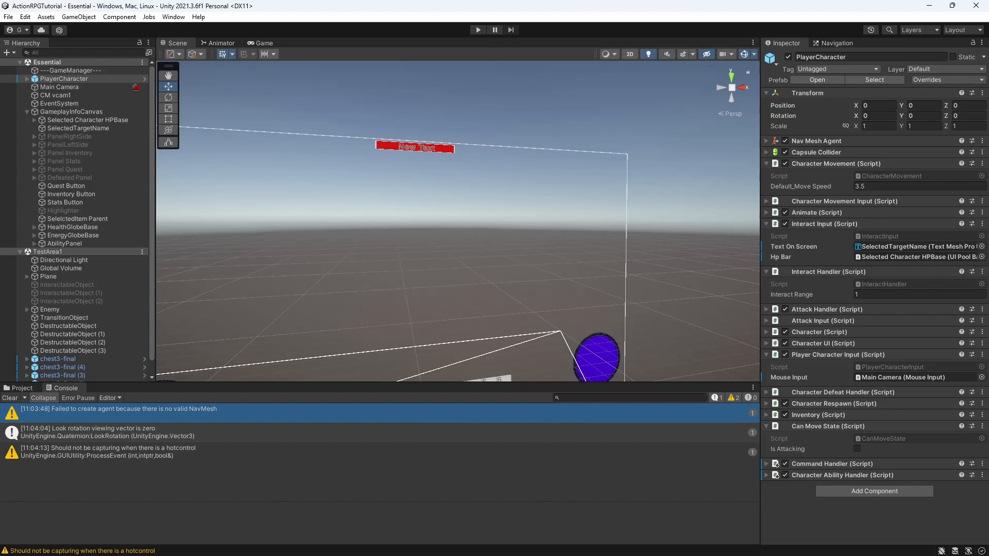